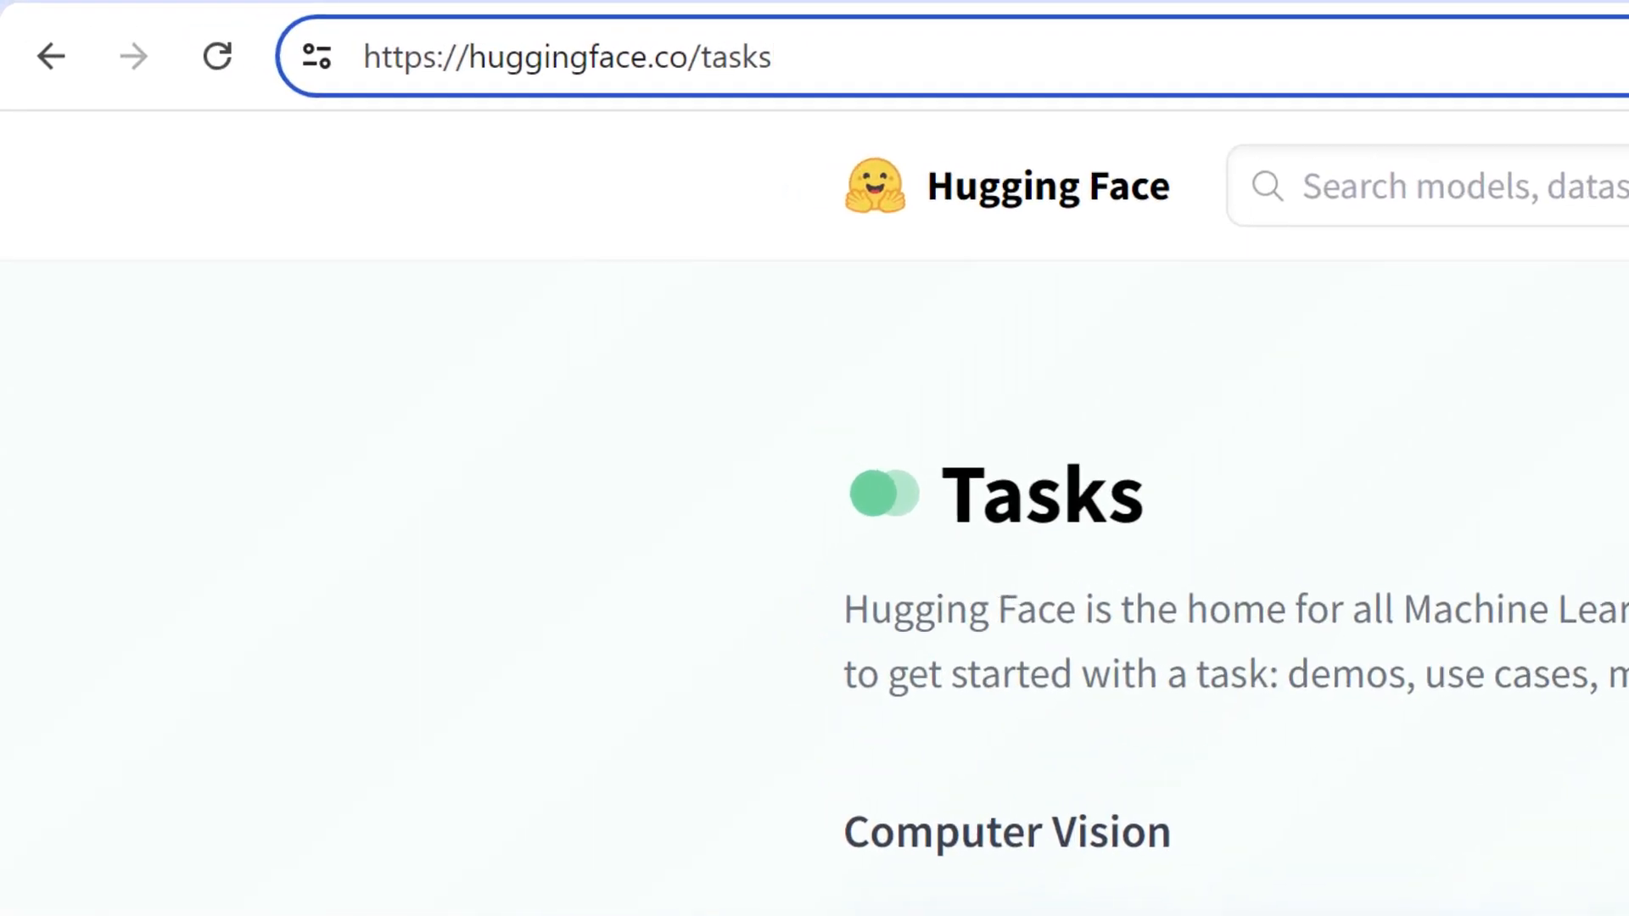
Rerun the 'pip install transformers' cell
scroll(down, 3)
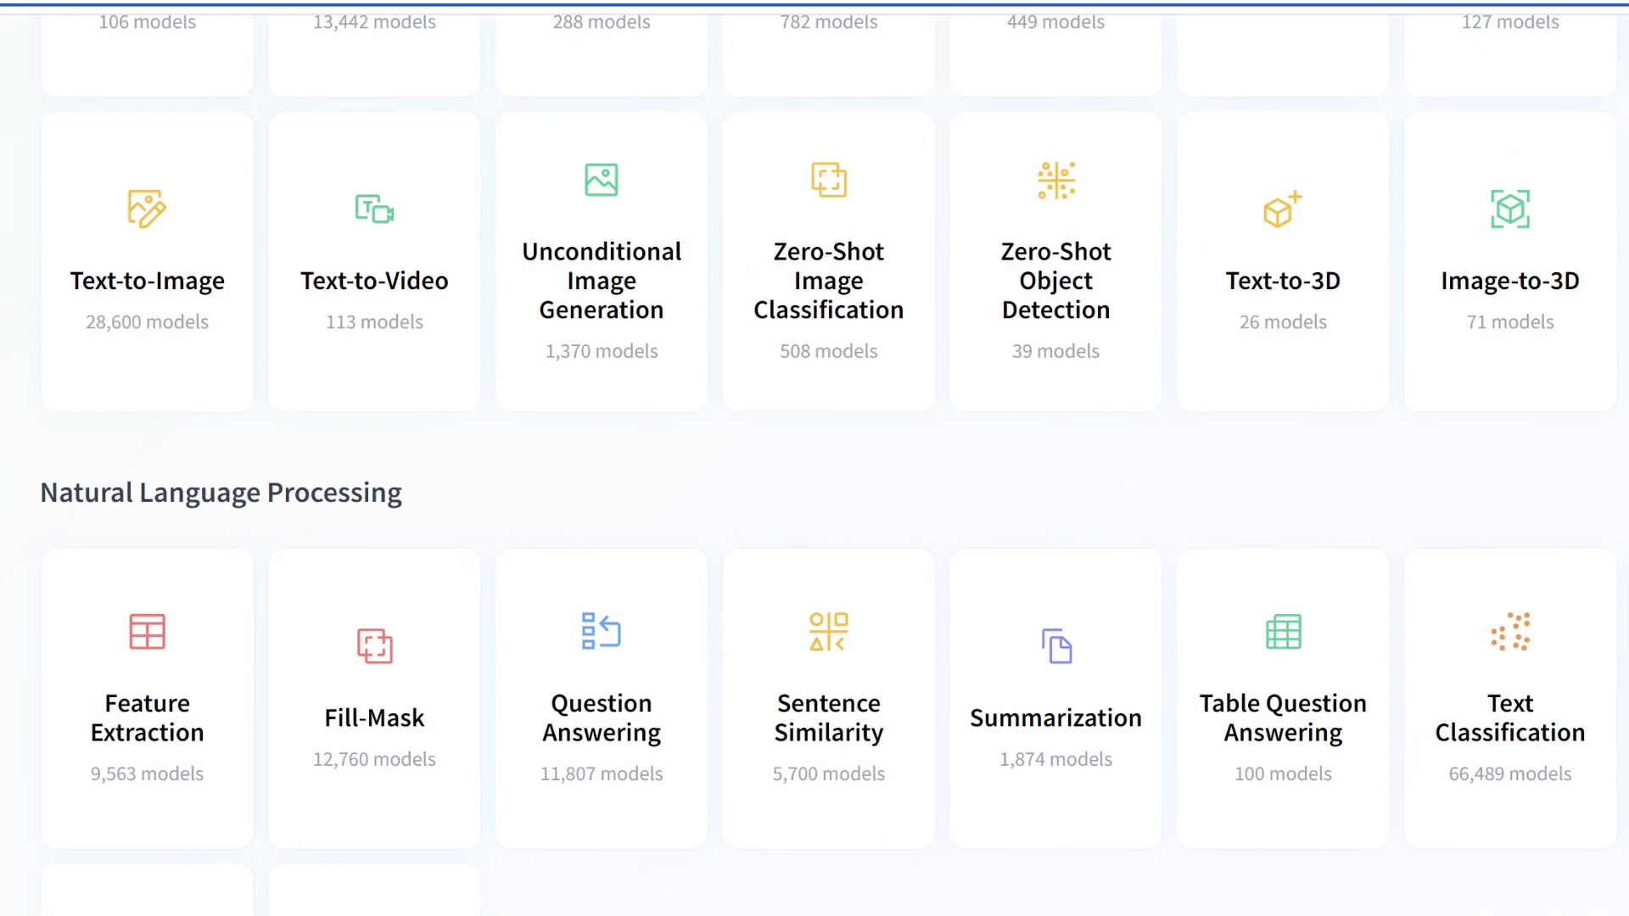
scroll(down, 3)
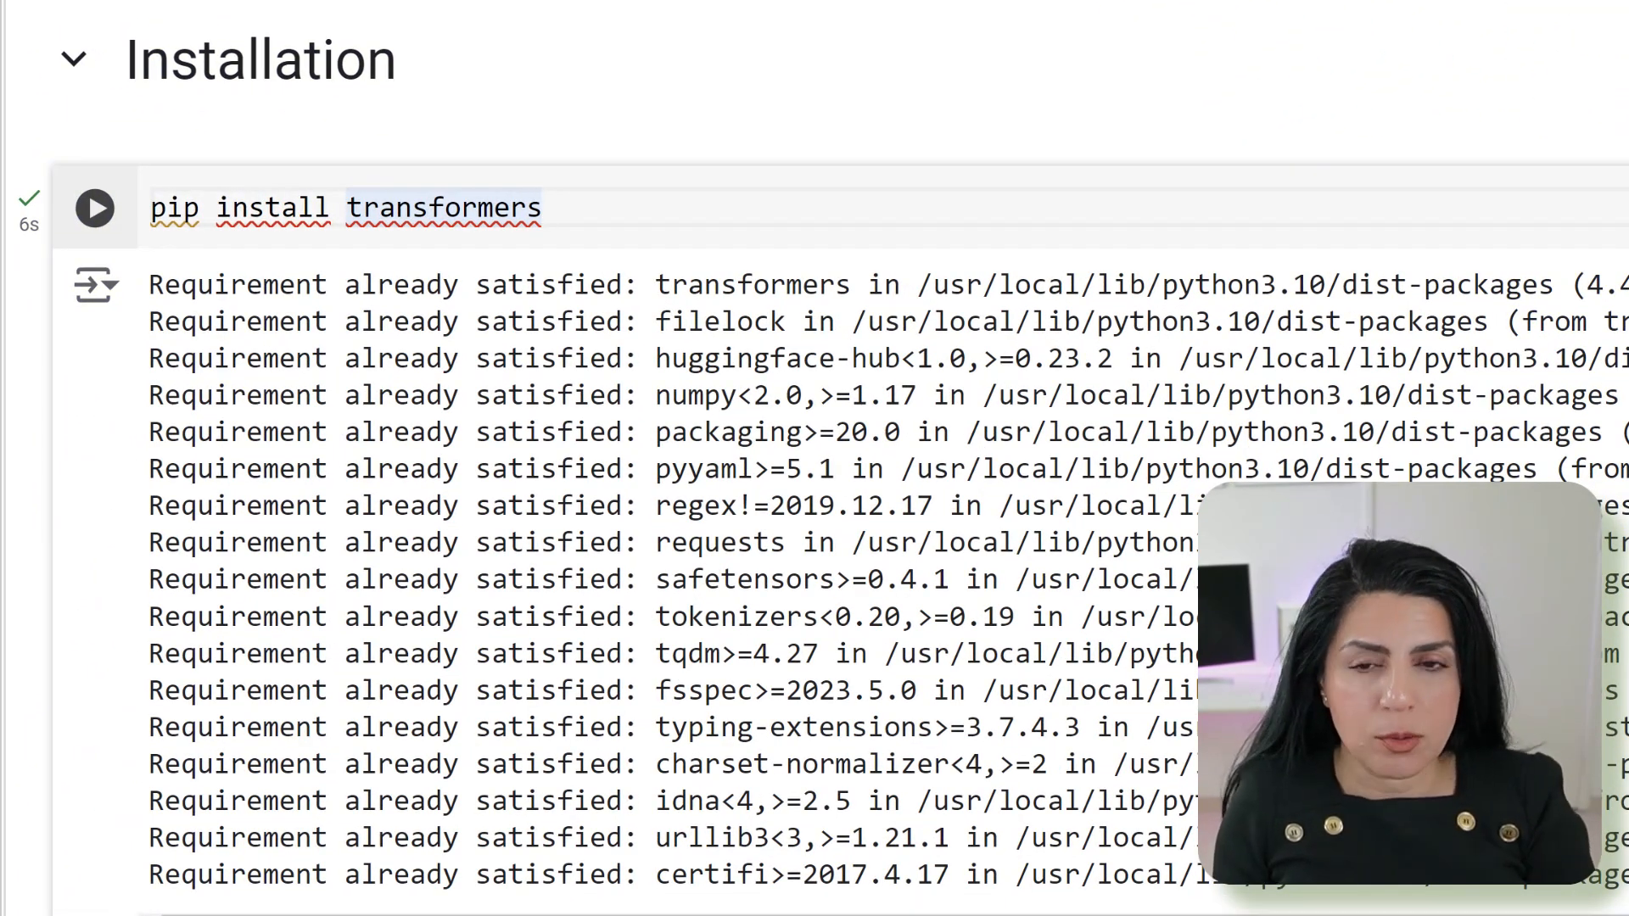
click(94, 208)
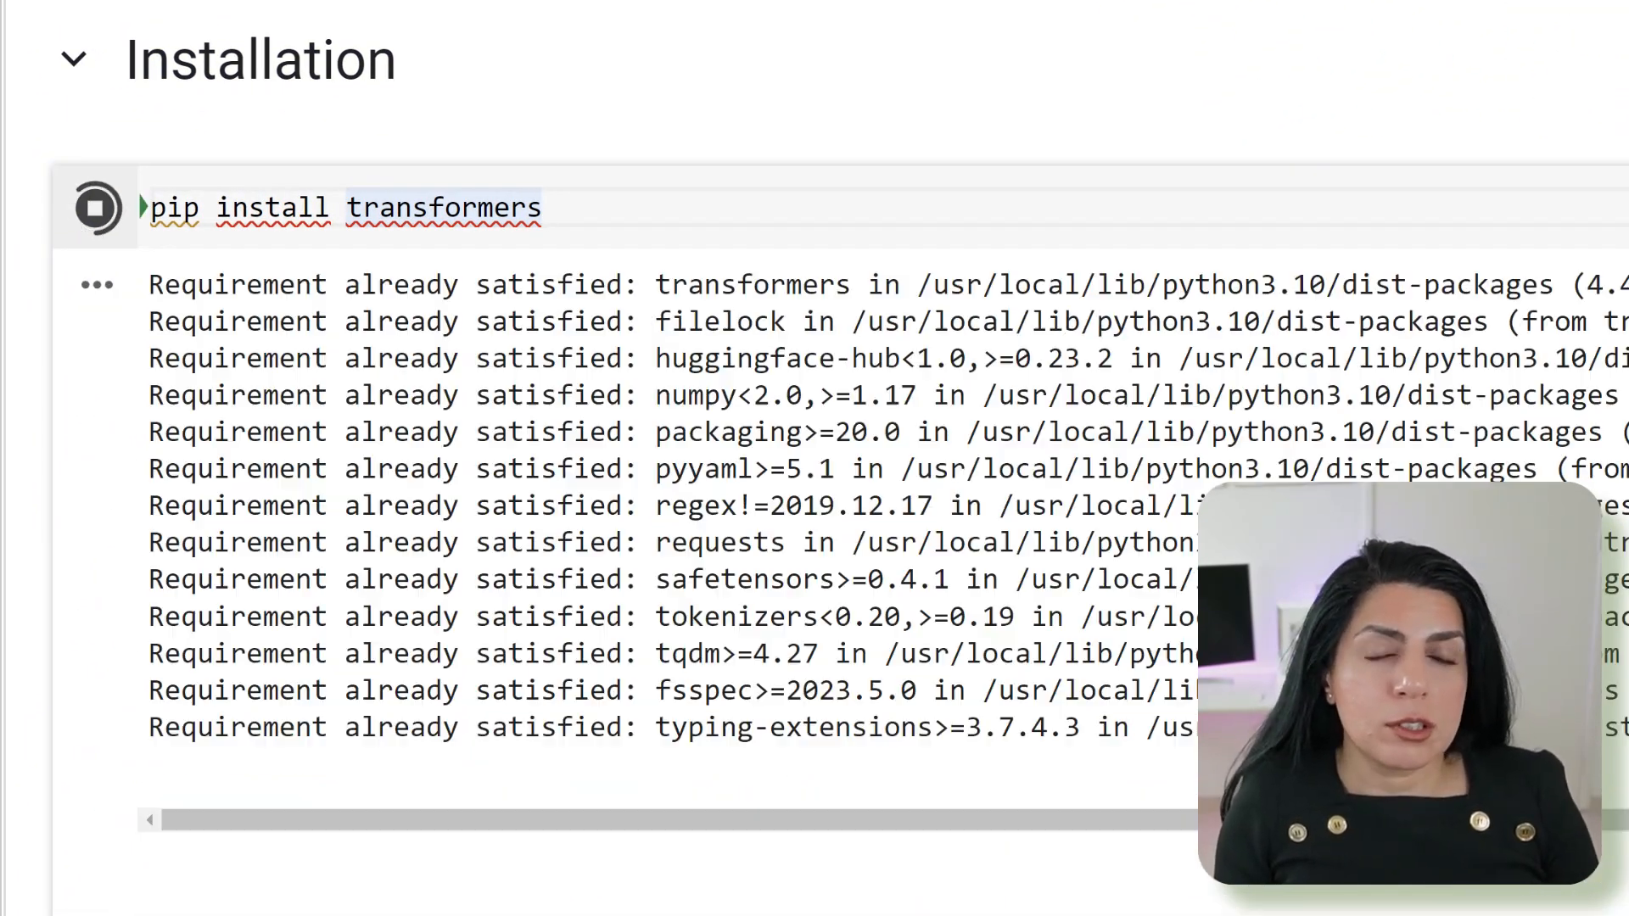
scroll(down, 3)
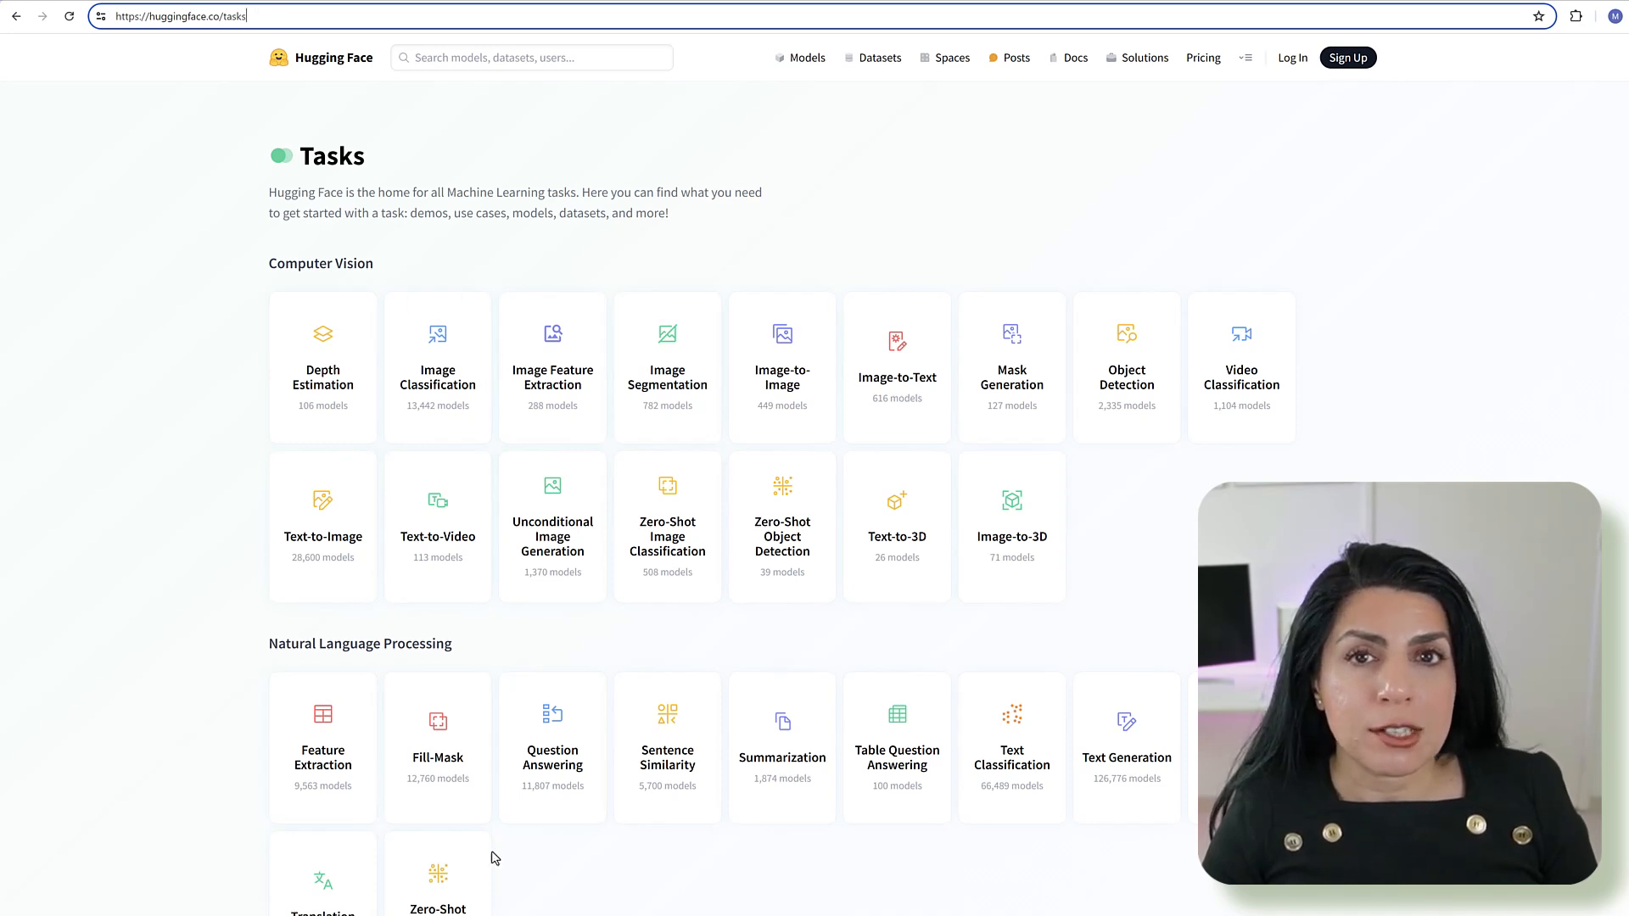
mouse_move(585, 348)
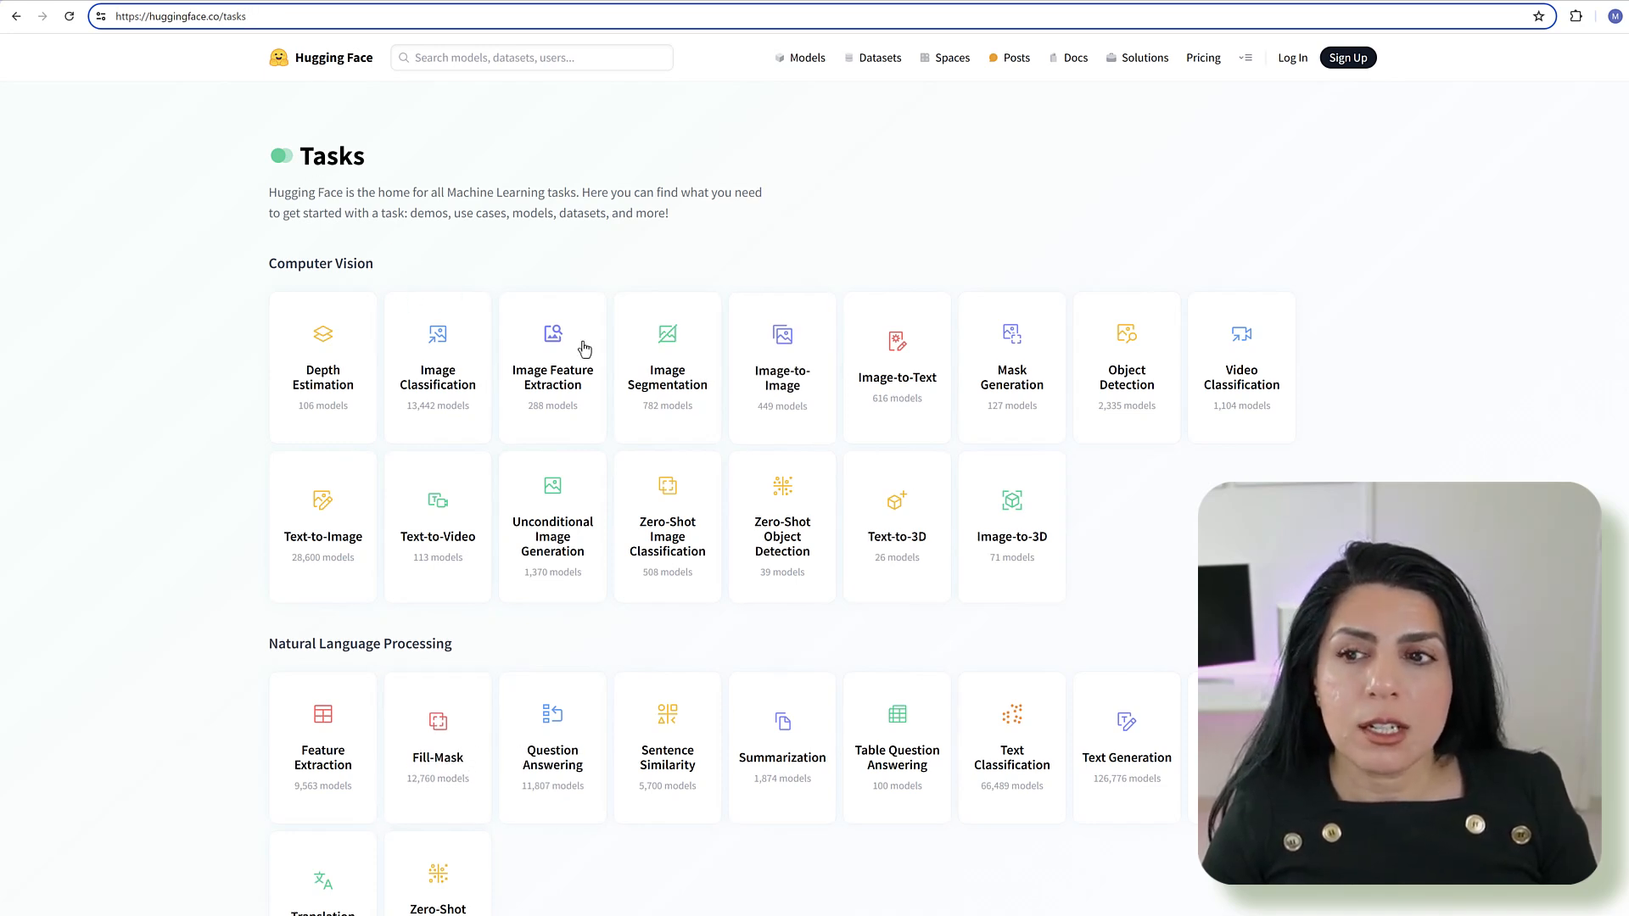
mouse_move(257, 685)
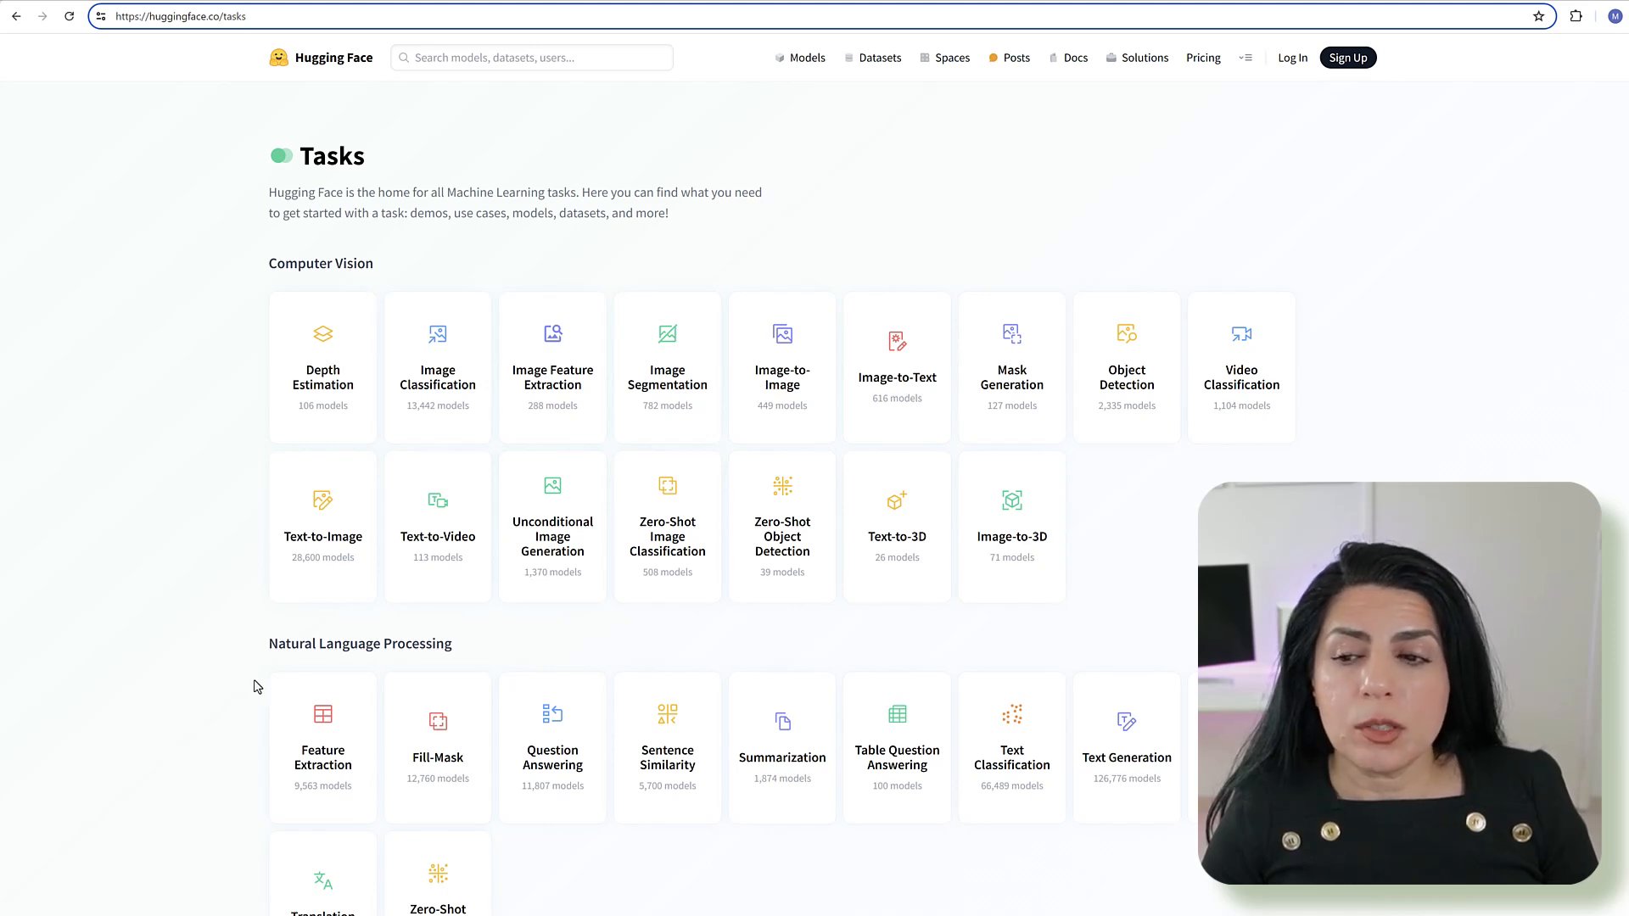
scroll(down, 3)
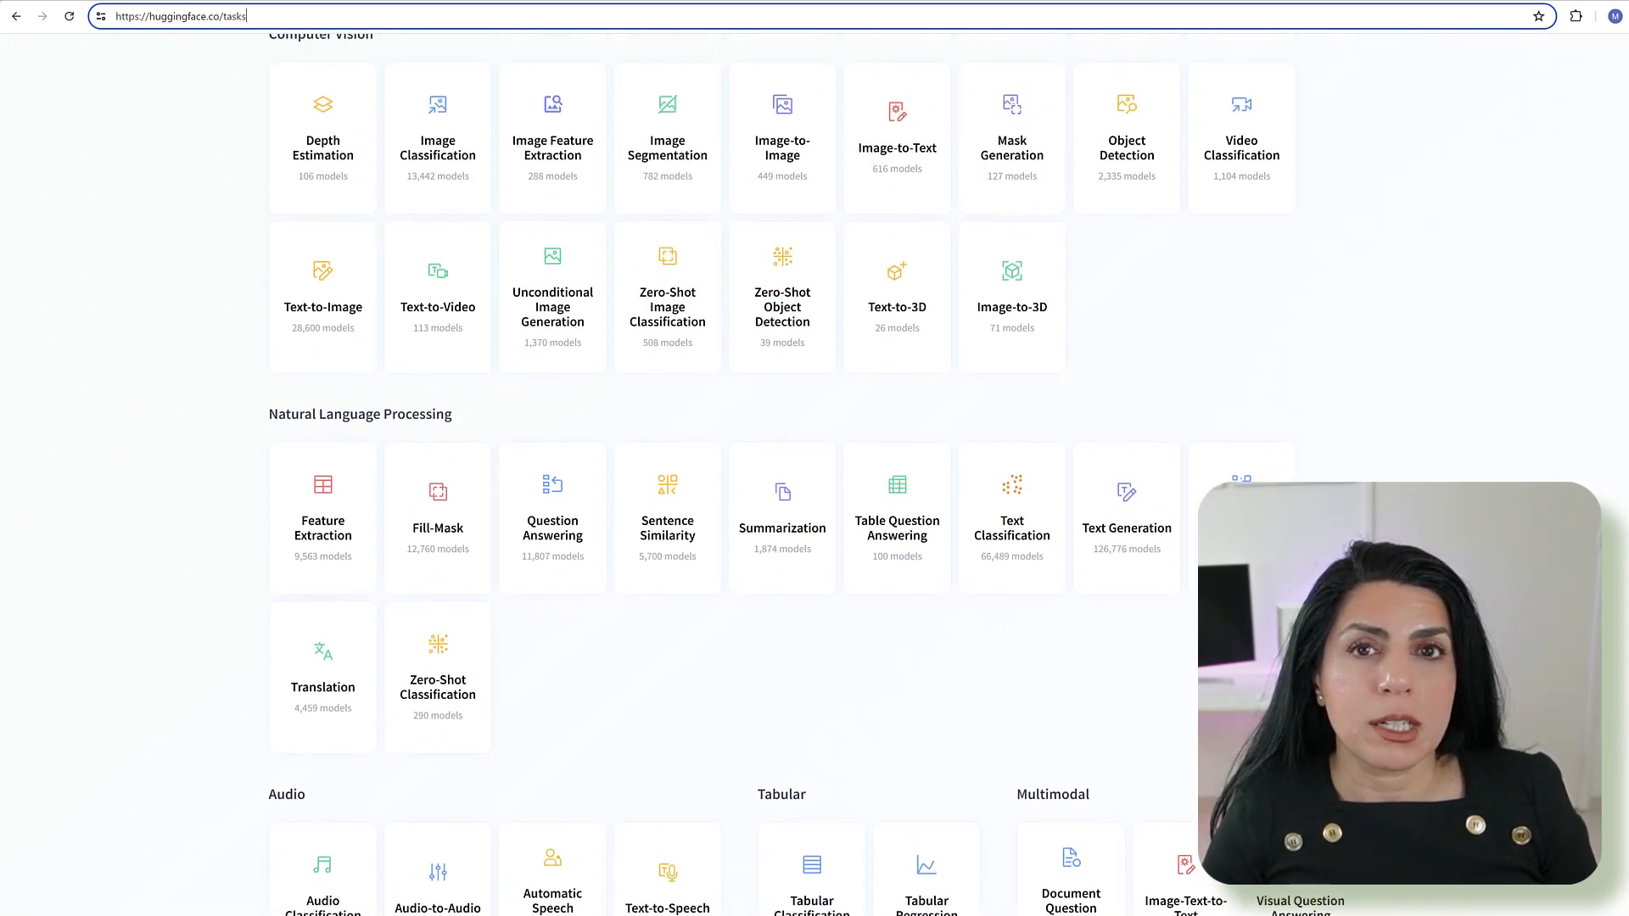
scroll(down, 3)
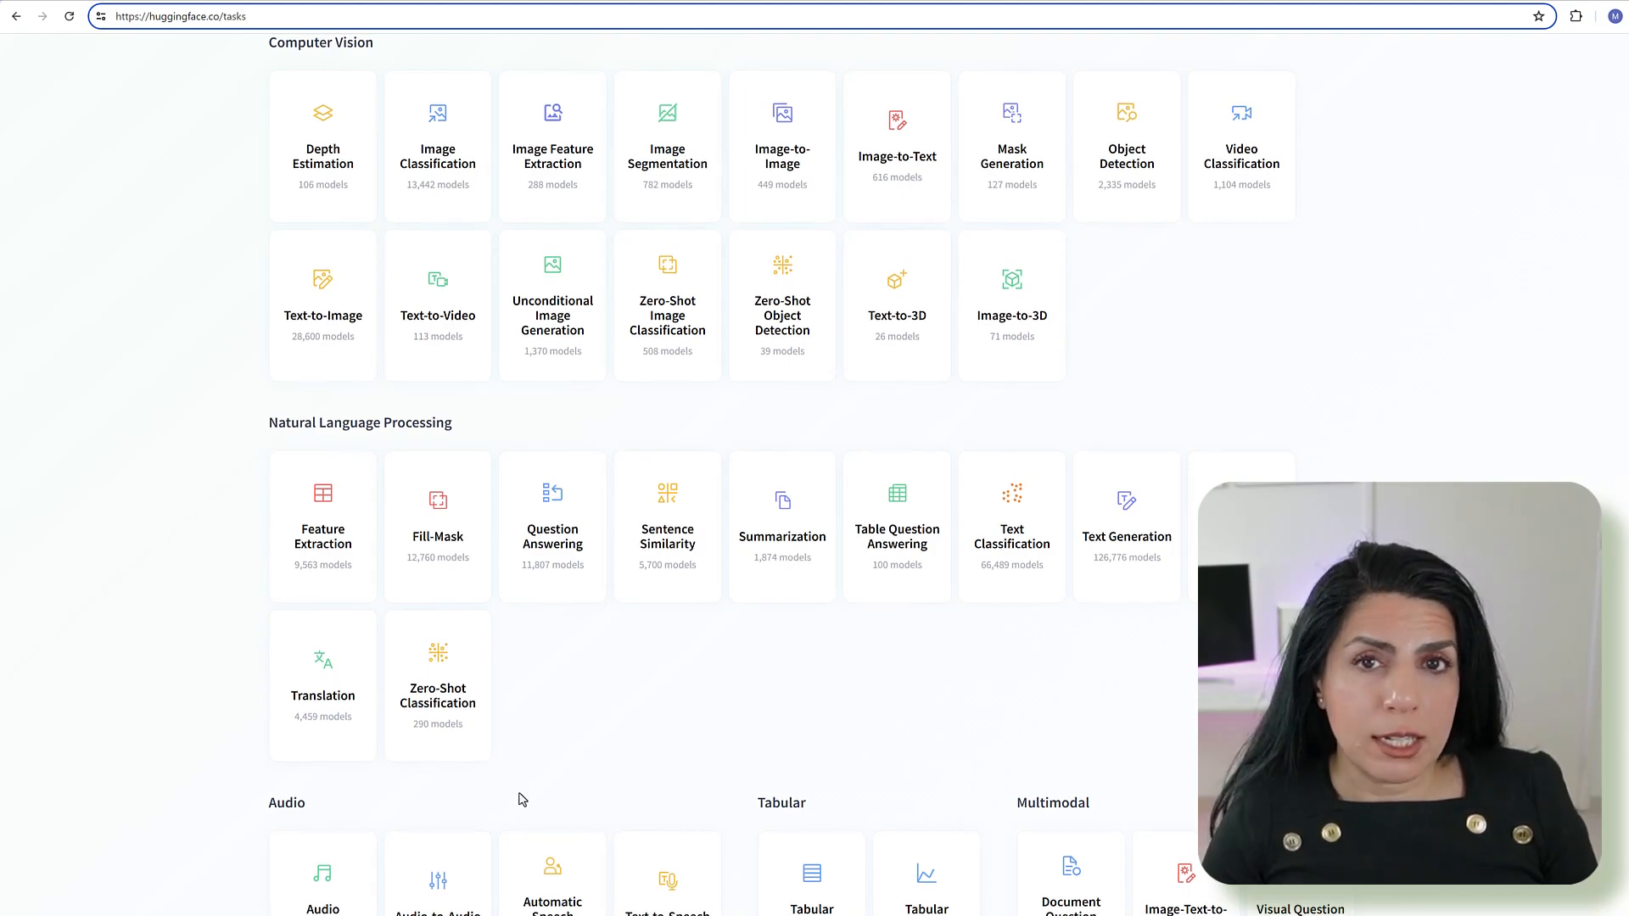
scroll(down, 3)
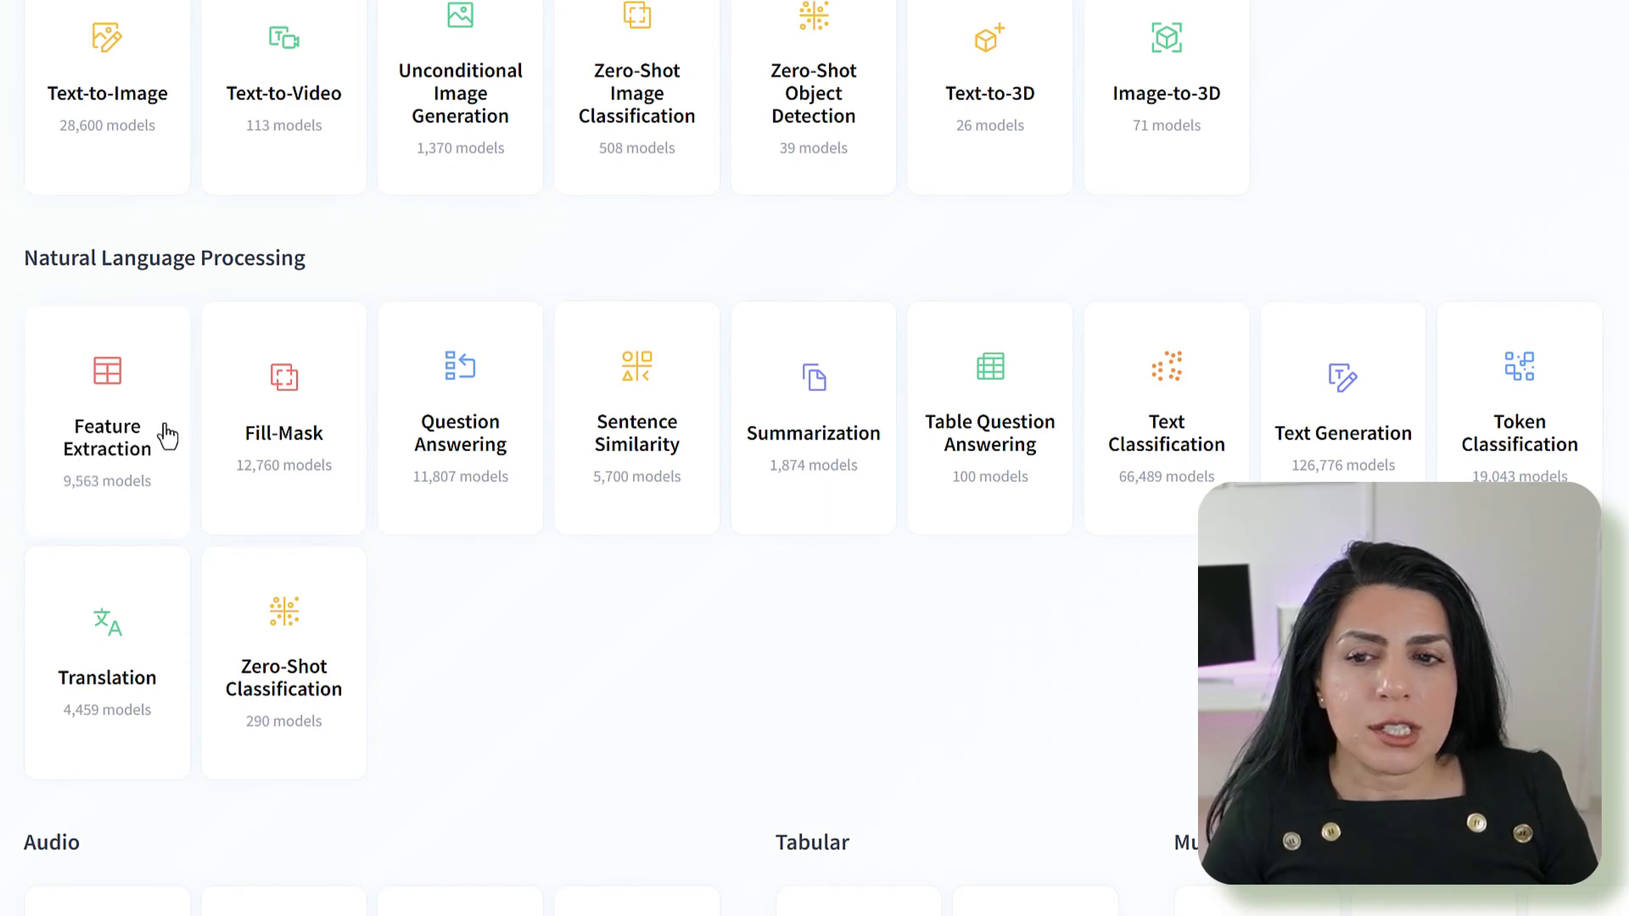
mouse_move(812, 434)
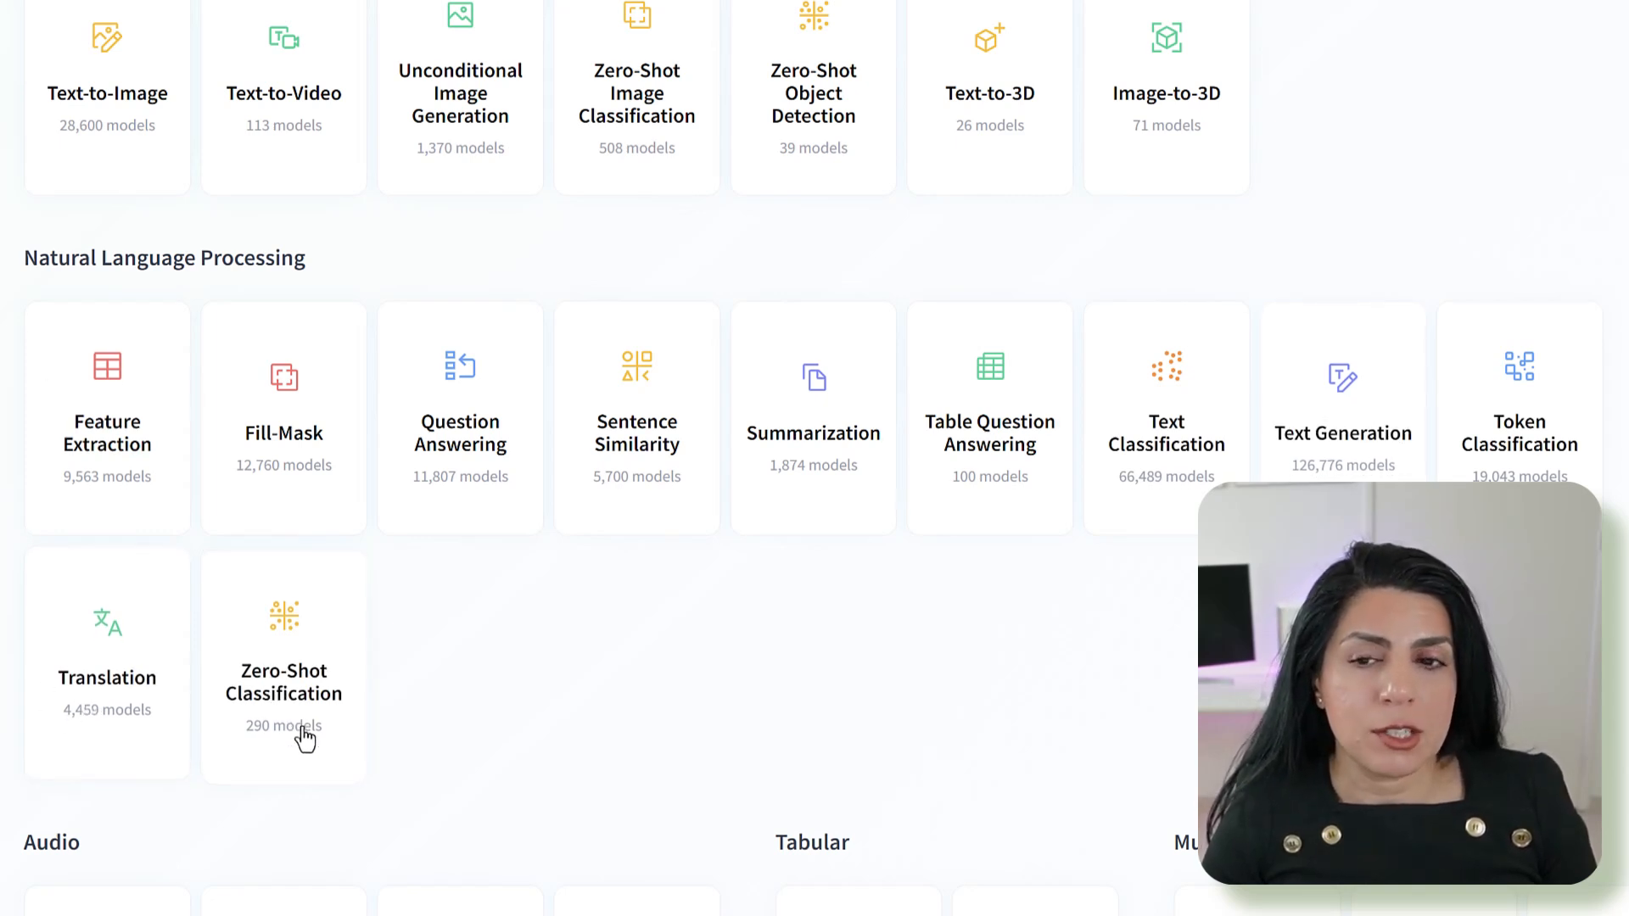
mouse_move(523, 260)
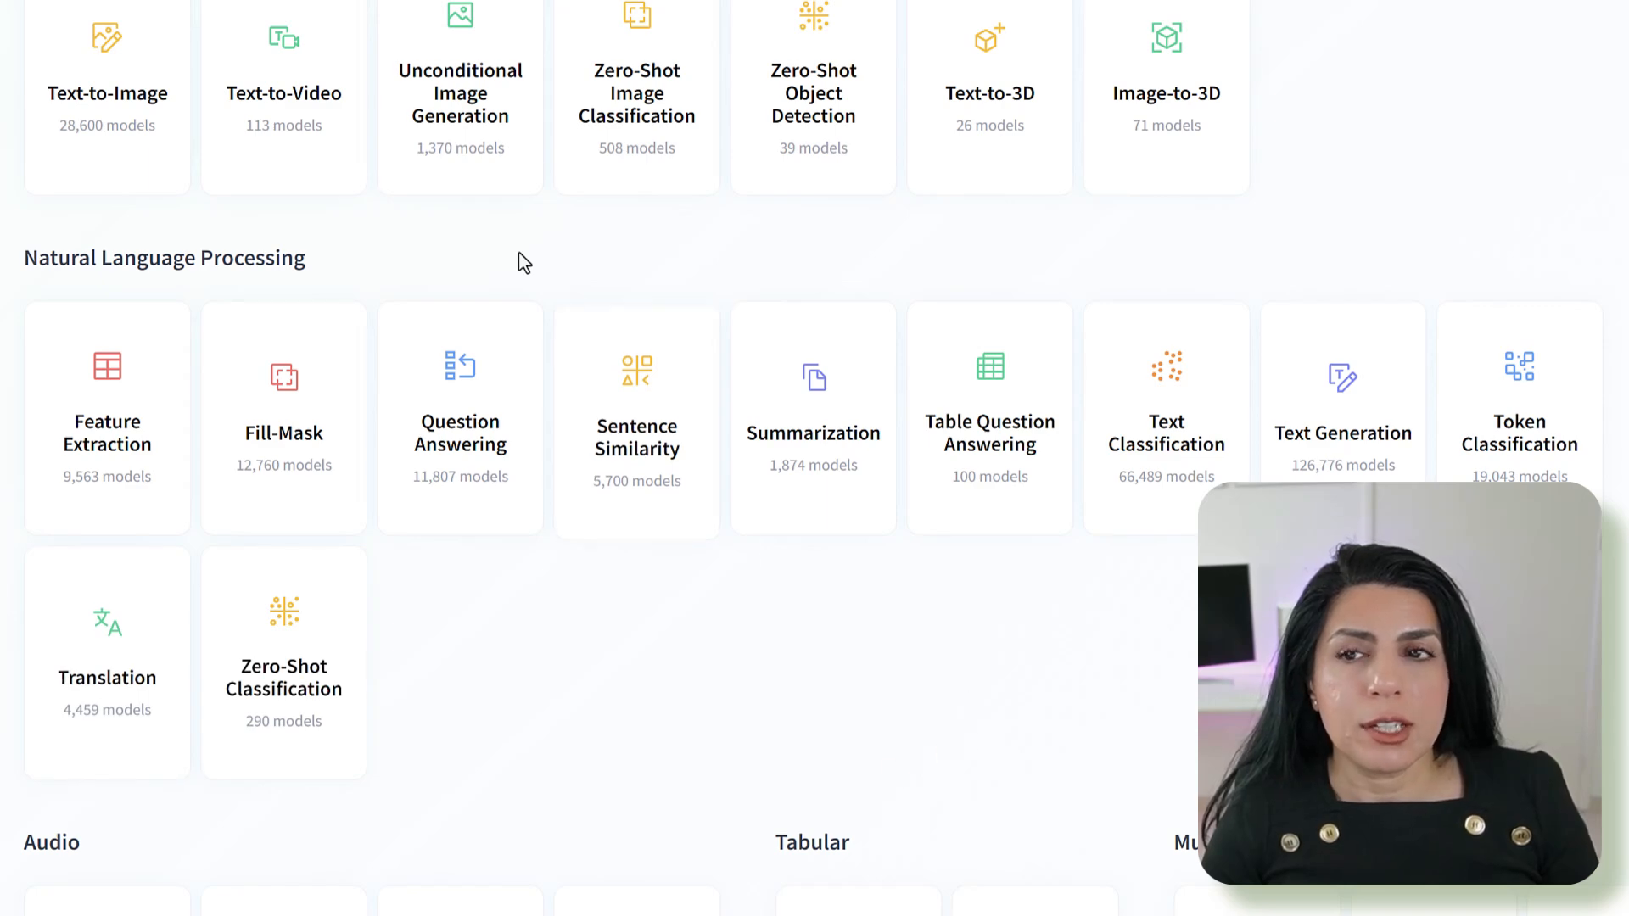
scroll(down, 3)
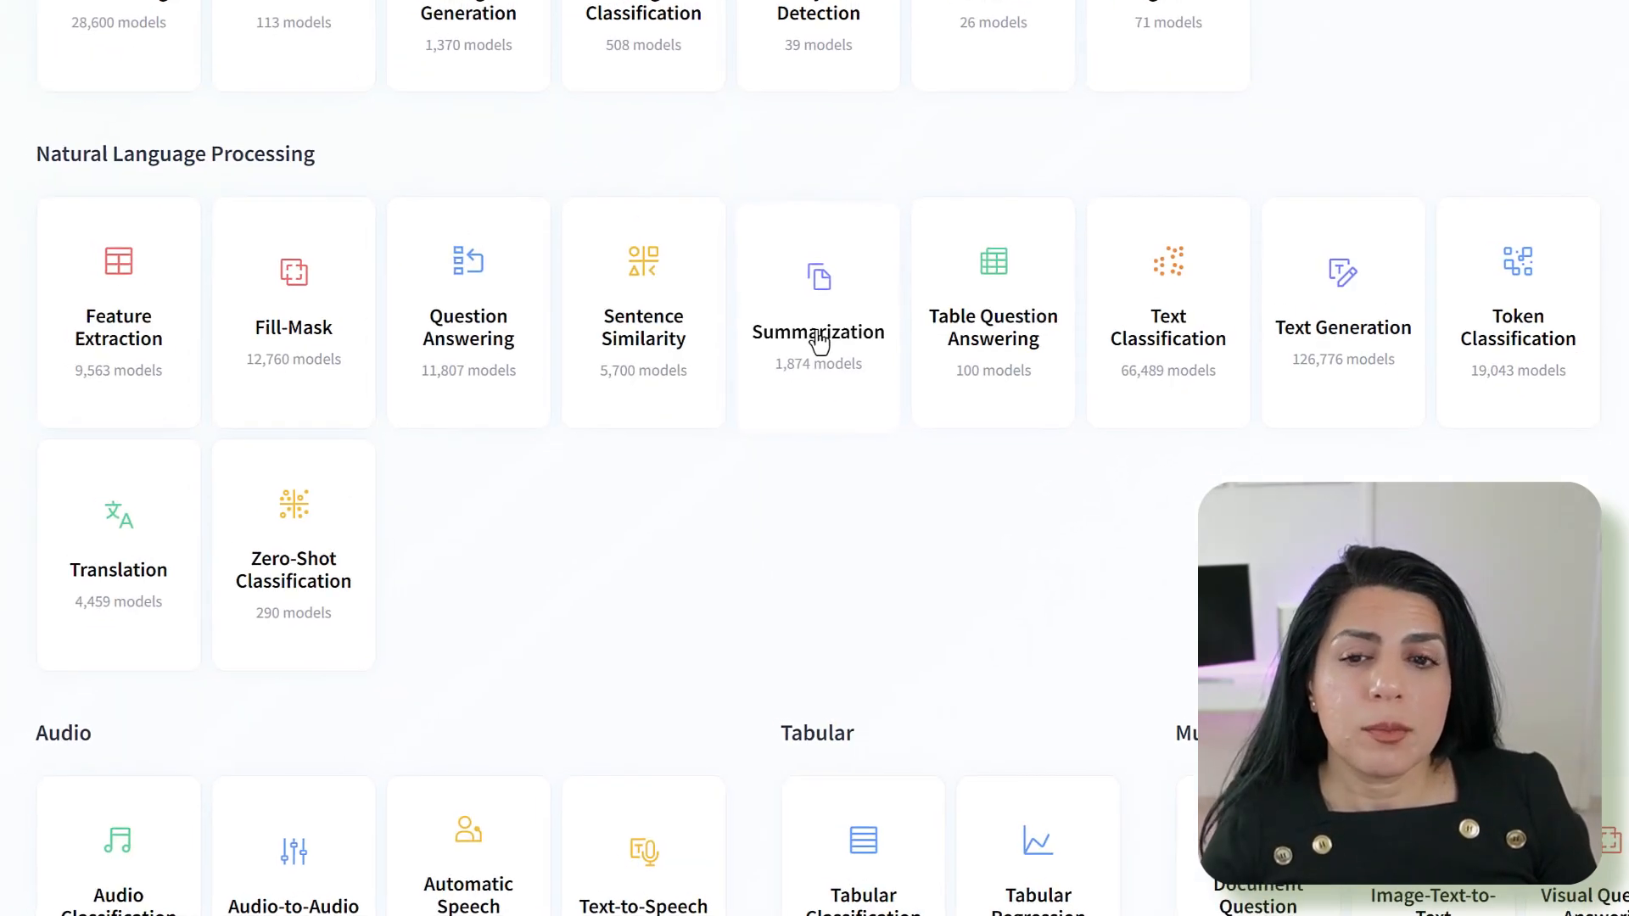
Open the Summarization task page under Natural Language Processing and scroll its description
click(817, 331)
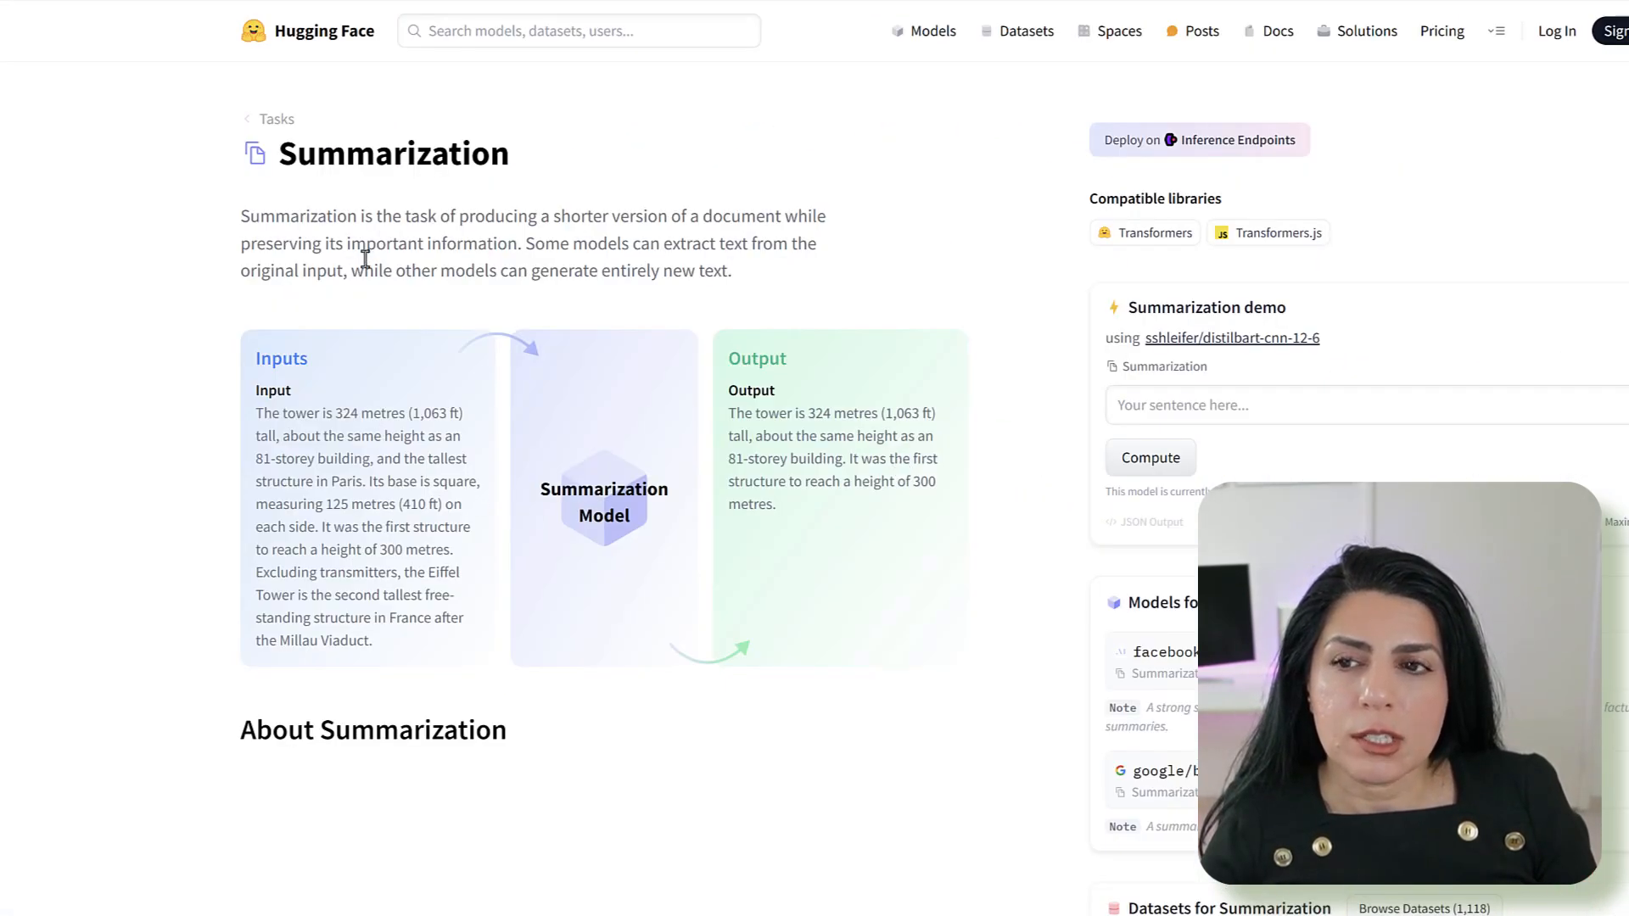
scroll(down, 3)
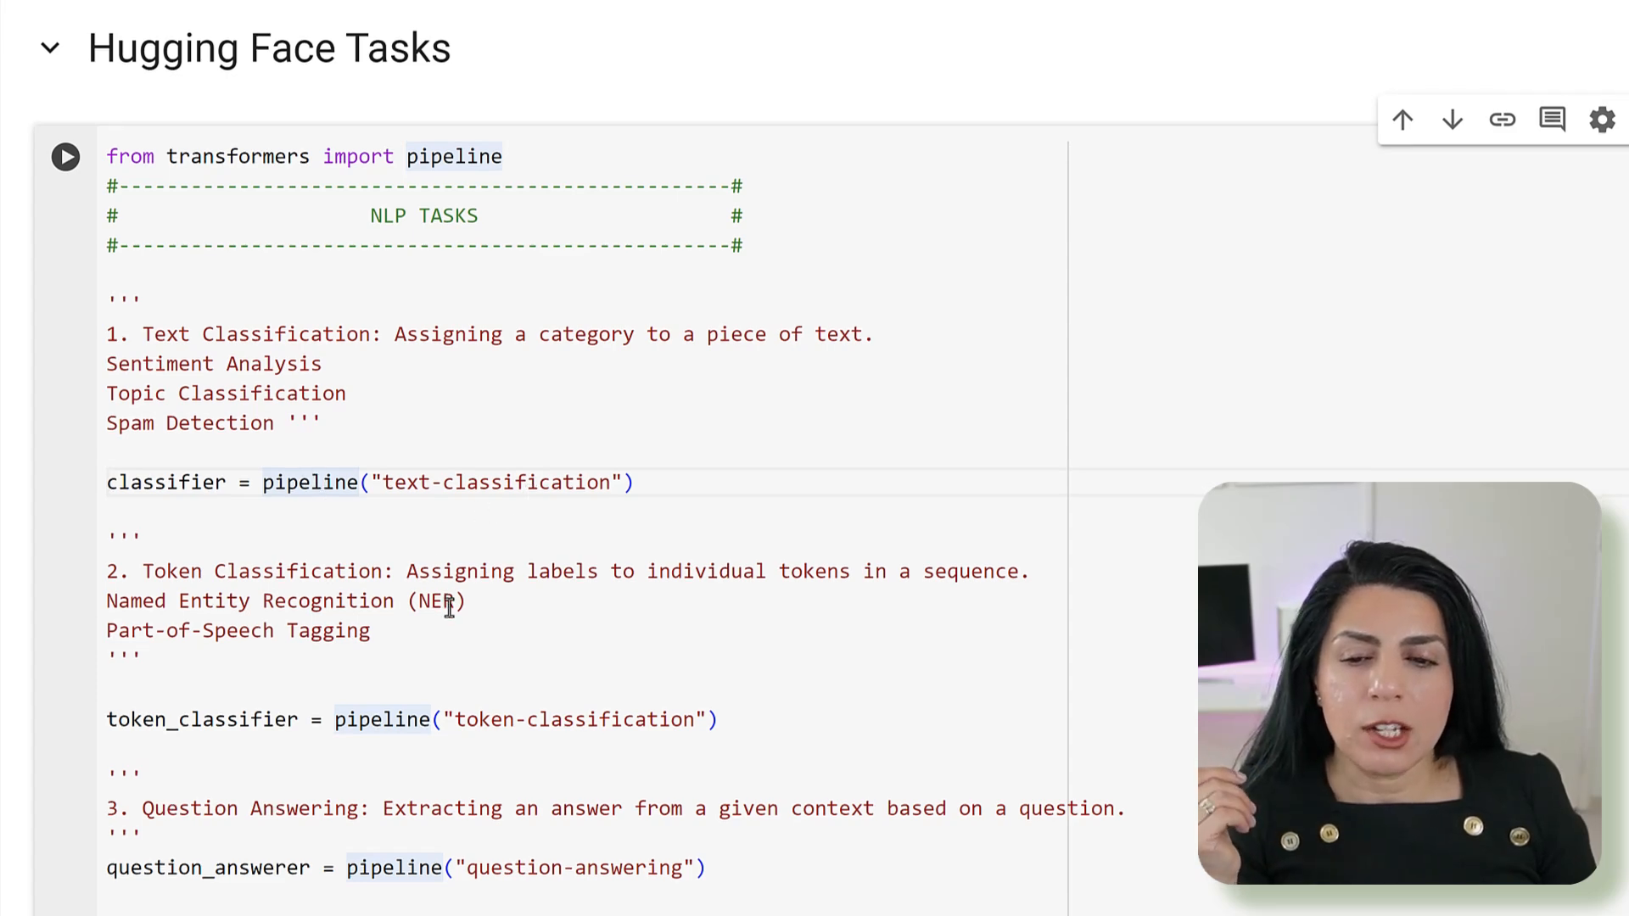
scroll(down, 3)
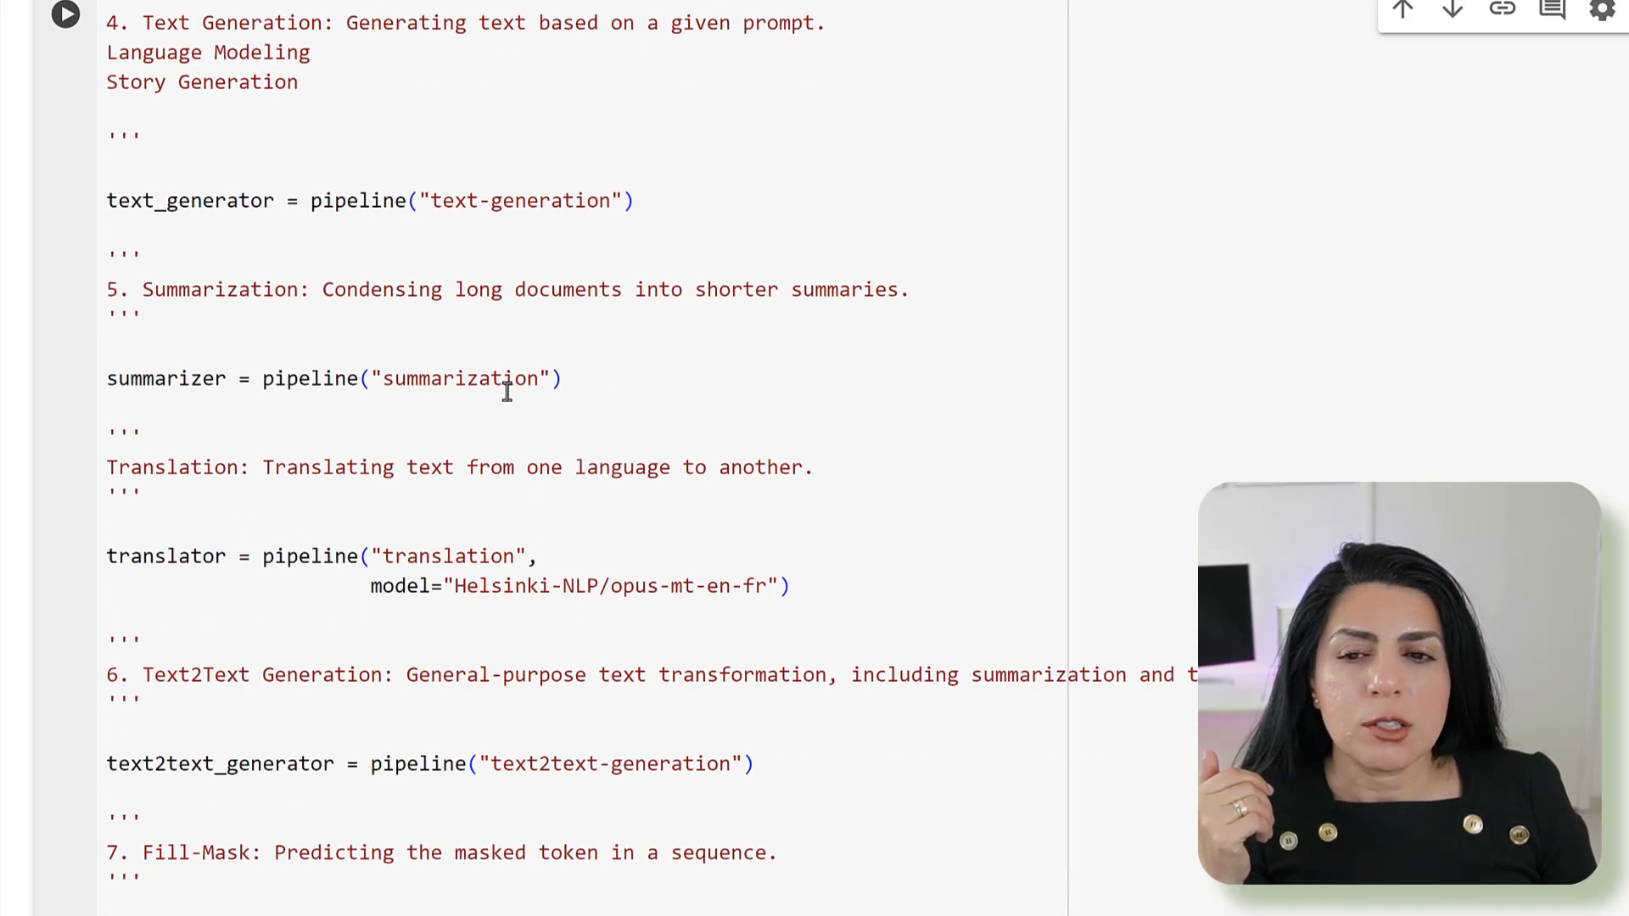
scroll(down, 3)
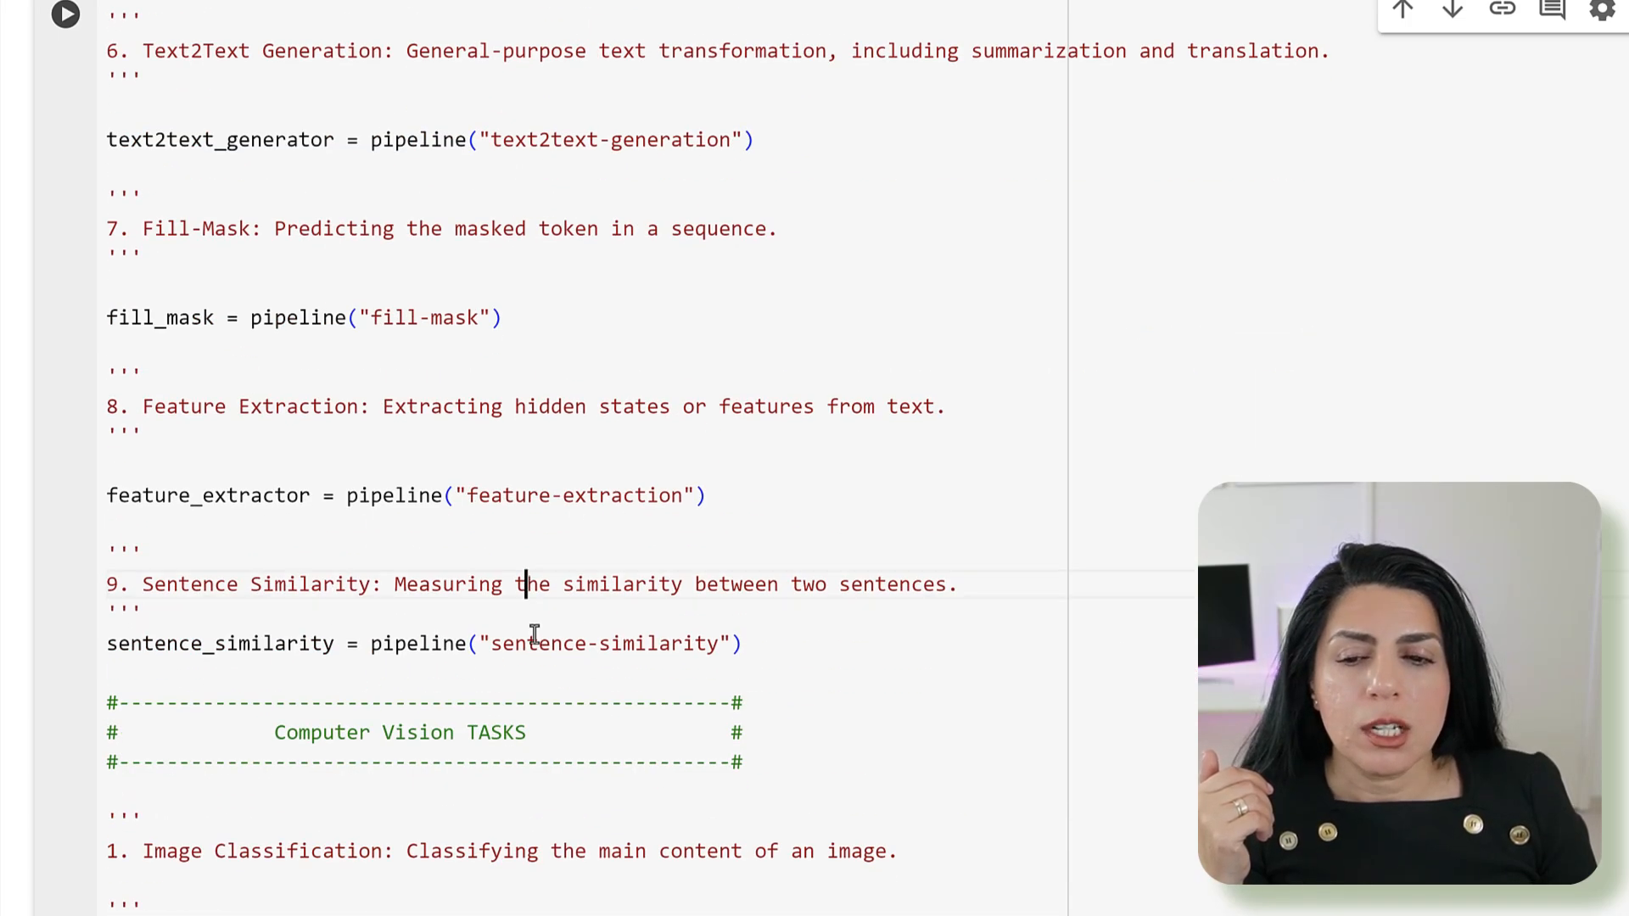
scroll(down, 3)
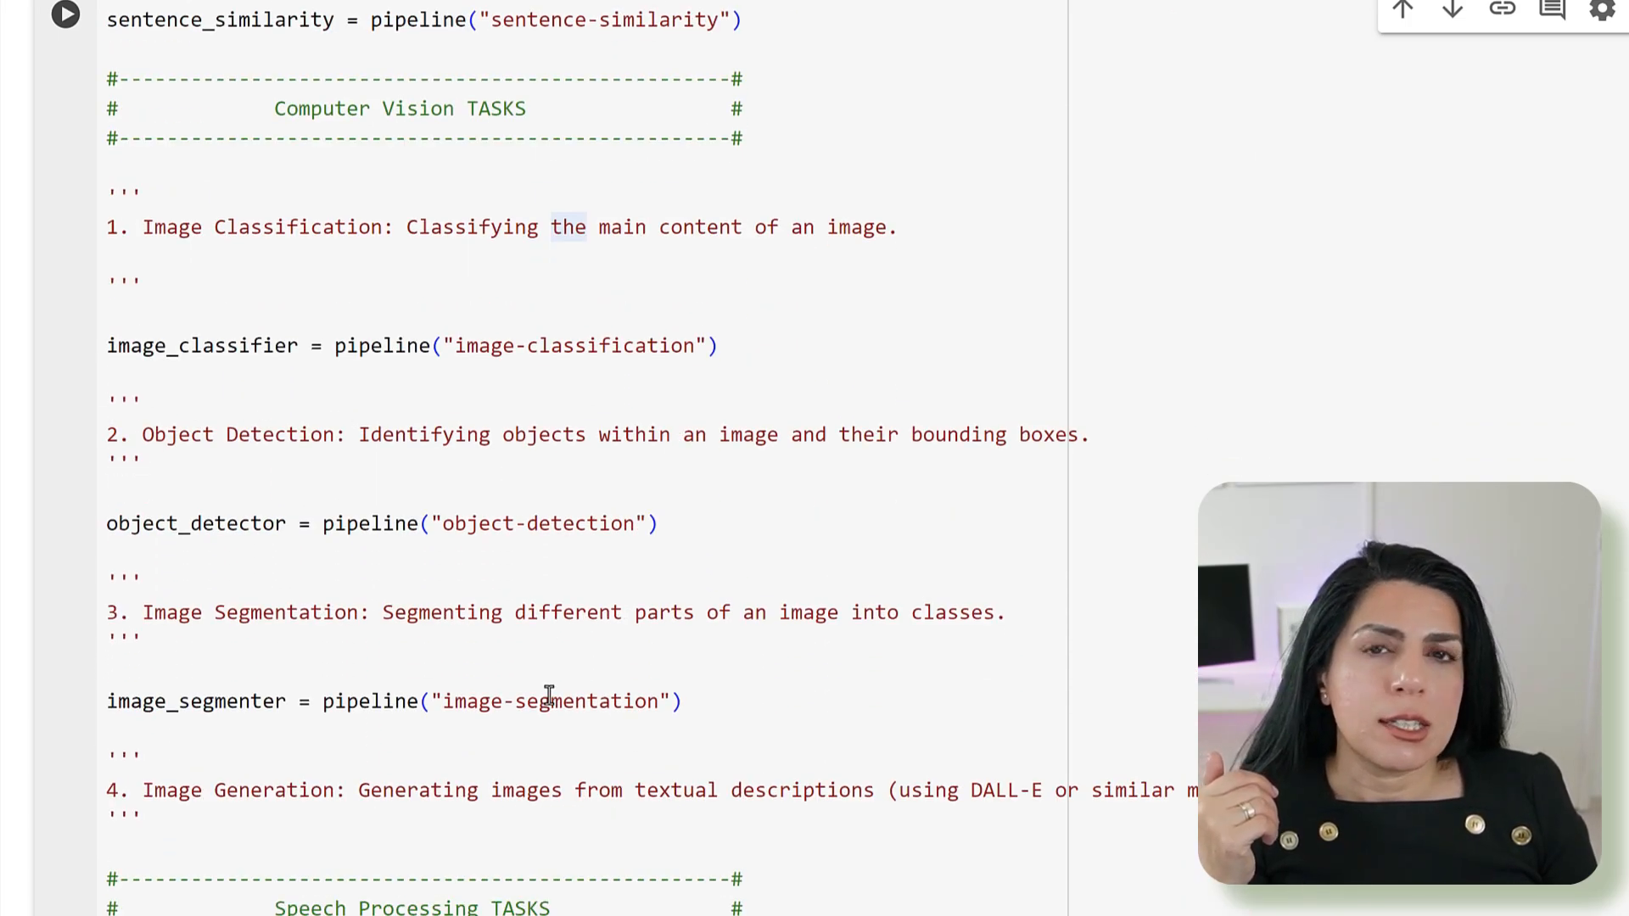
scroll(down, 3)
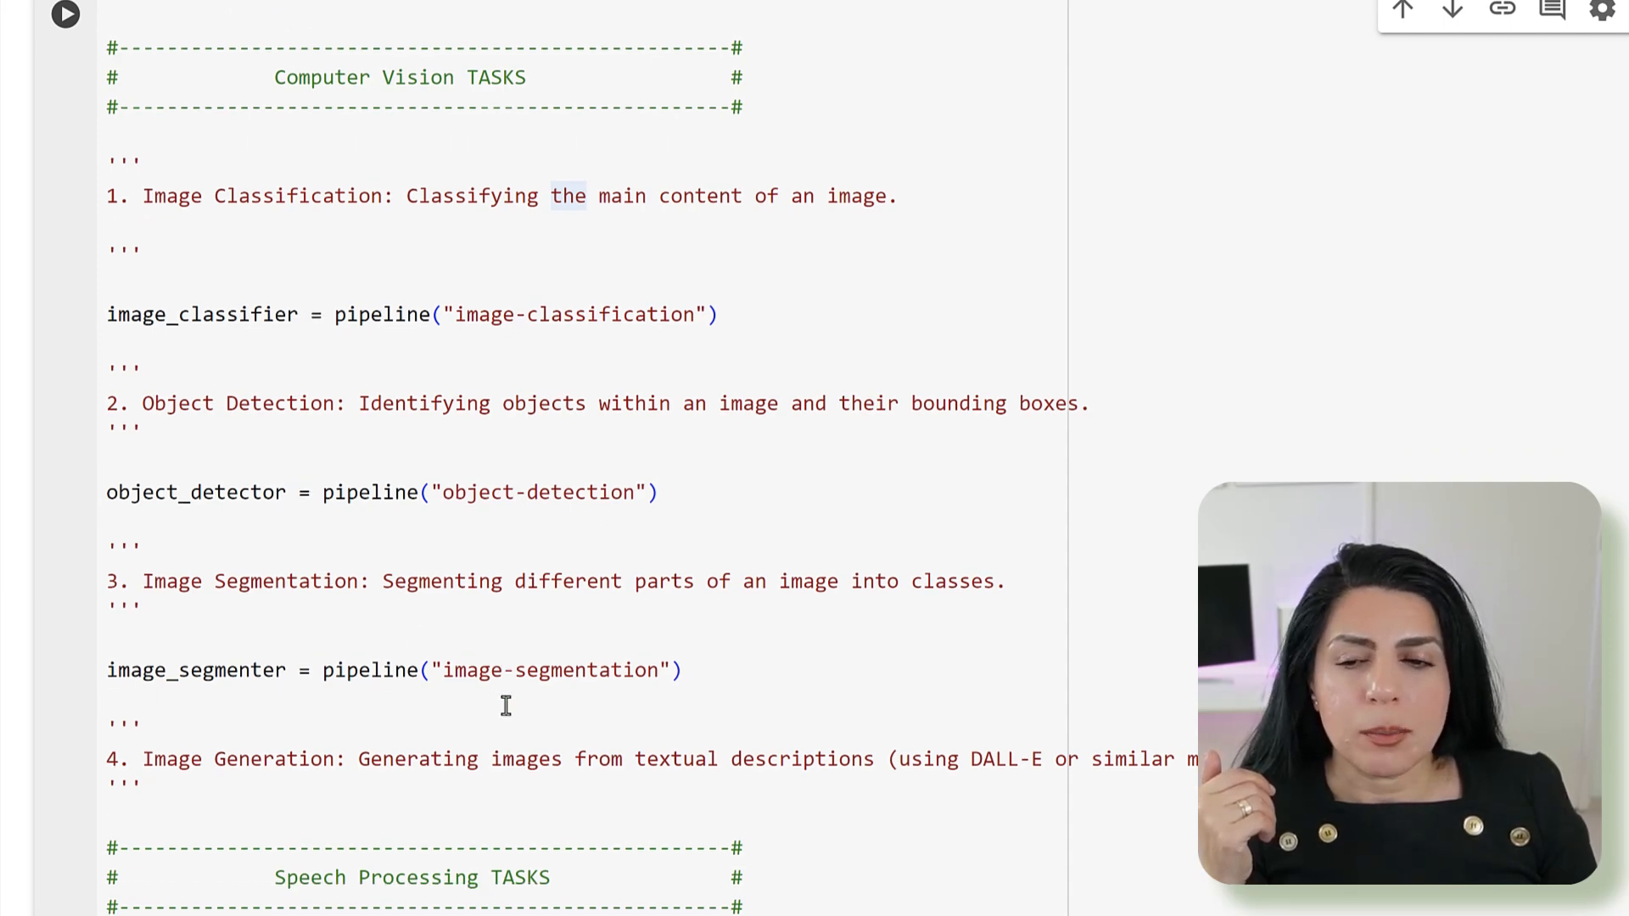
scroll(down, 3)
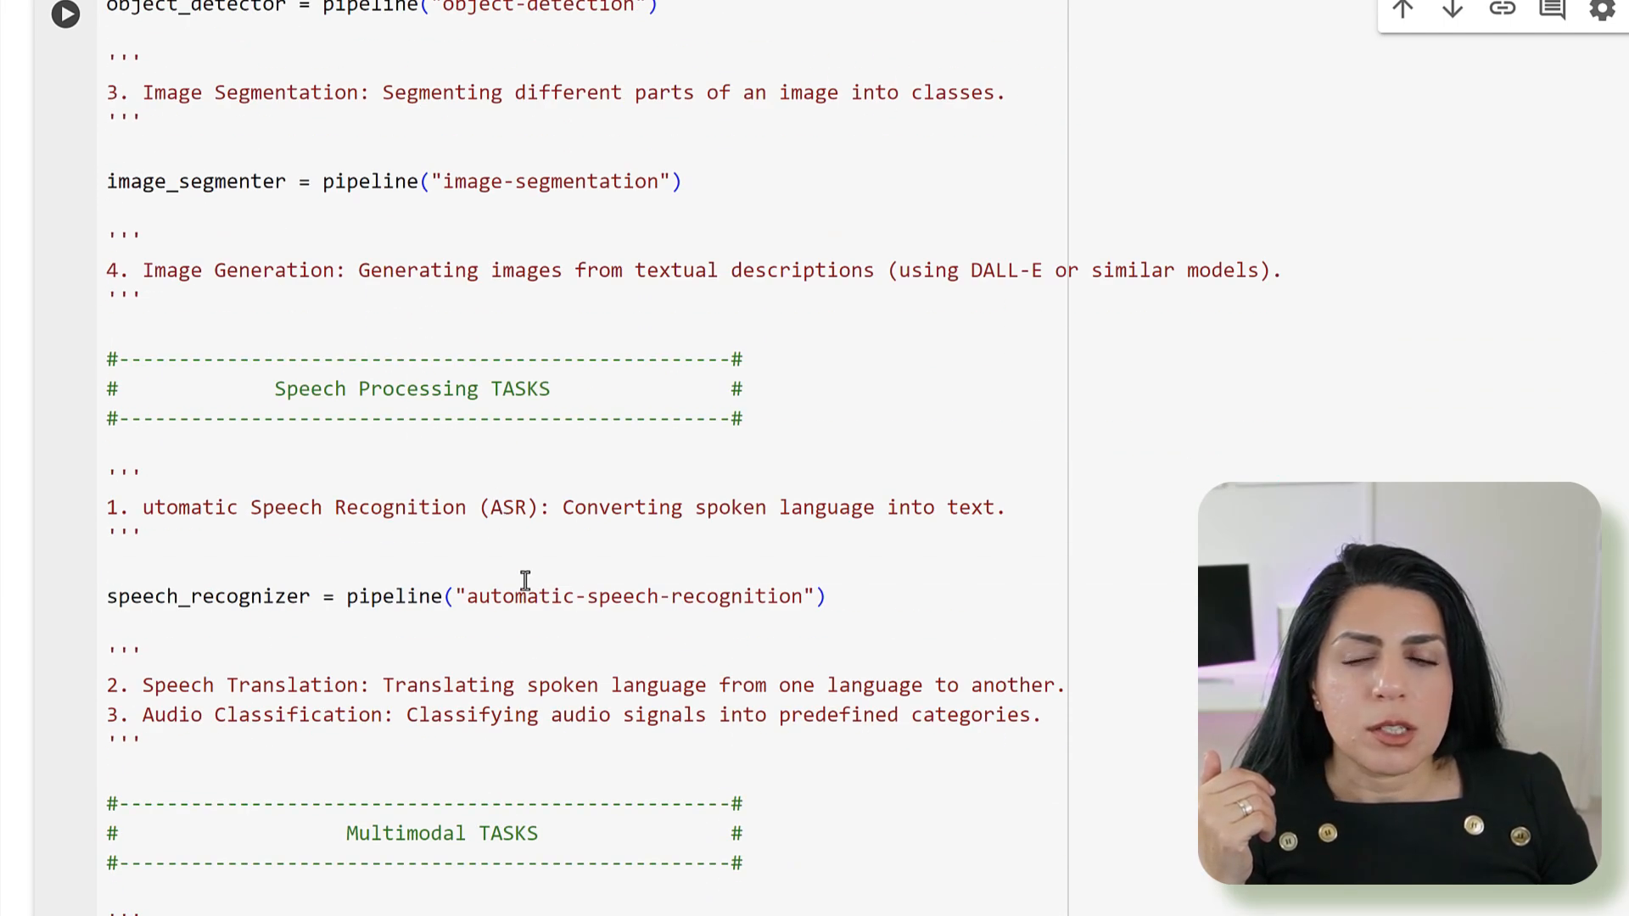
scroll(down, 3)
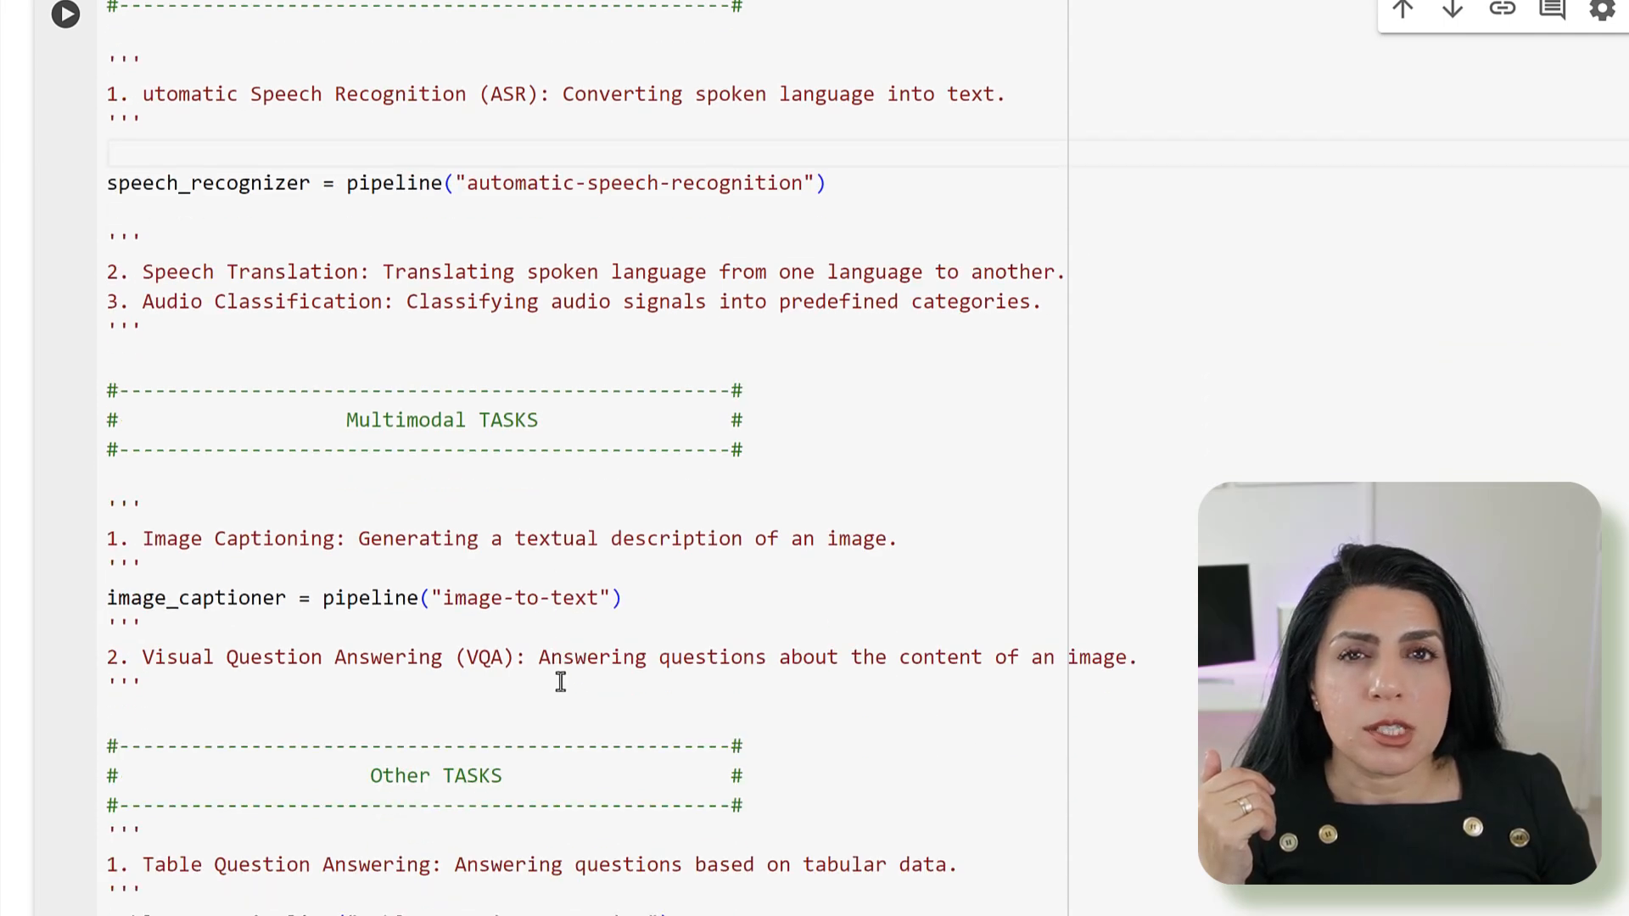
scroll(down, 3)
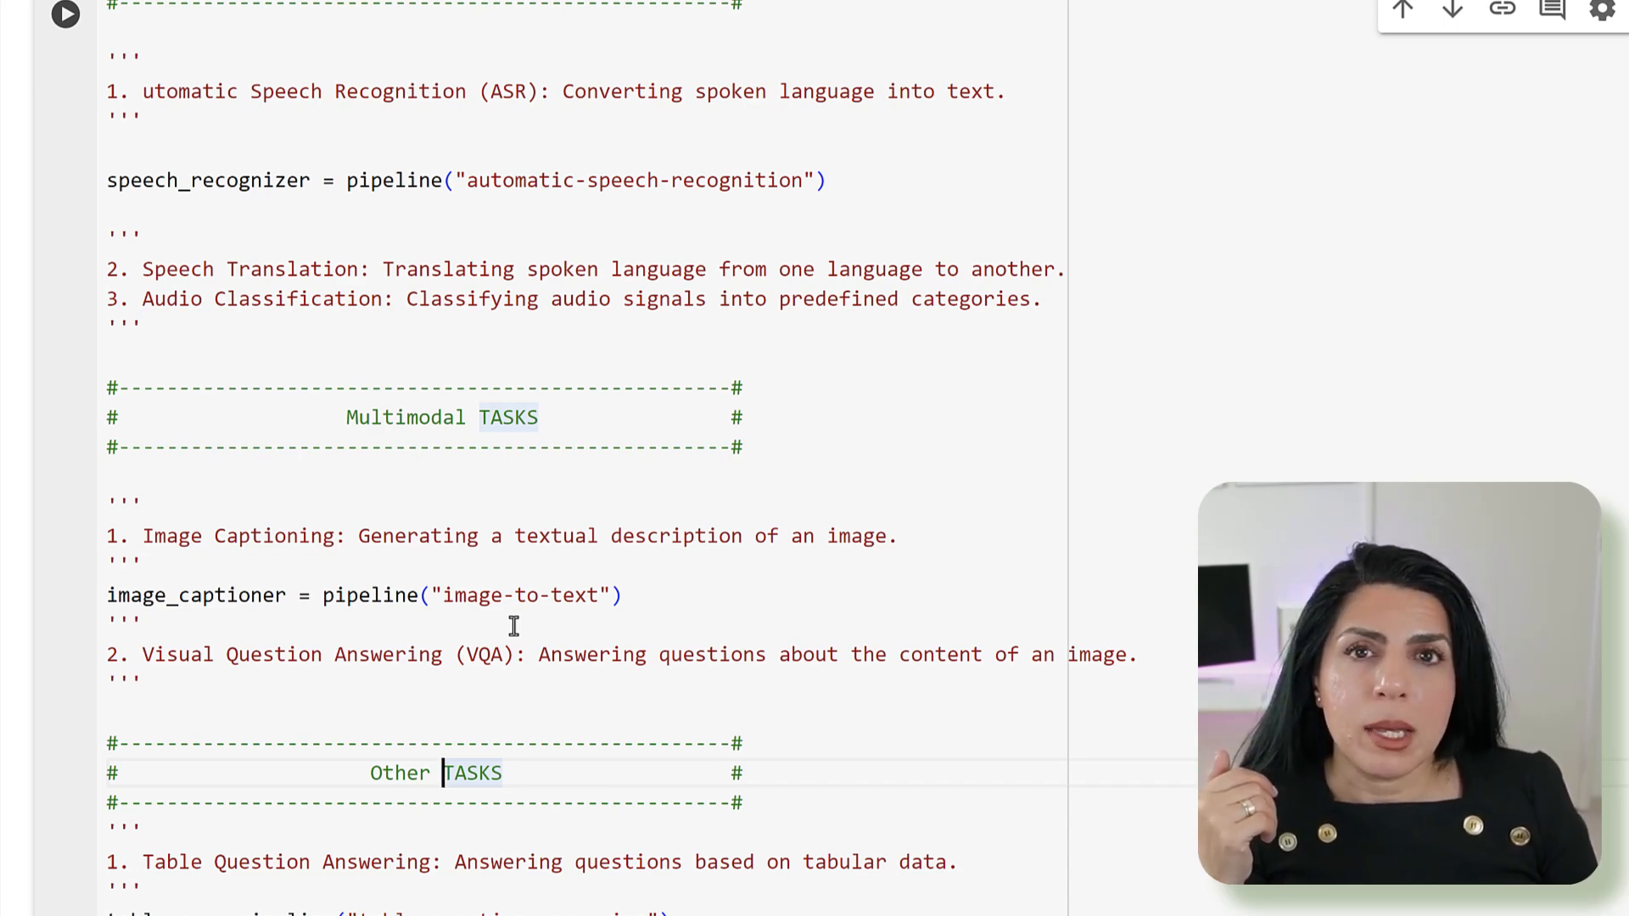
scroll(down, 3)
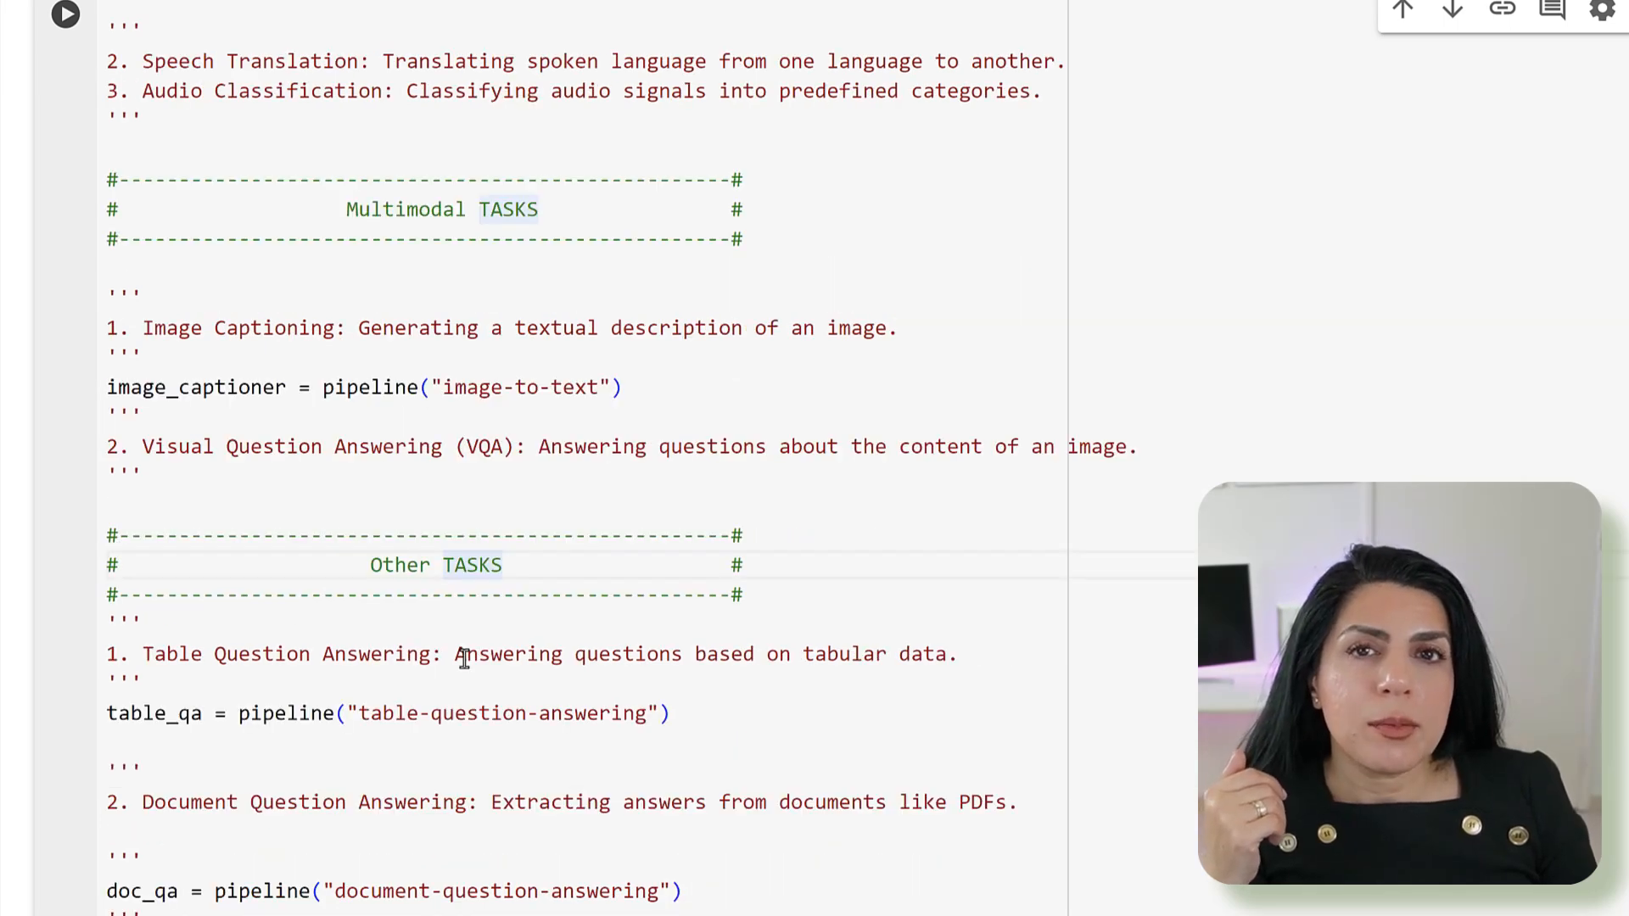
scroll(down, 3)
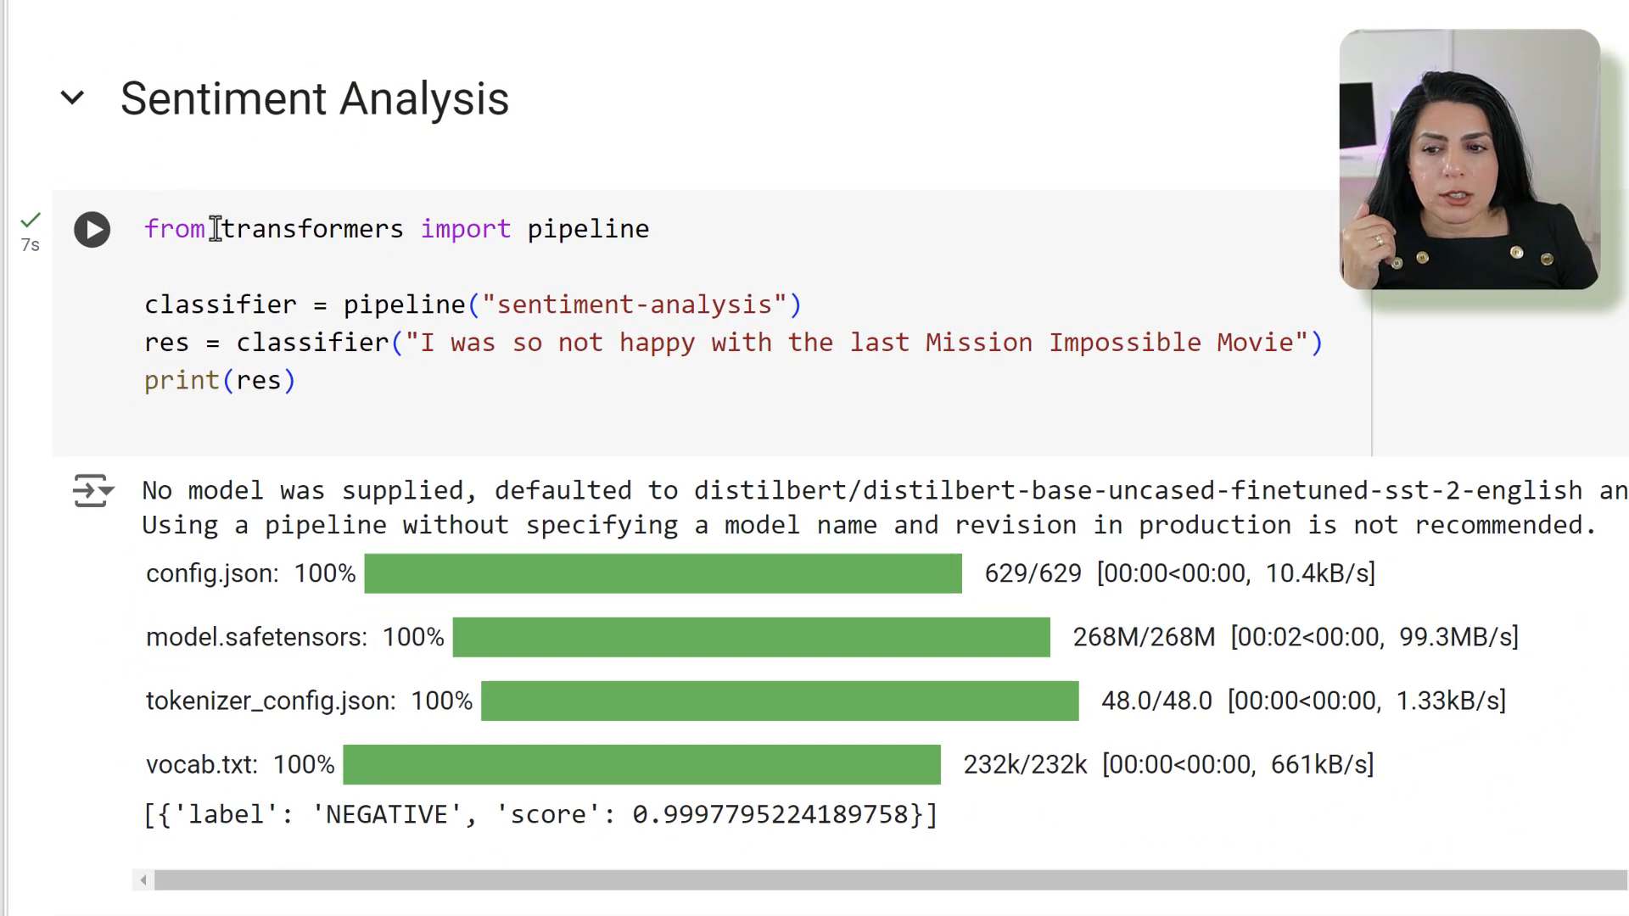
Rename the sentiment variable res to result and rerun the Sentiment Analysis cell
double_click(621, 229)
text(ult)
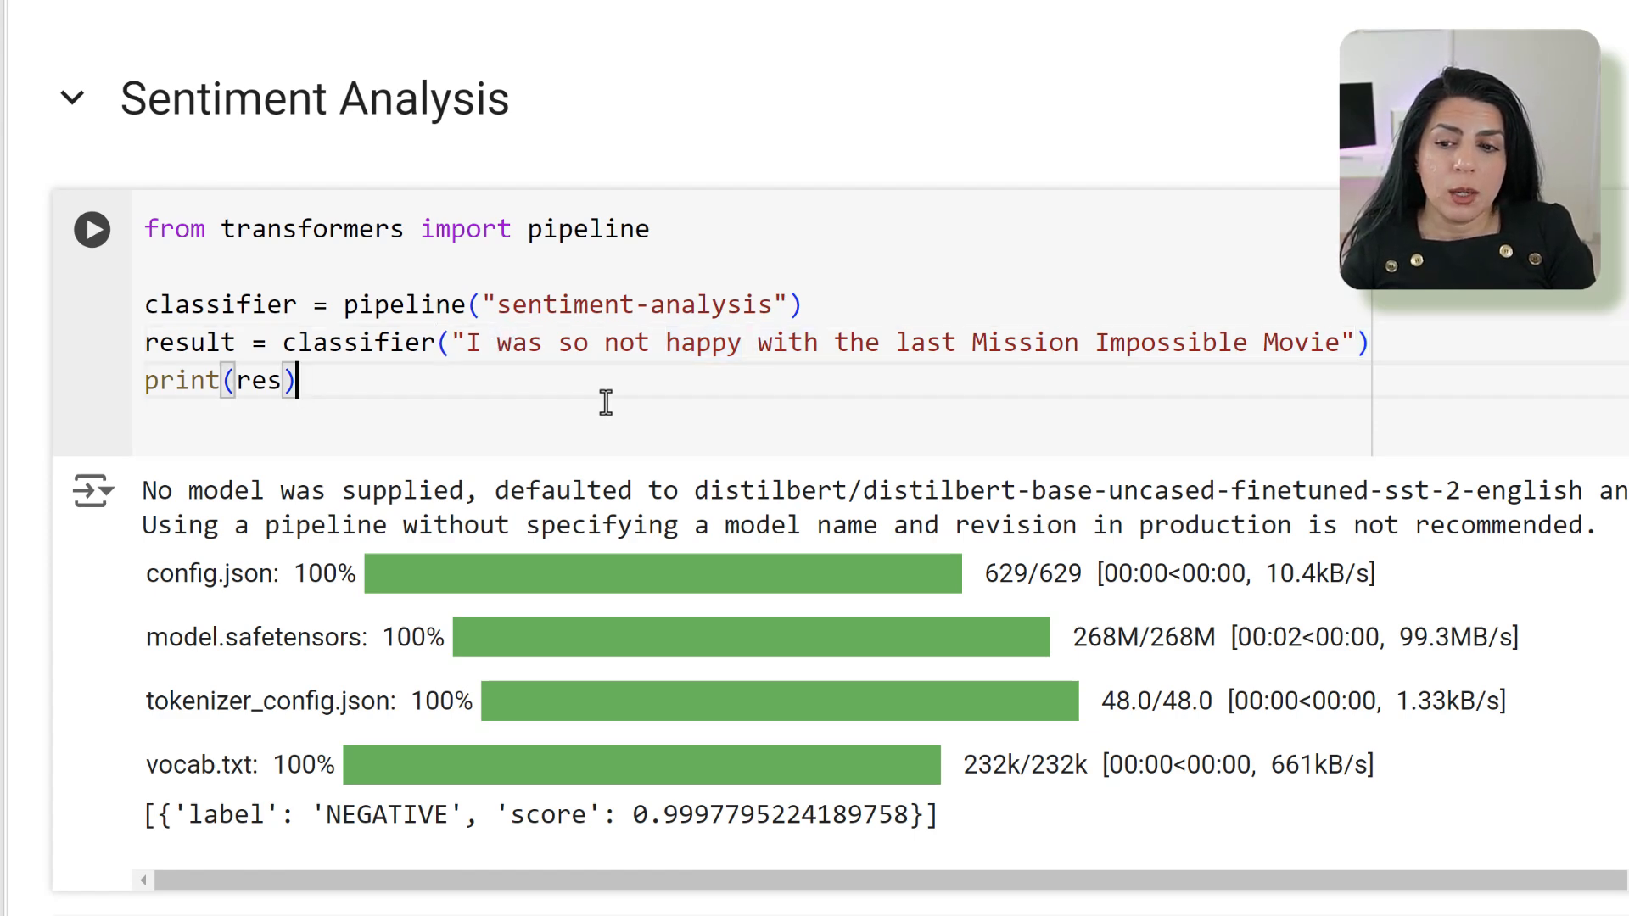
click(91, 228)
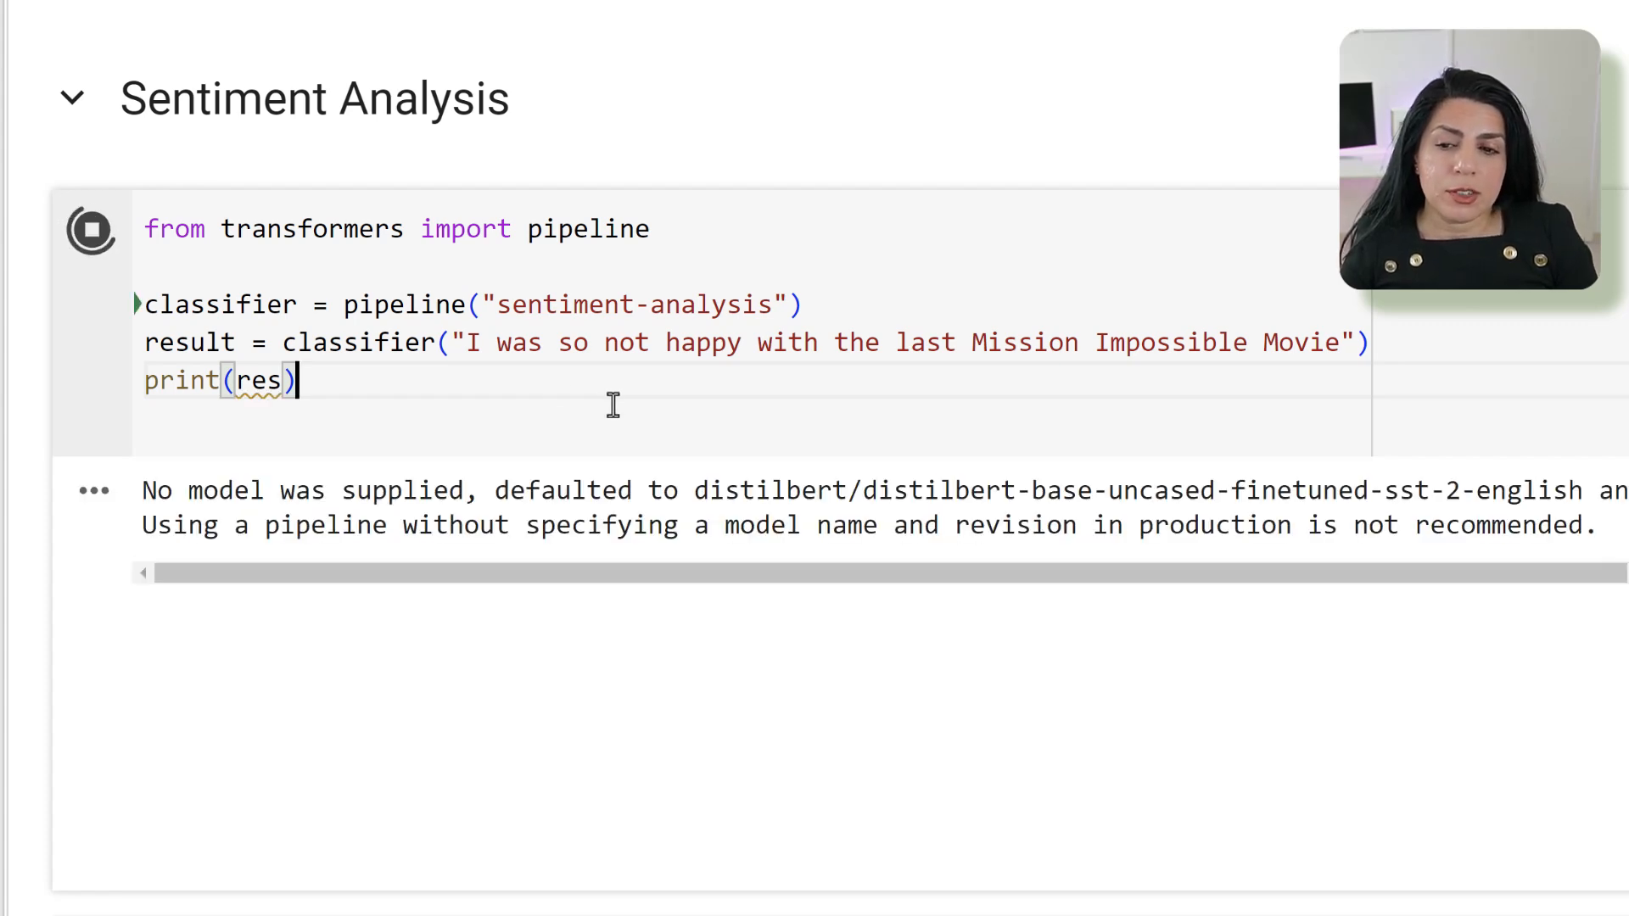
click(92, 230)
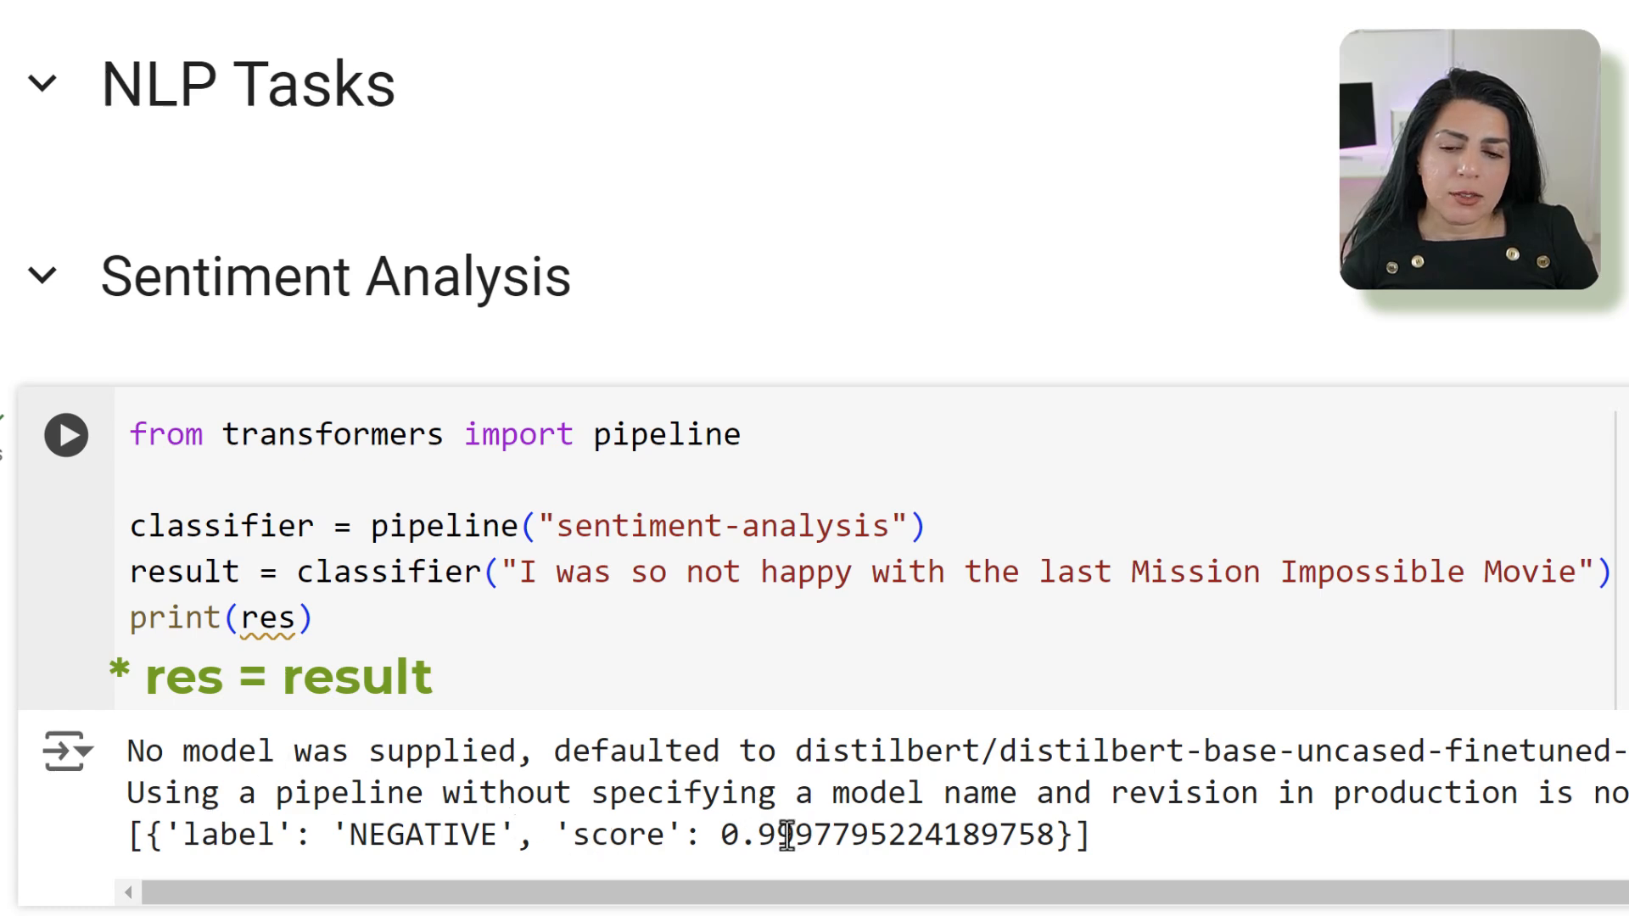
drag(579, 833, 922, 833)
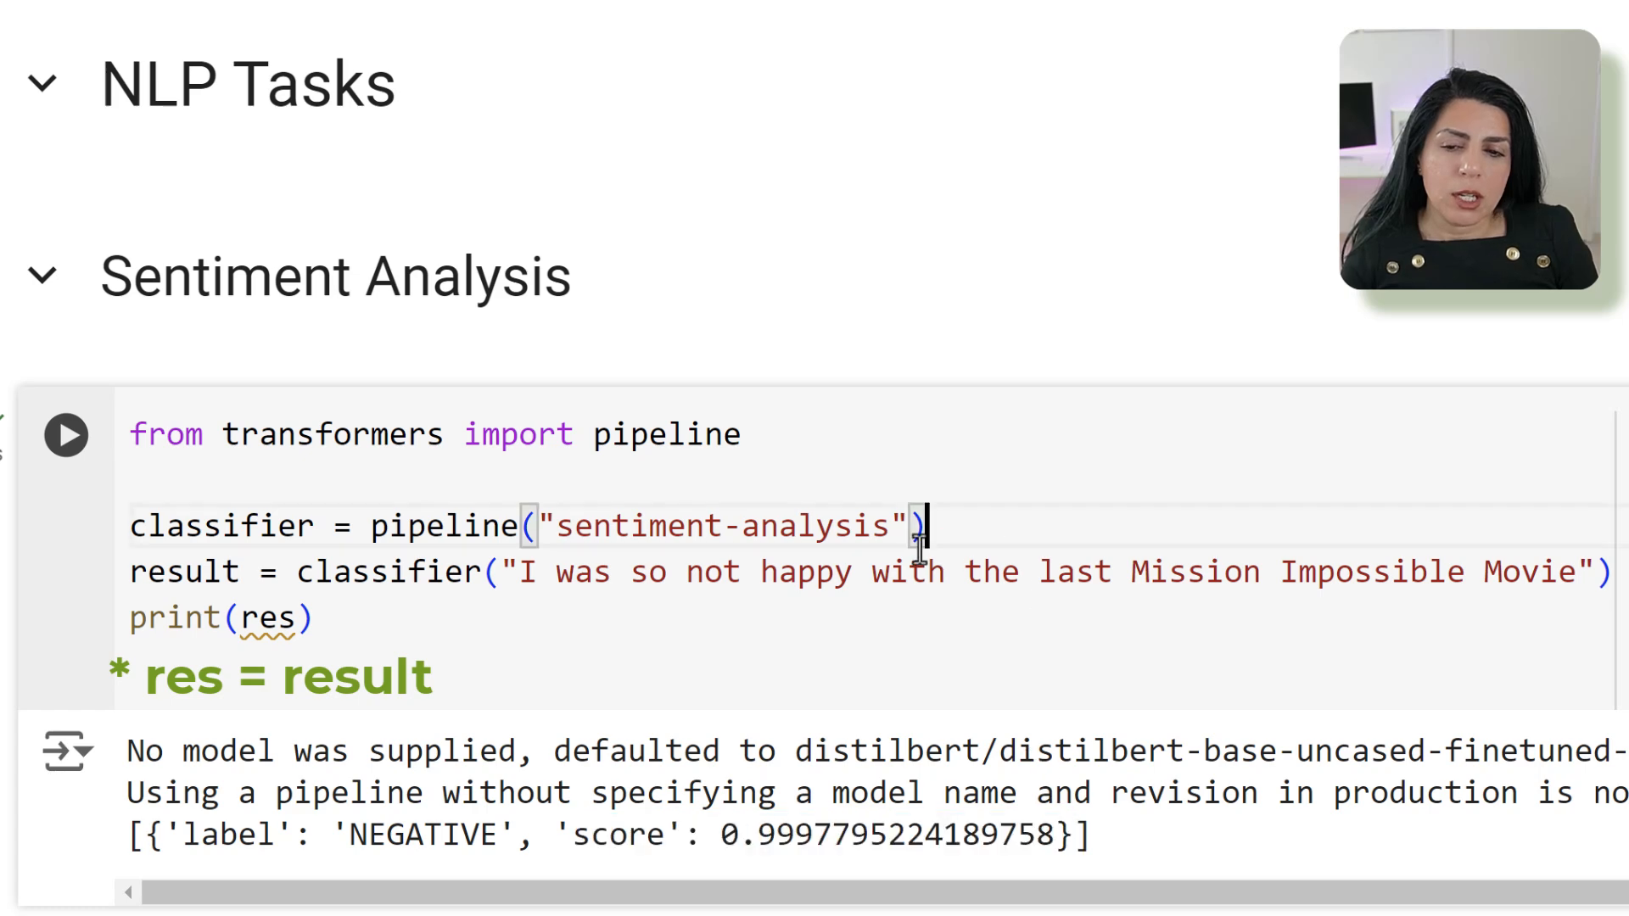
scroll(down, 3)
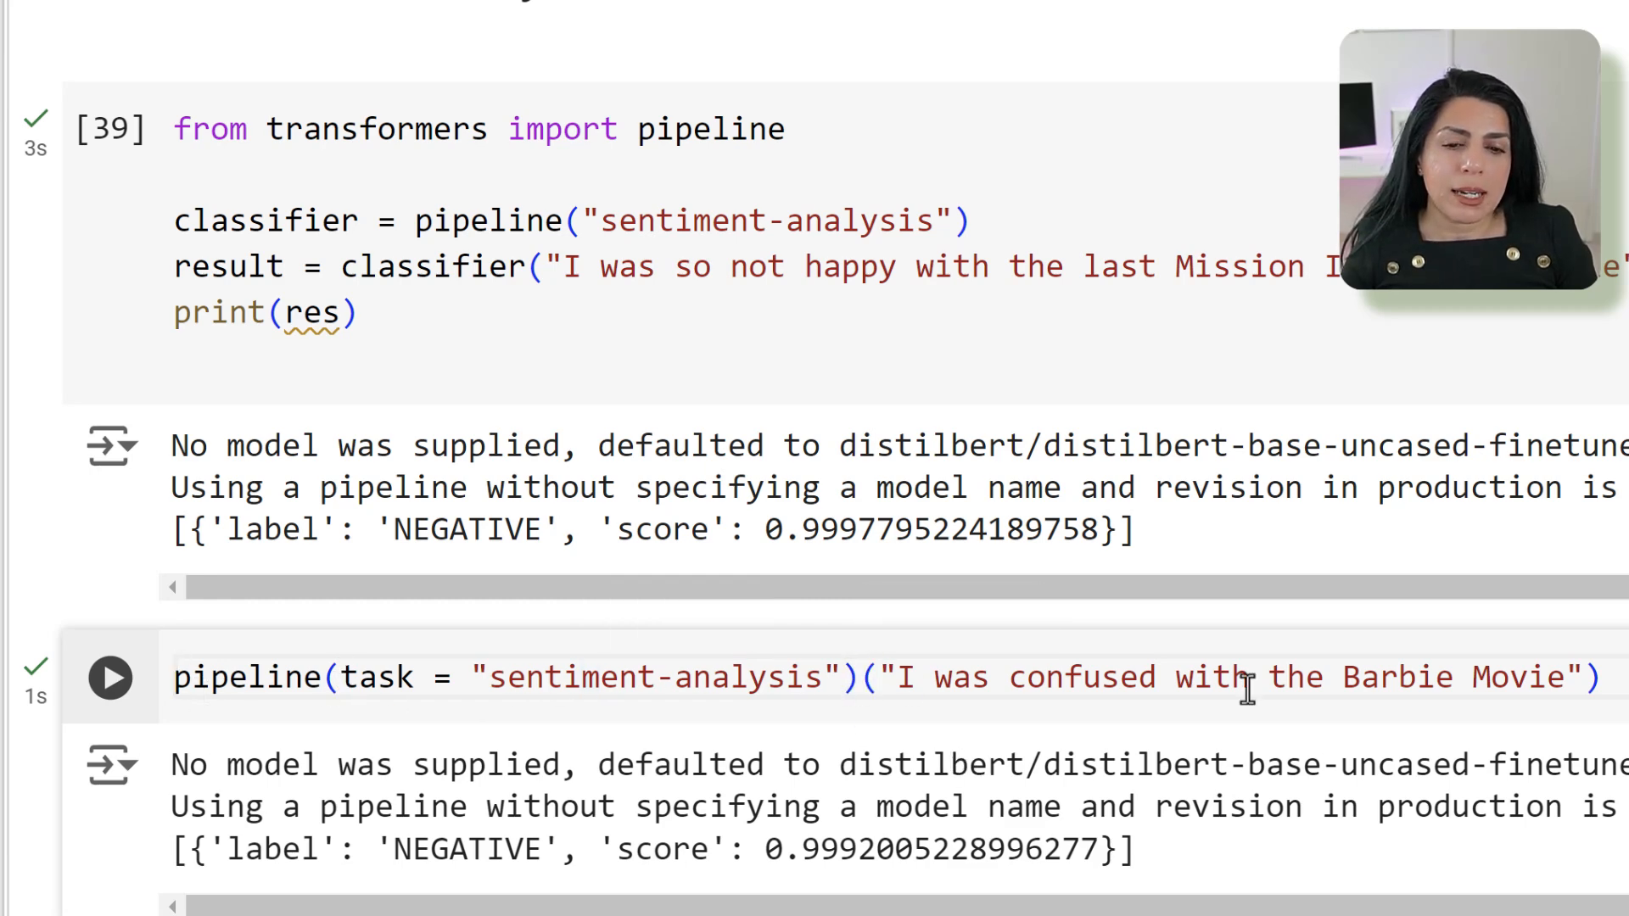
Run the one-line pipeline on the Barbie sentence, then the facebook/bart-large-mnli cell
double_click(957, 677)
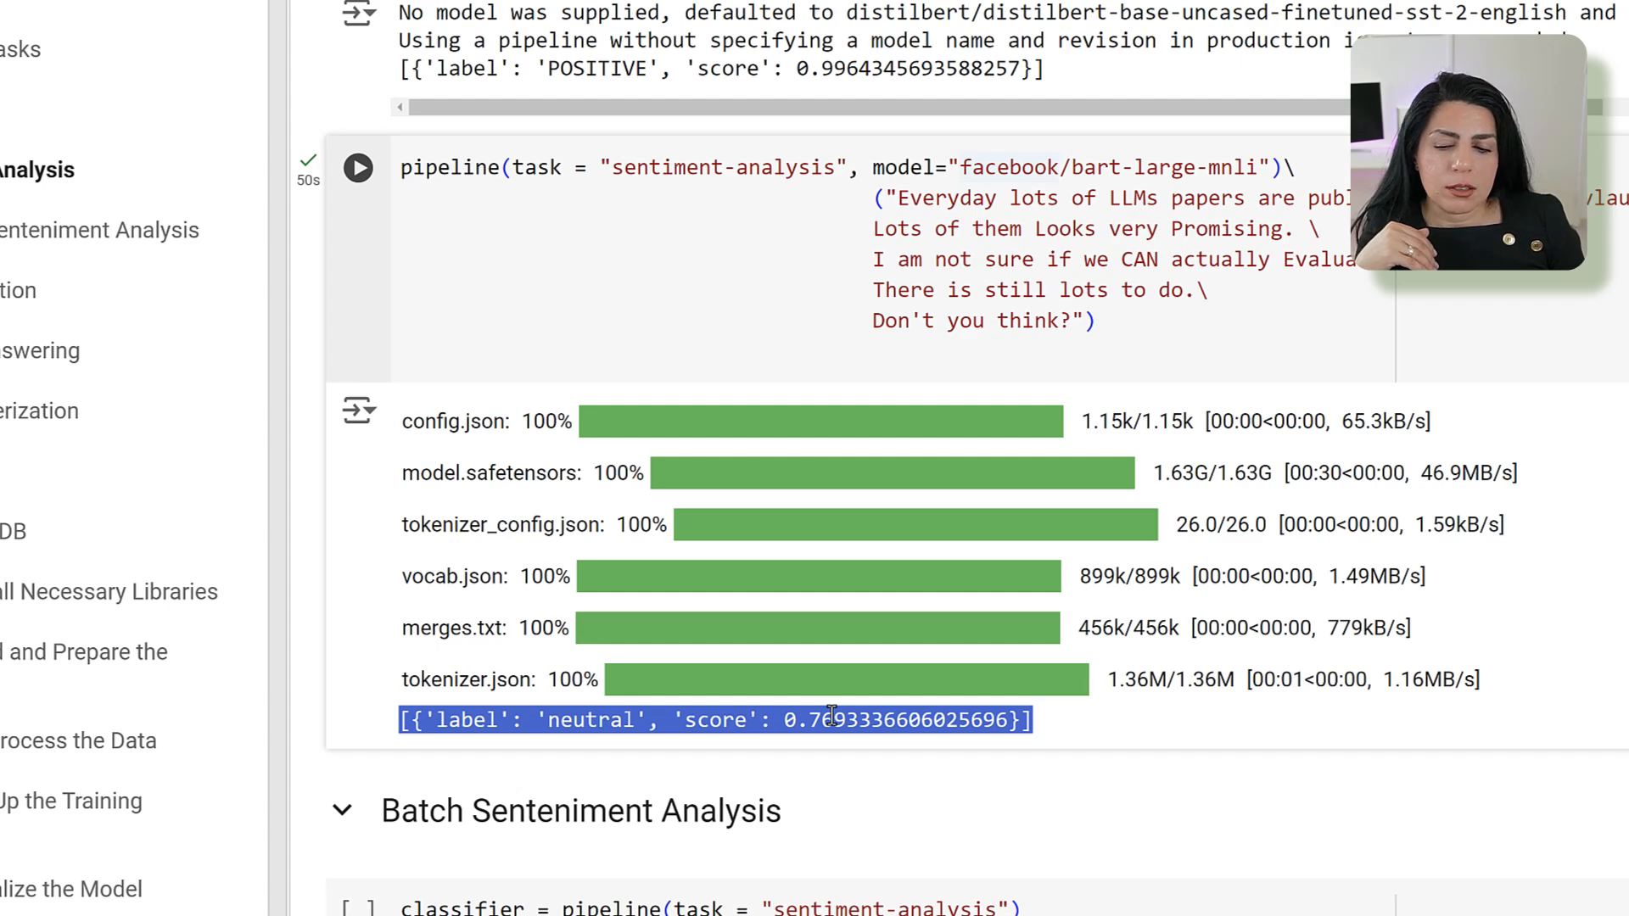
scroll(down, 3)
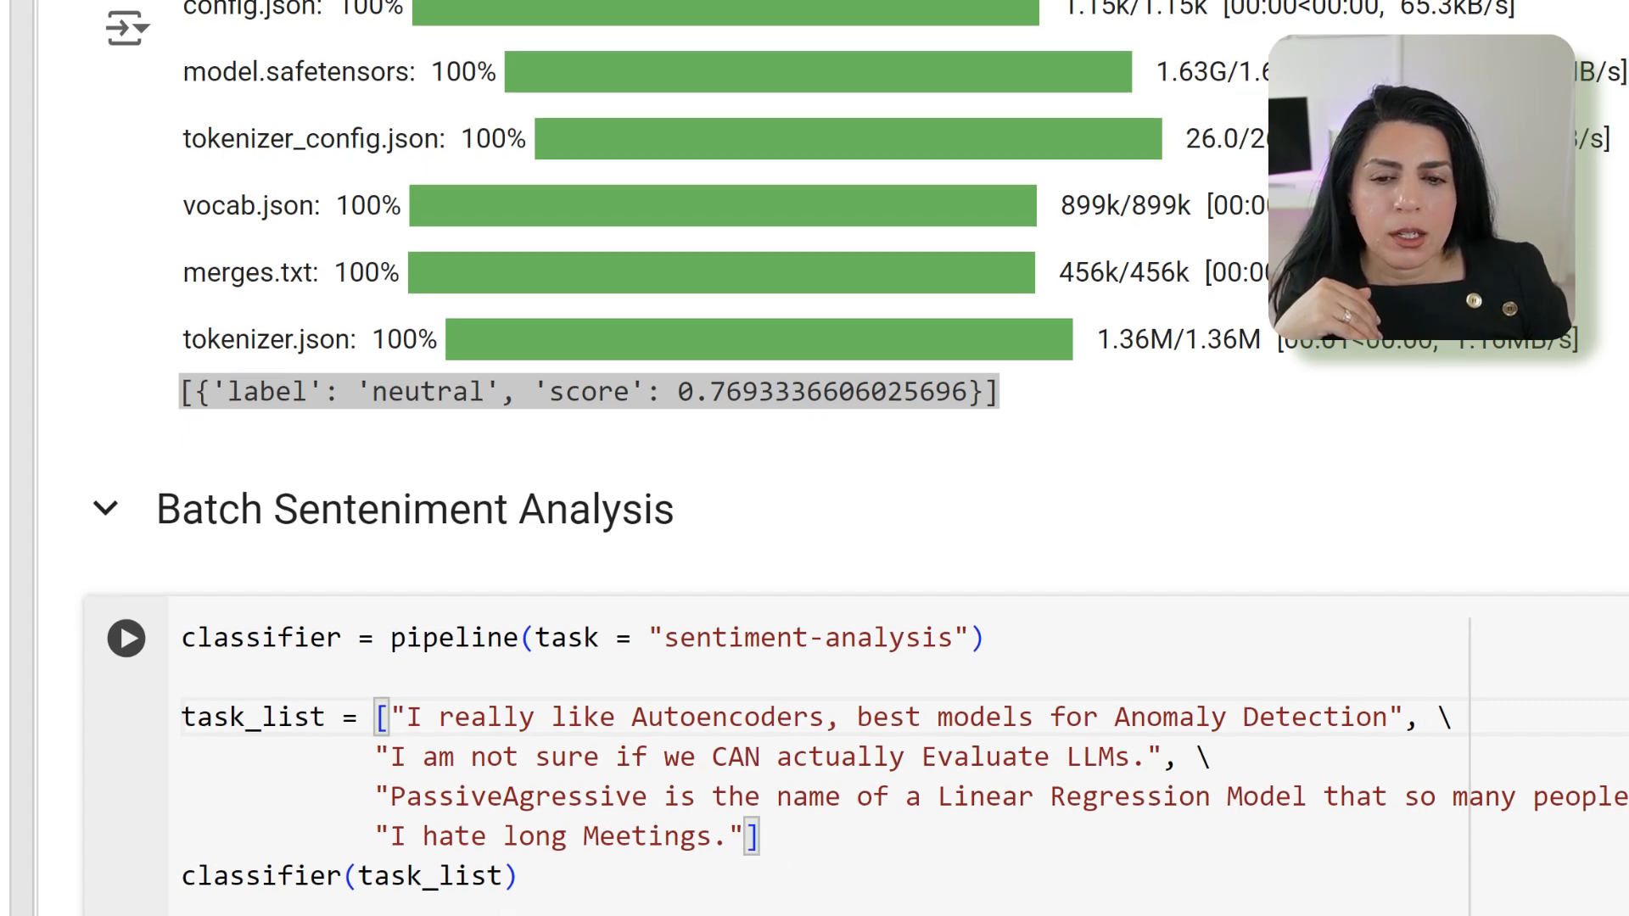
Run classifier(task_list) on the four sentences, getting one POSITIVE and three NEGATIVE
click(124, 638)
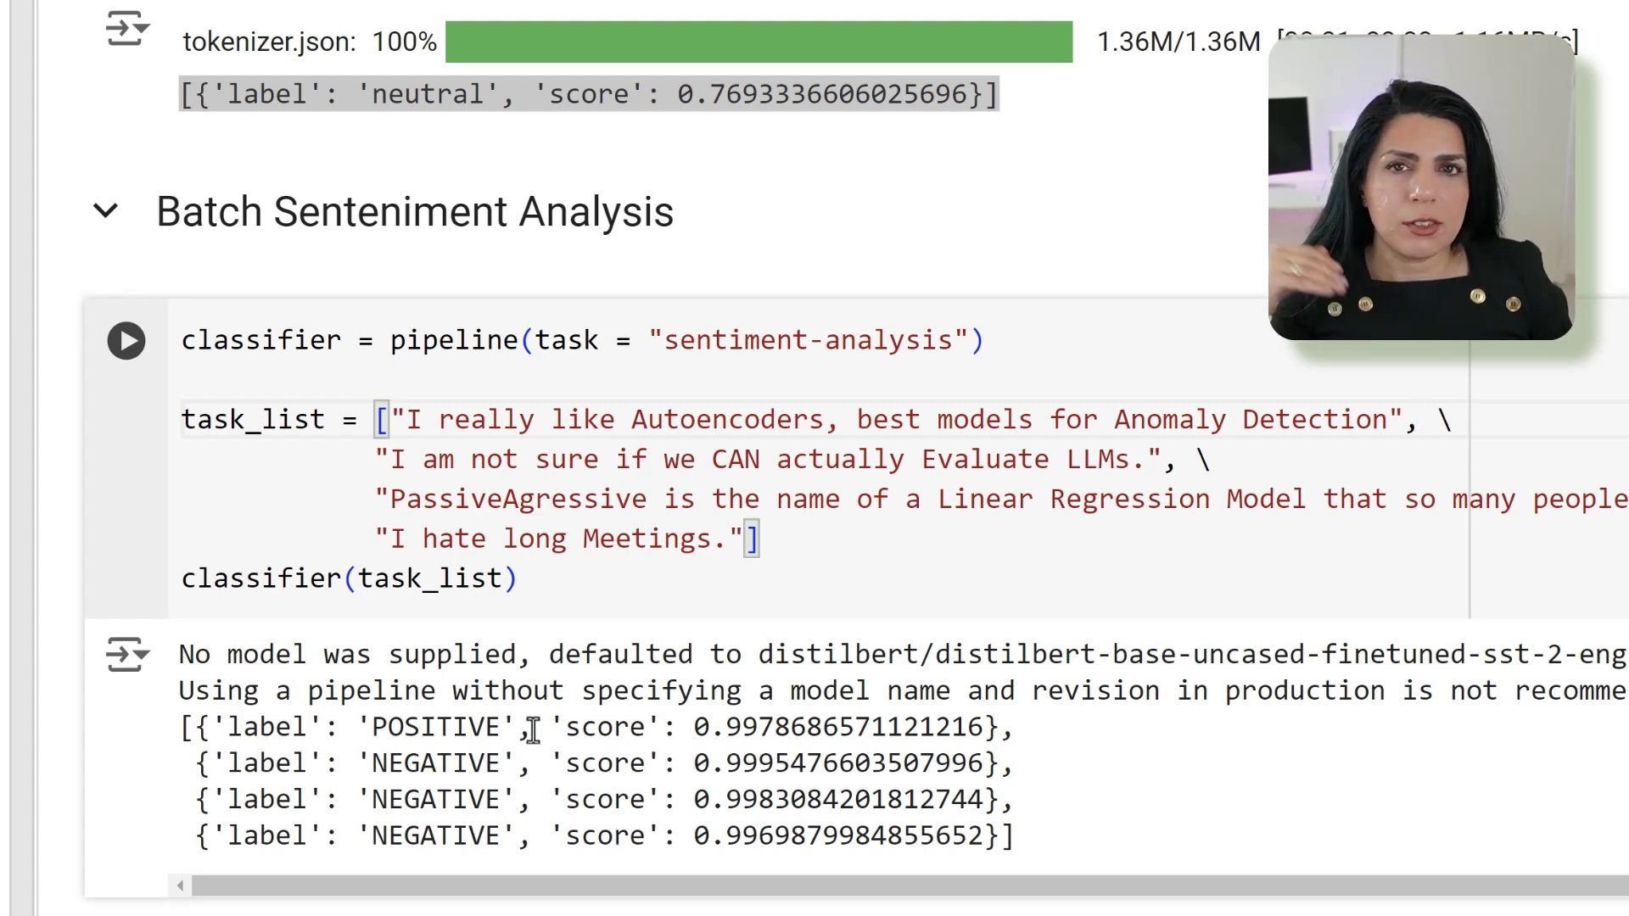
mouse_move(665, 540)
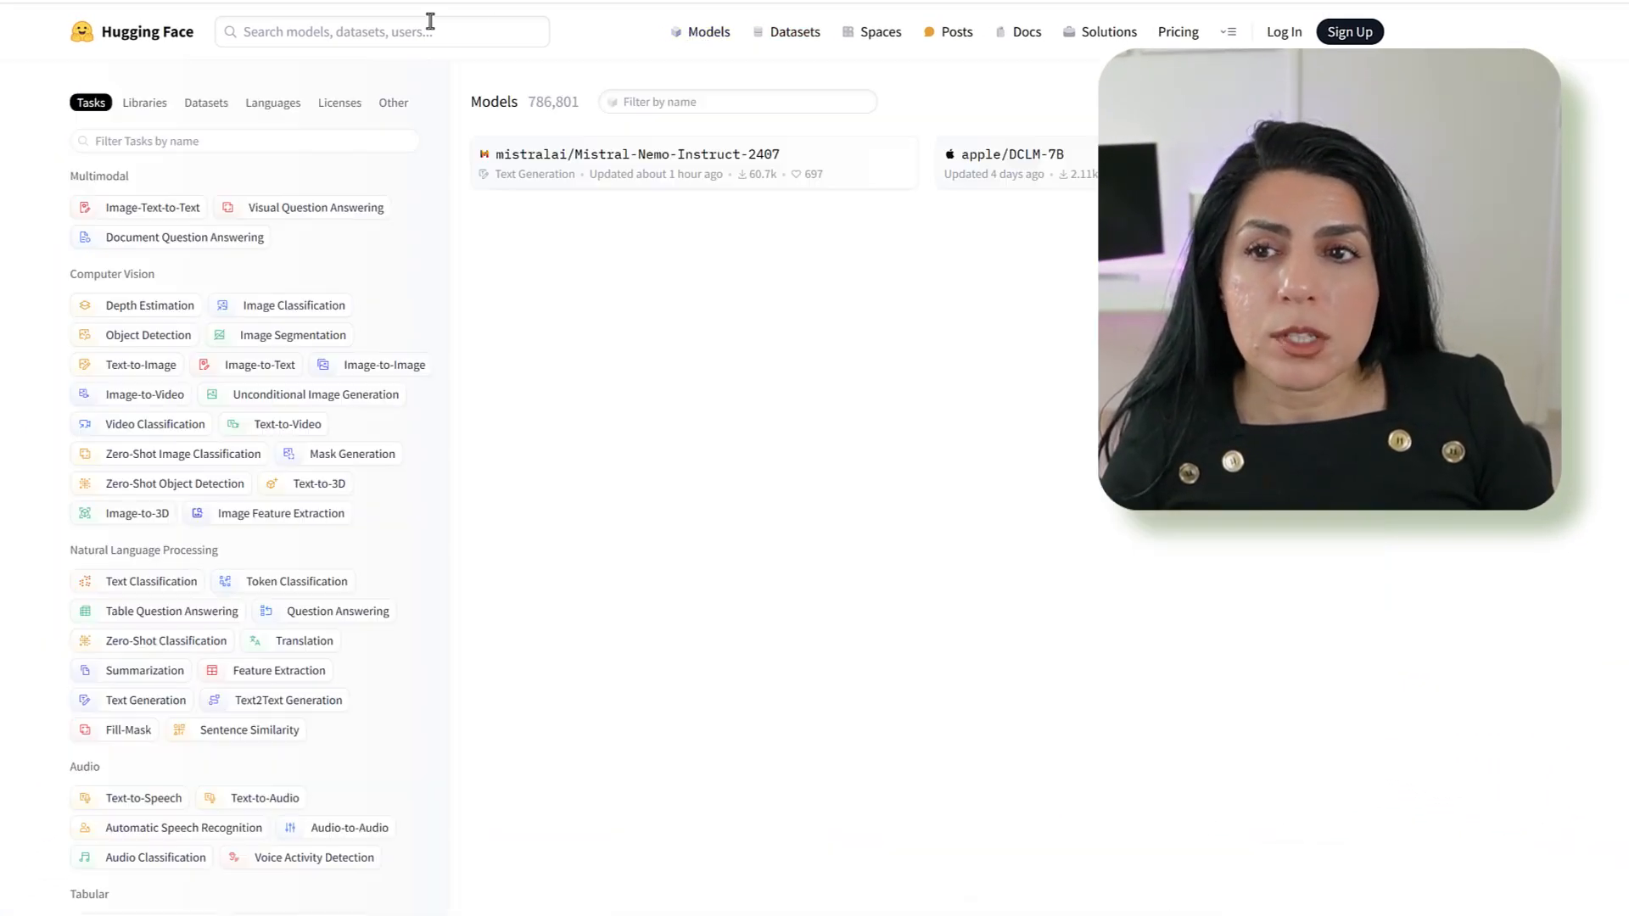
Search the Hub for 'emotion' and select SamLowe/roberta-base-go_emotions
click(381, 32)
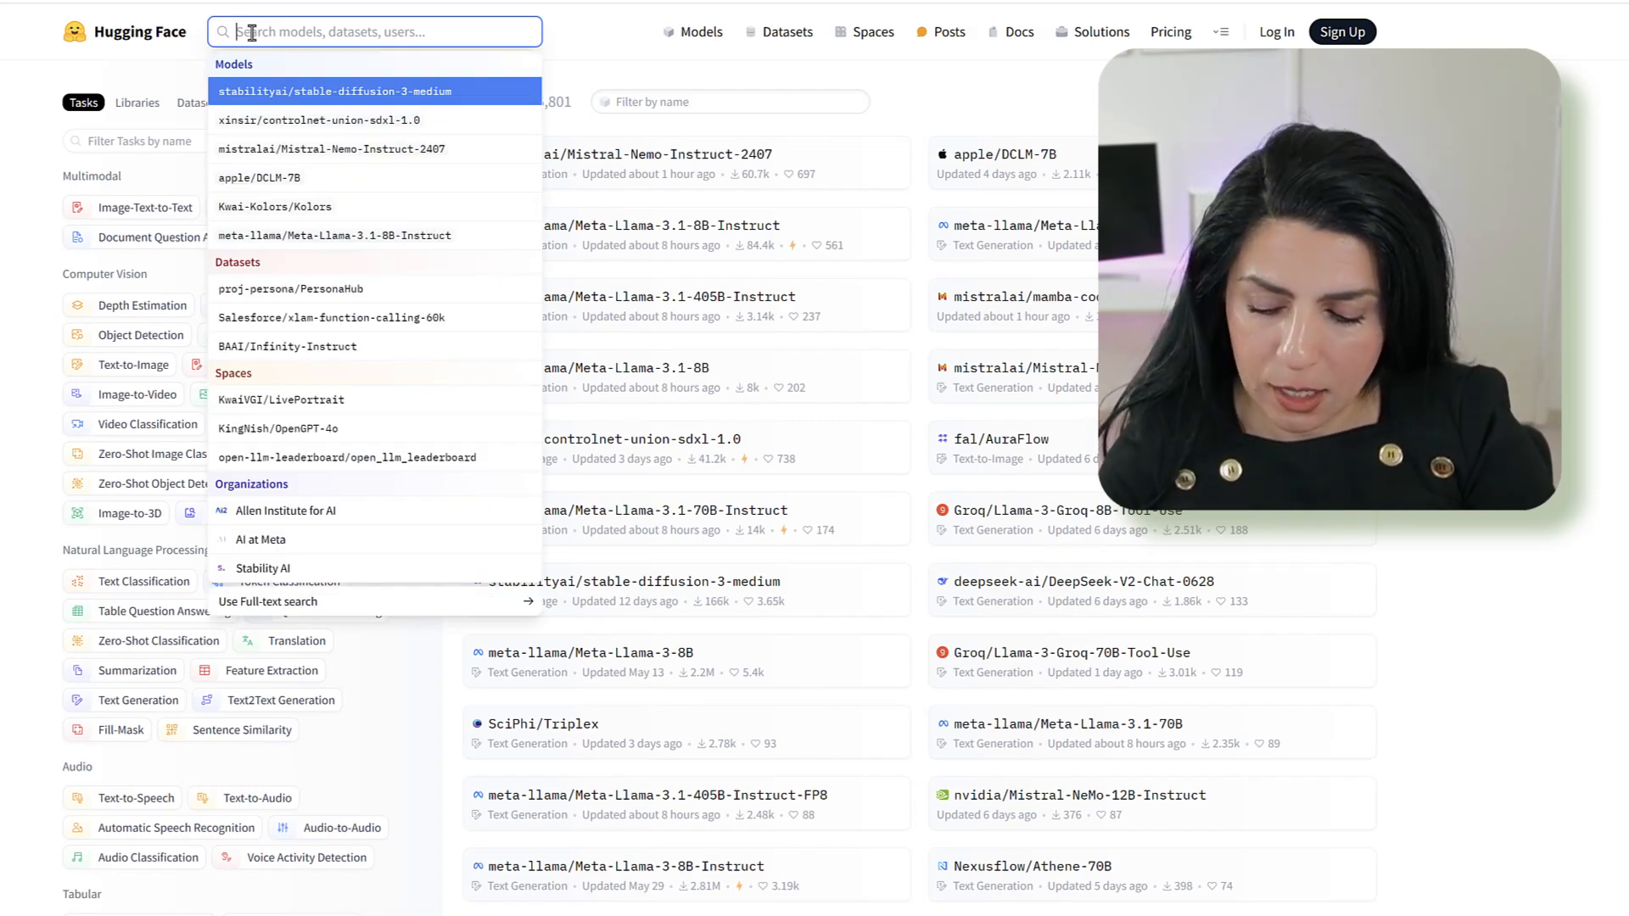
text(emotion)
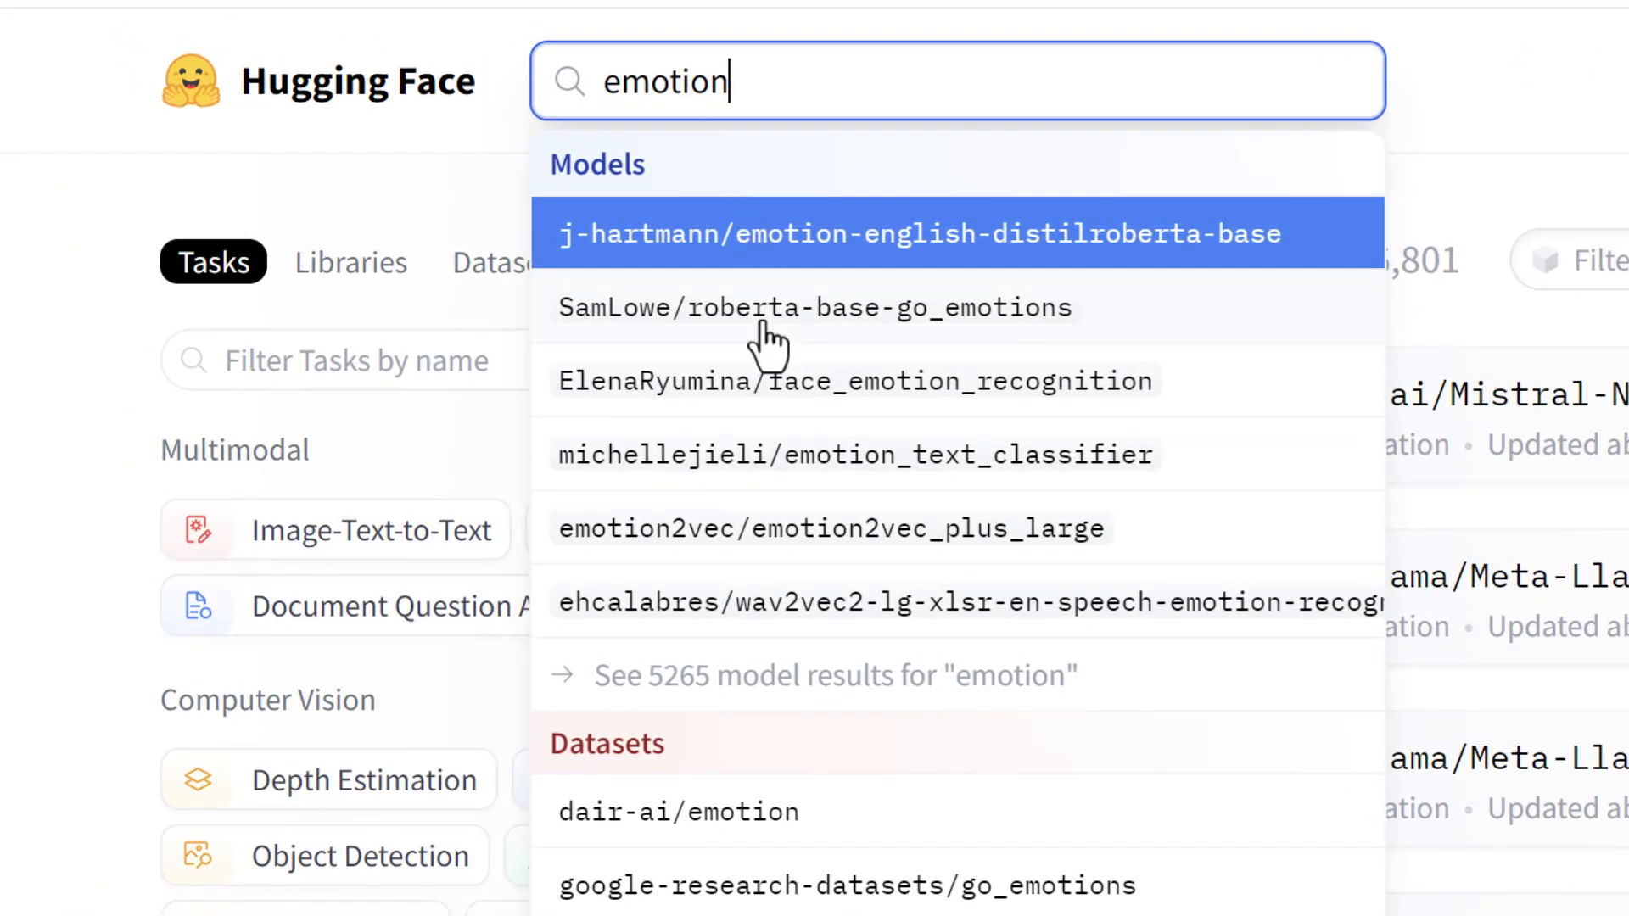
click(804, 307)
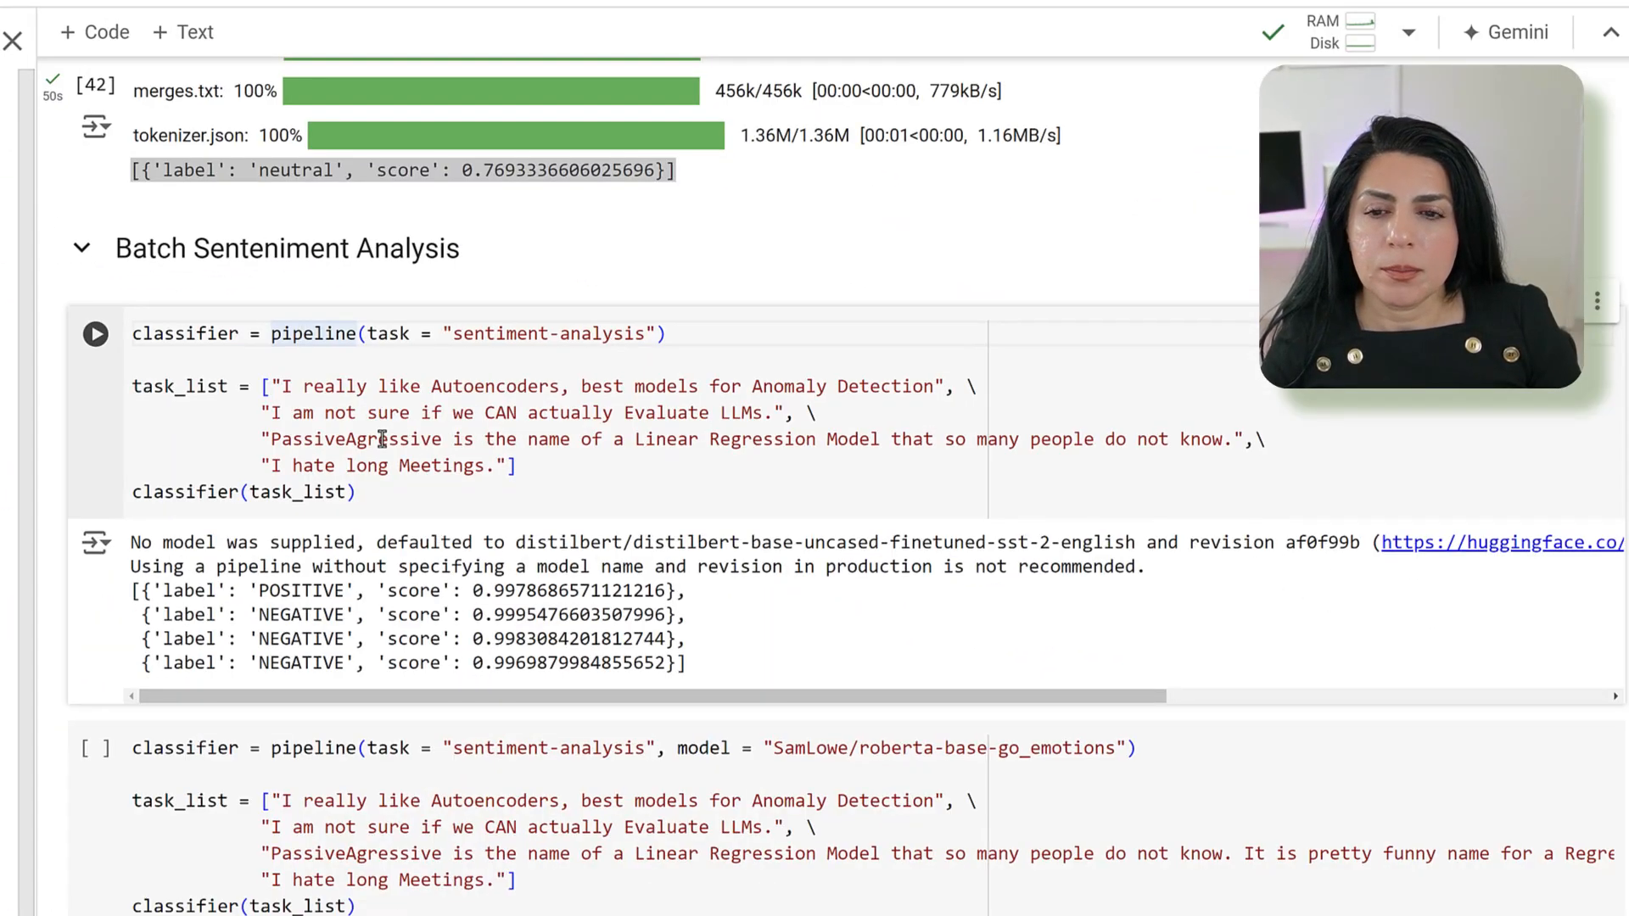
scroll(down, 3)
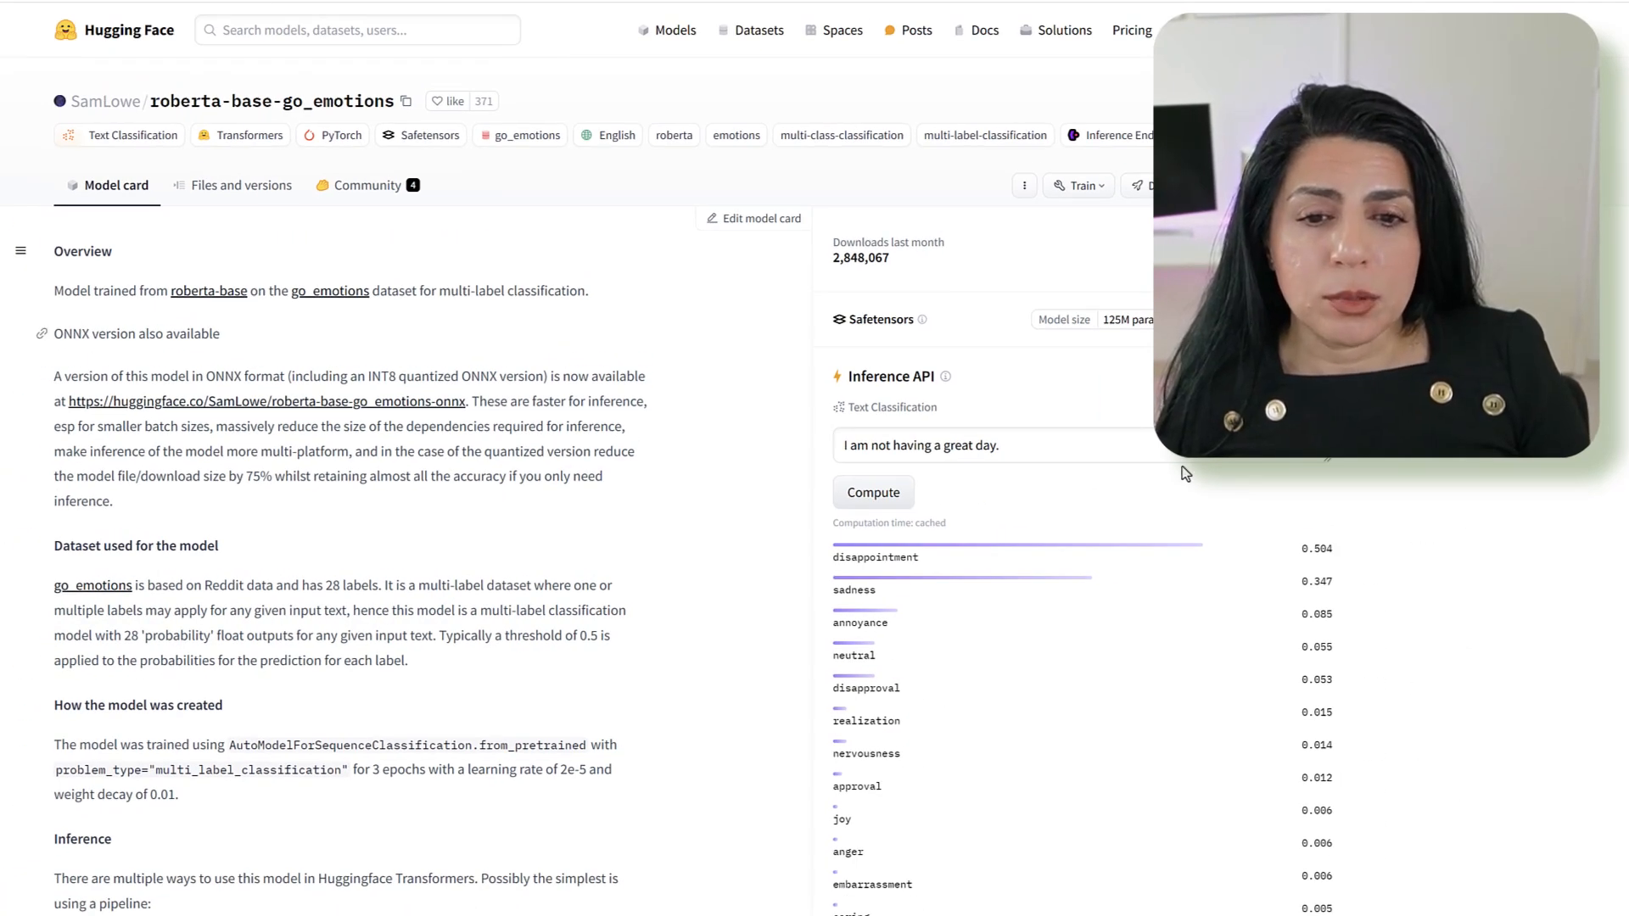
scroll(down, 3)
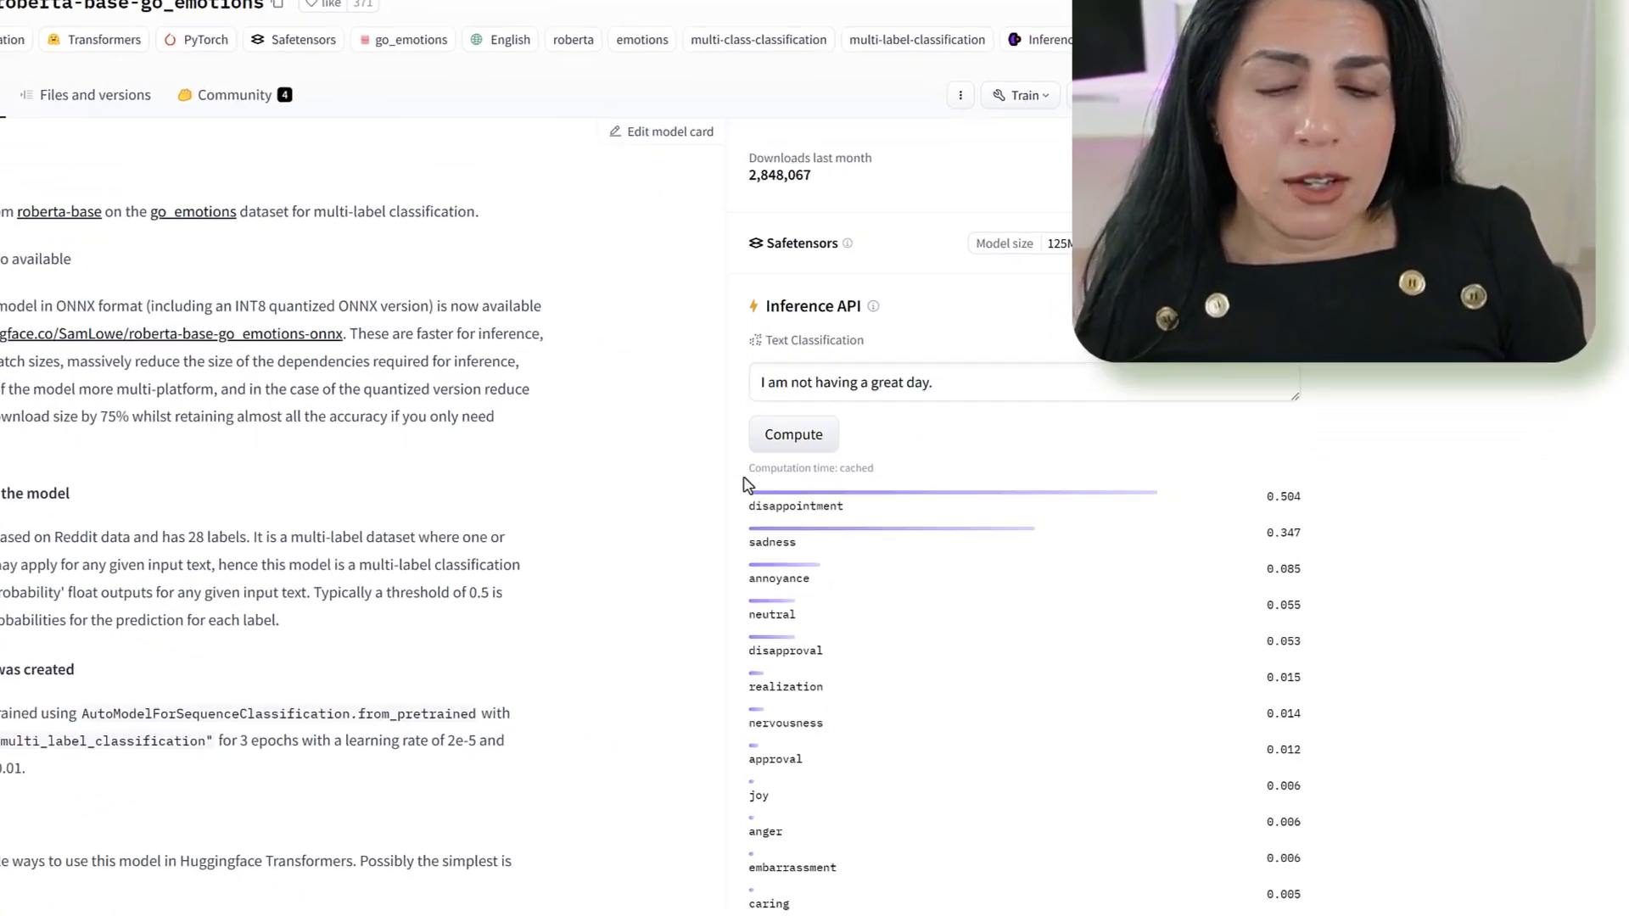
scroll(down, 3)
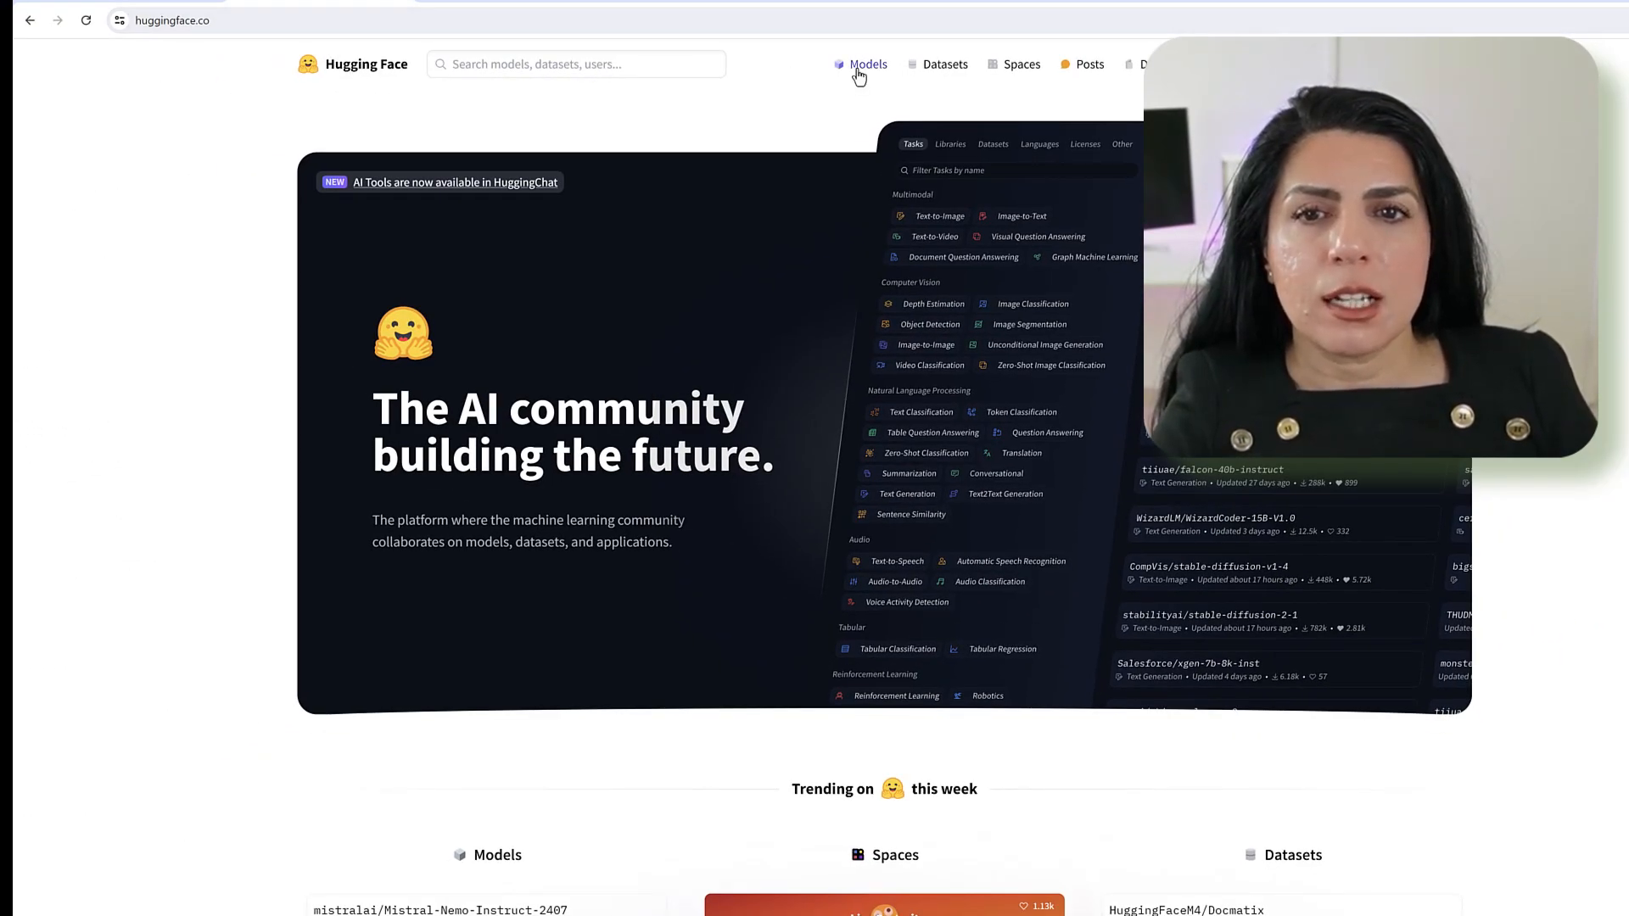
Open the Models page and scroll its Tasks sidebar to Natural Language Processing
click(866, 64)
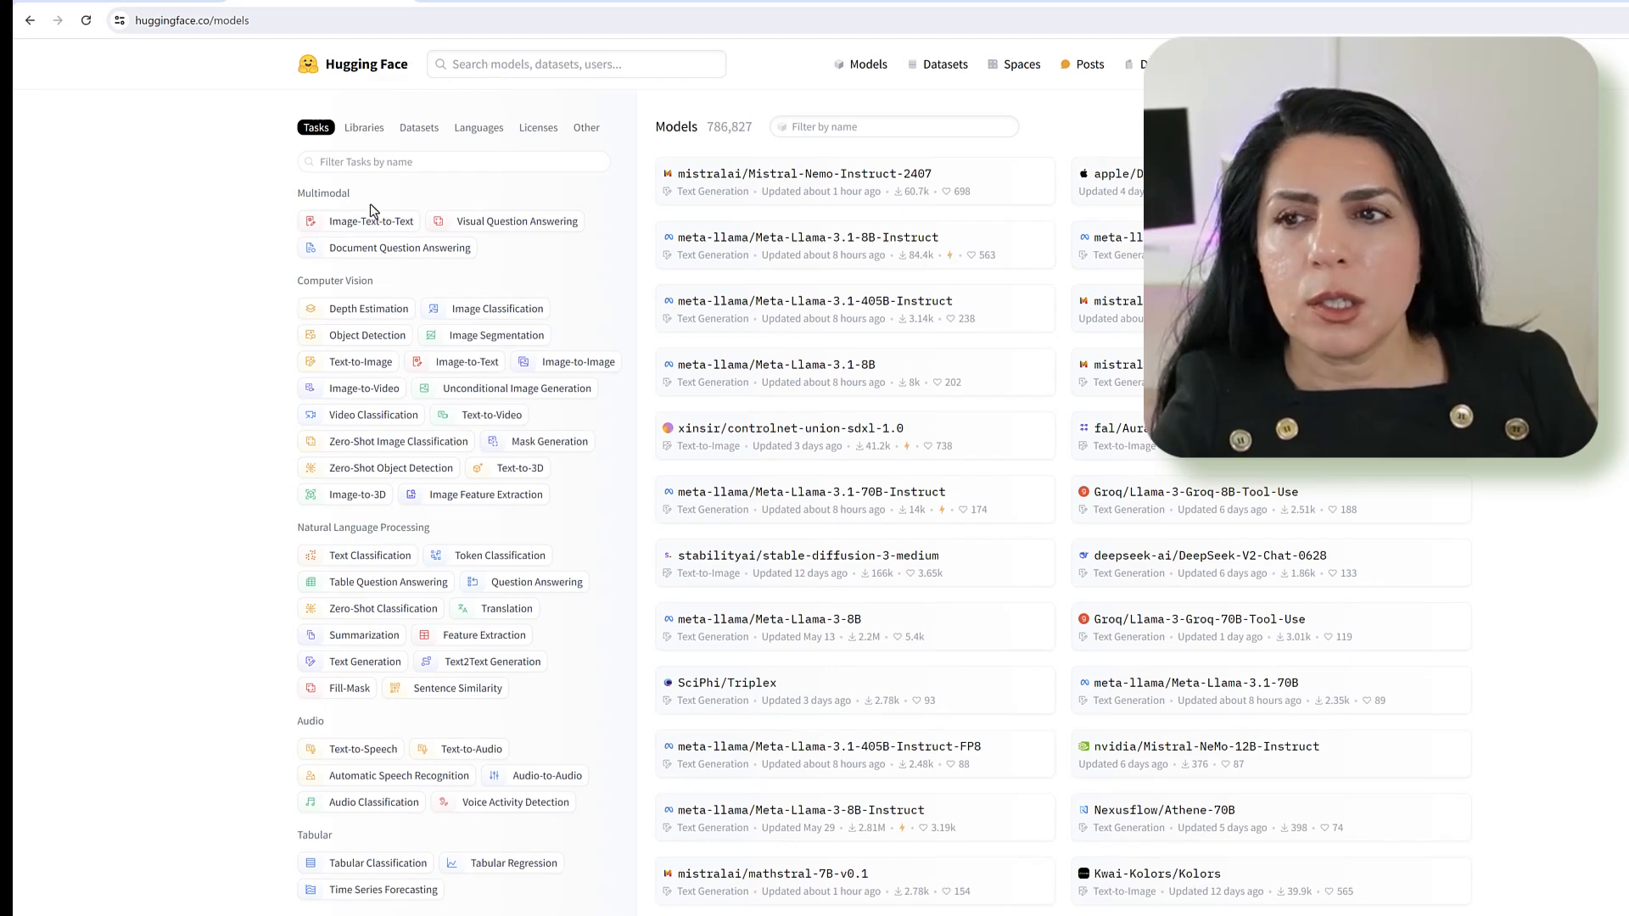
scroll(down, 3)
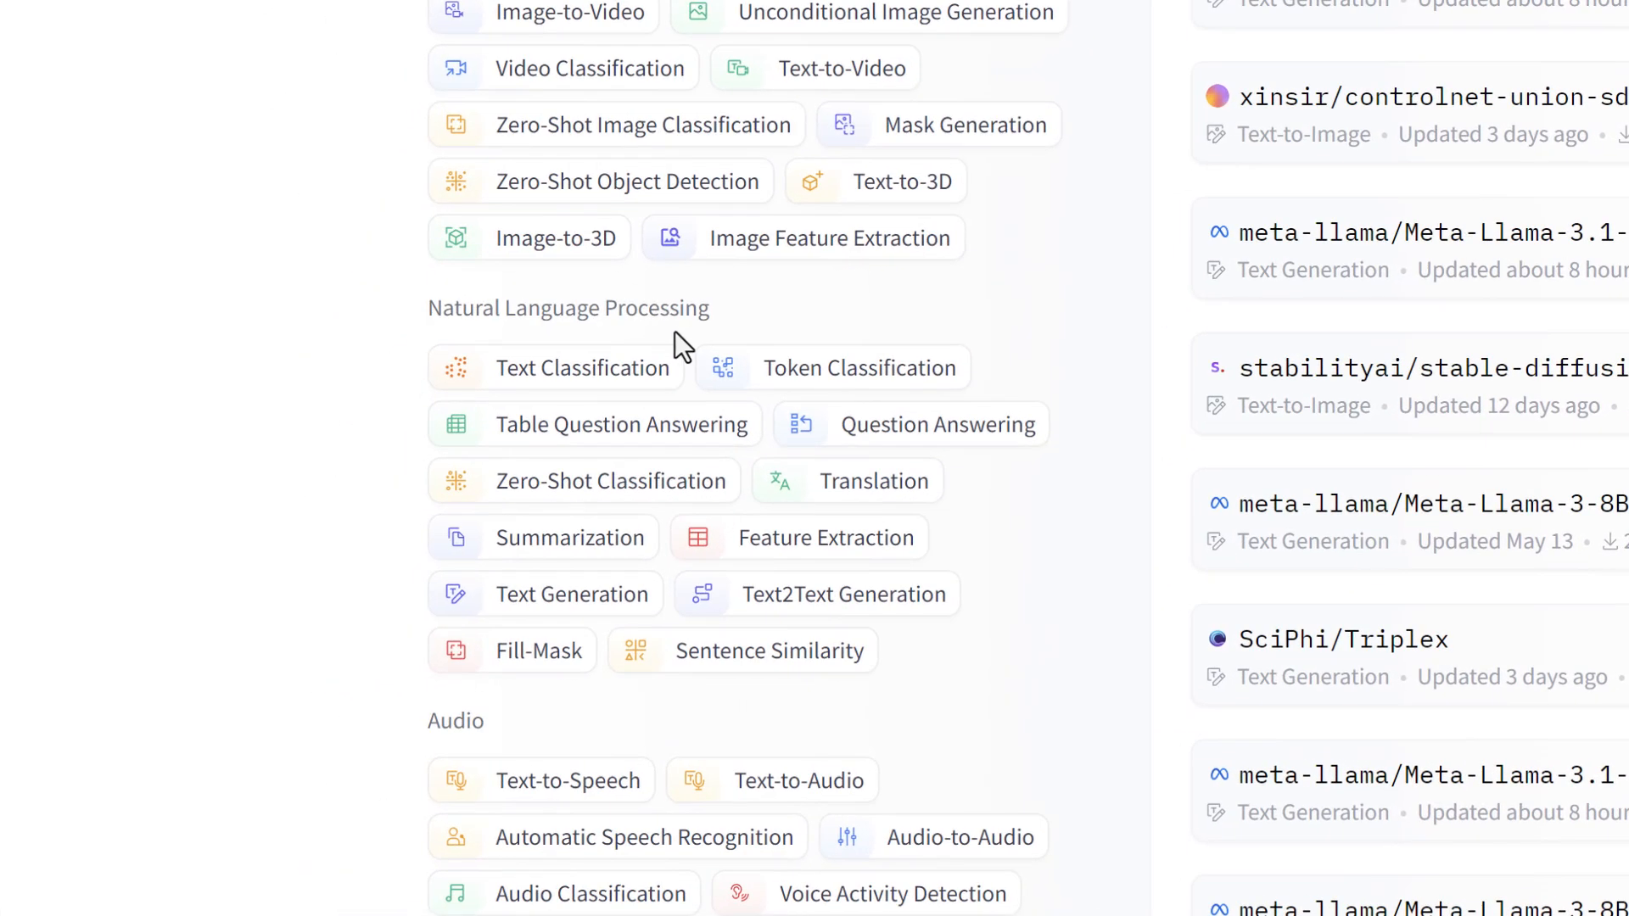
mouse_move(737, 608)
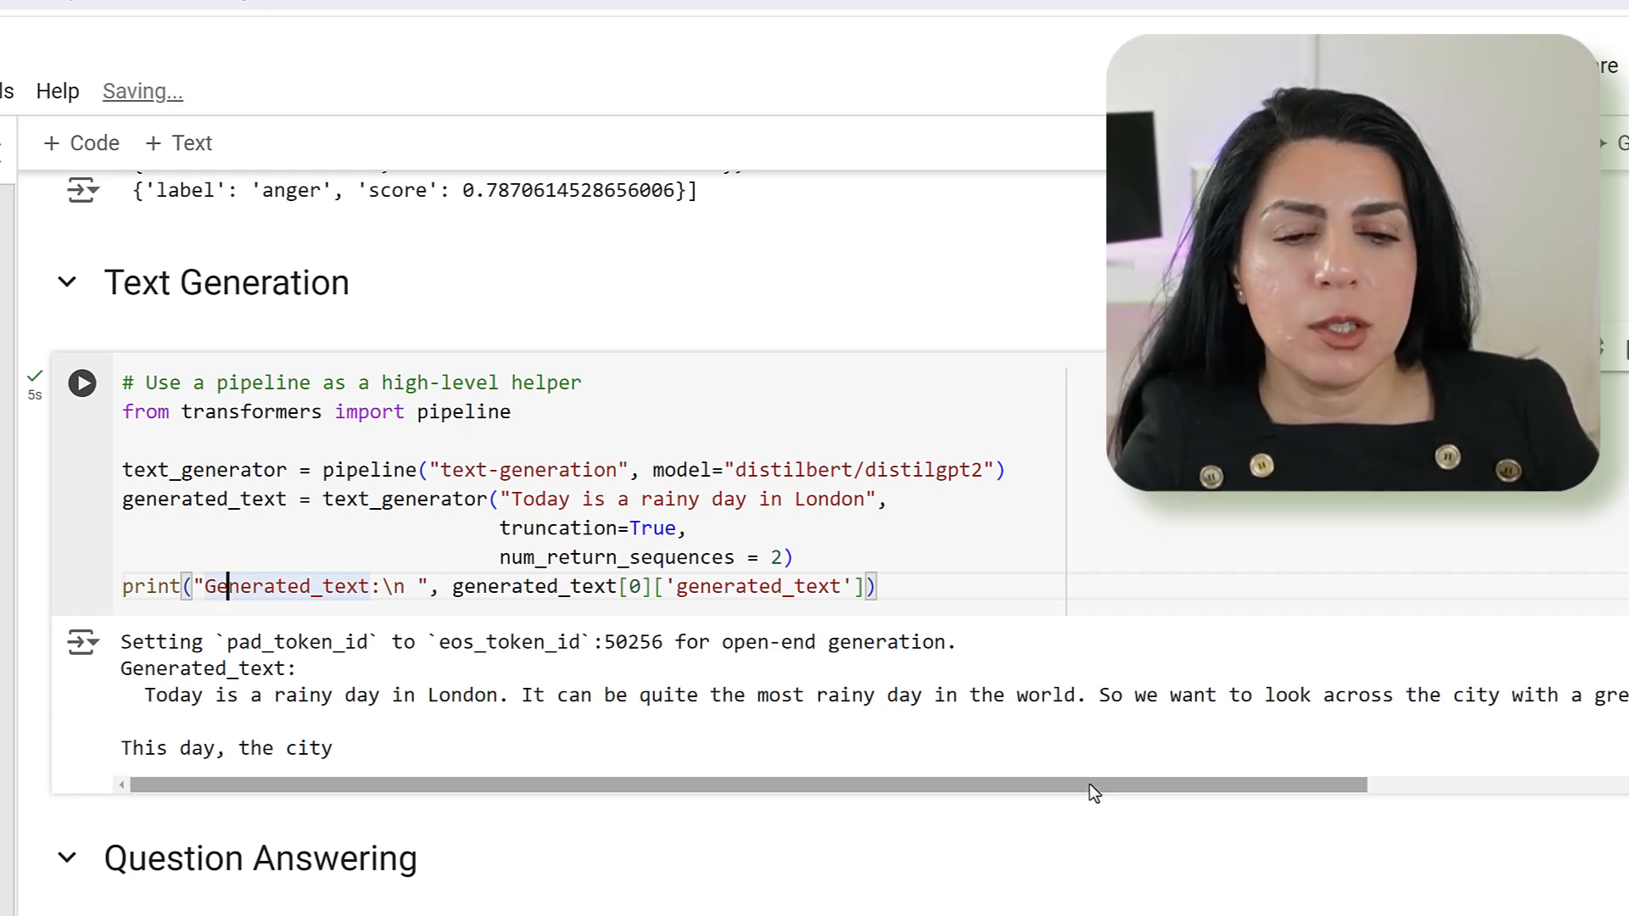
scroll(down, 3)
text(from transformer import Auto)
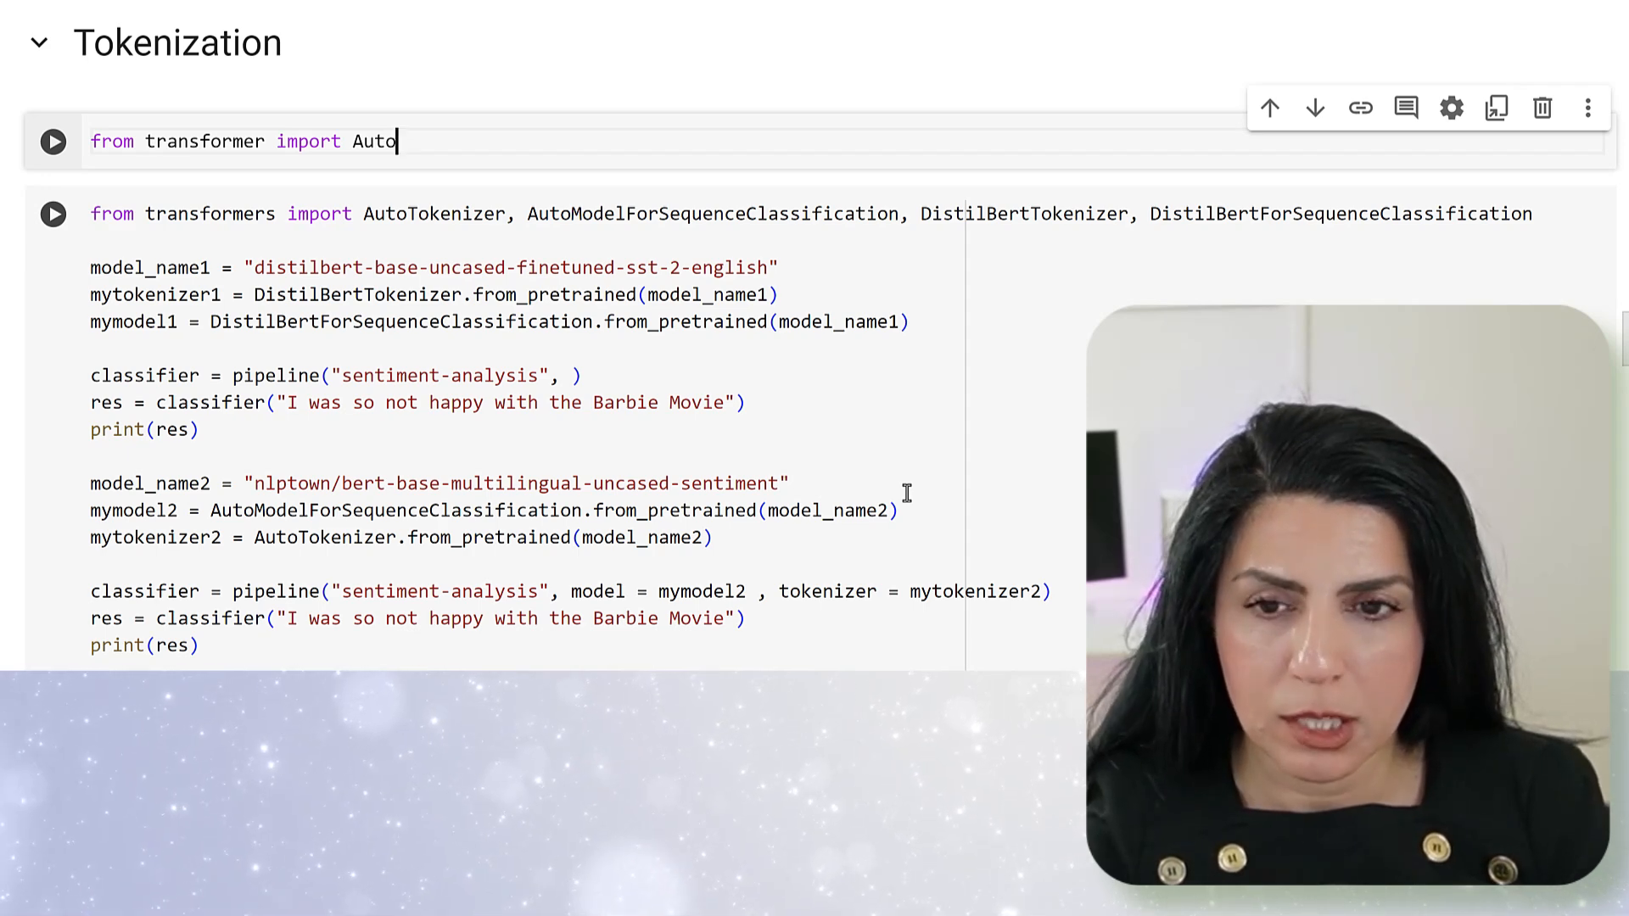
text(Tokenizer)
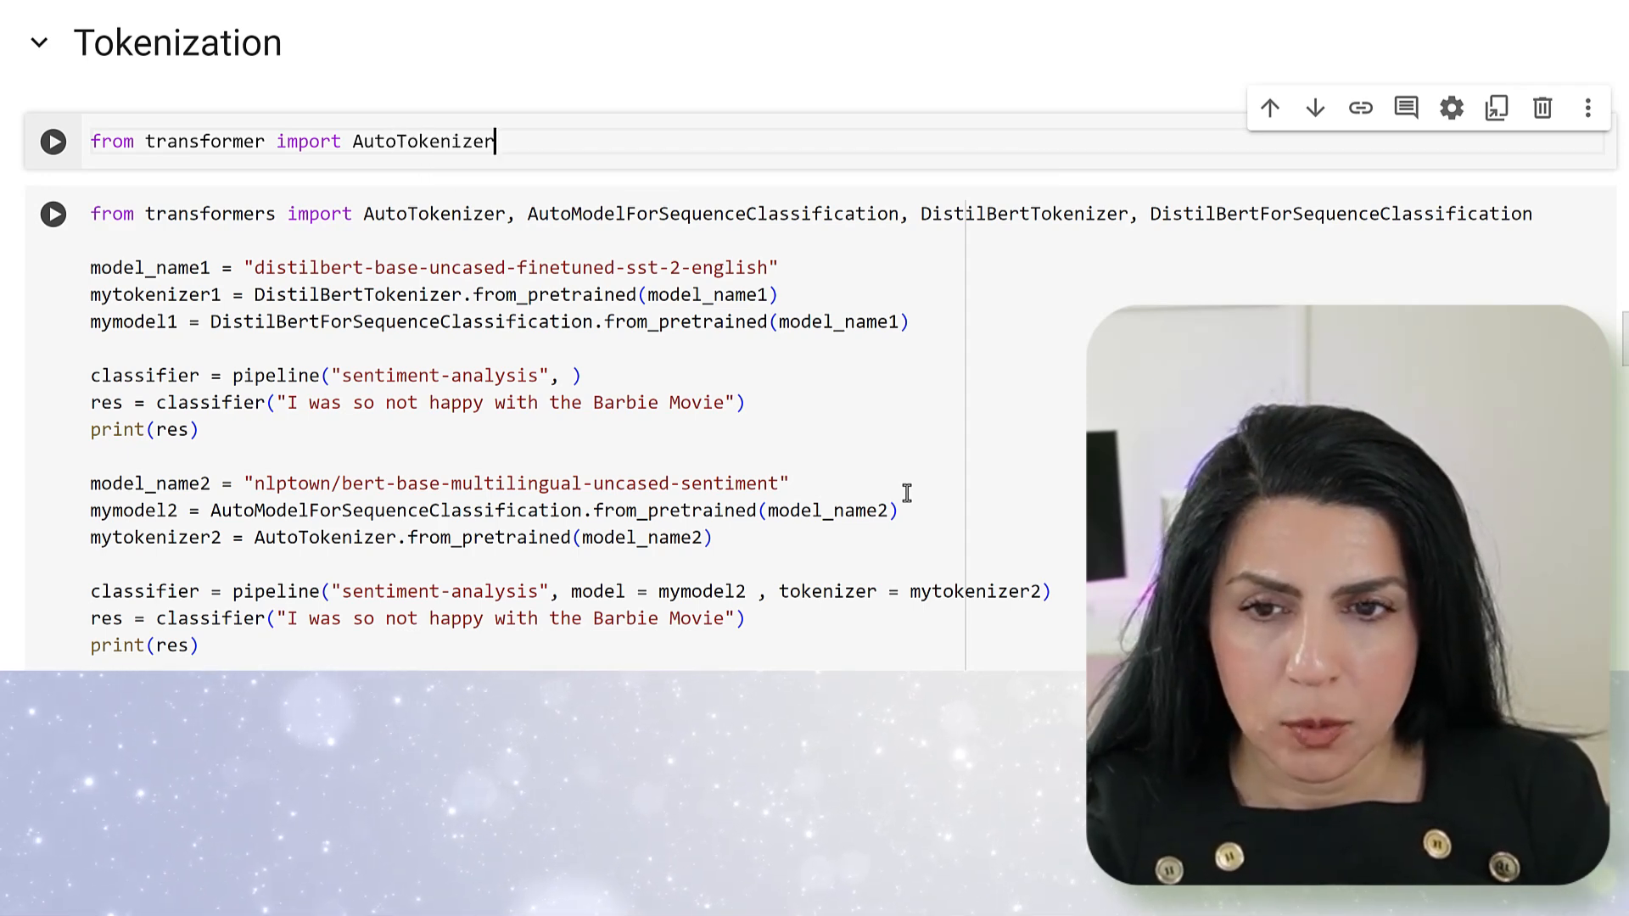
text(, A)
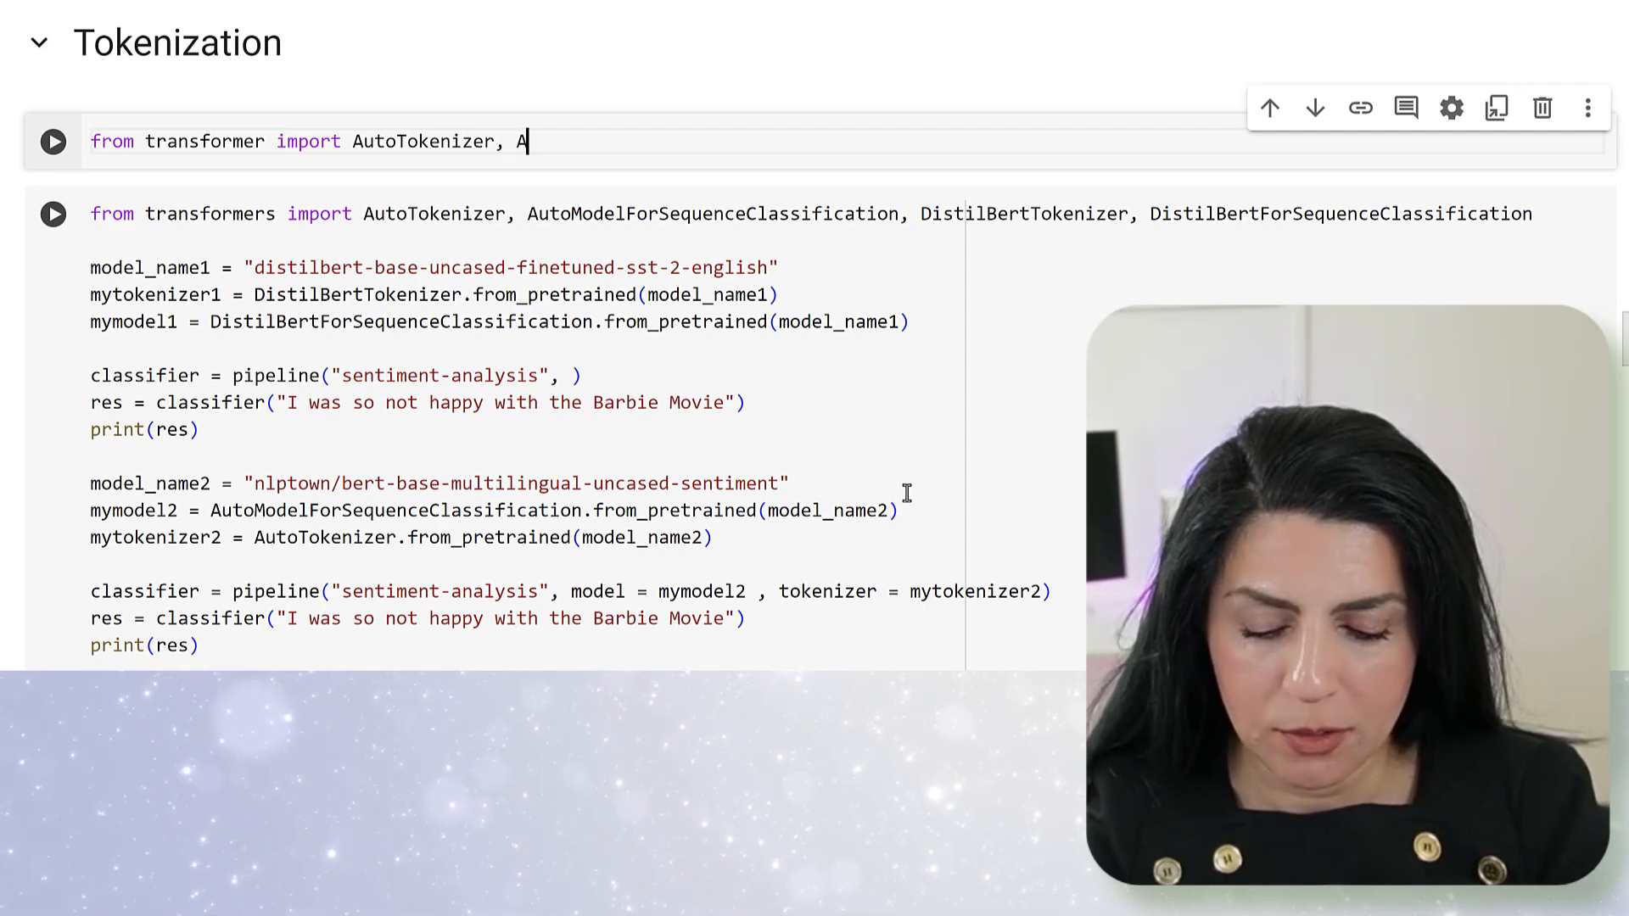
text(utoModel)
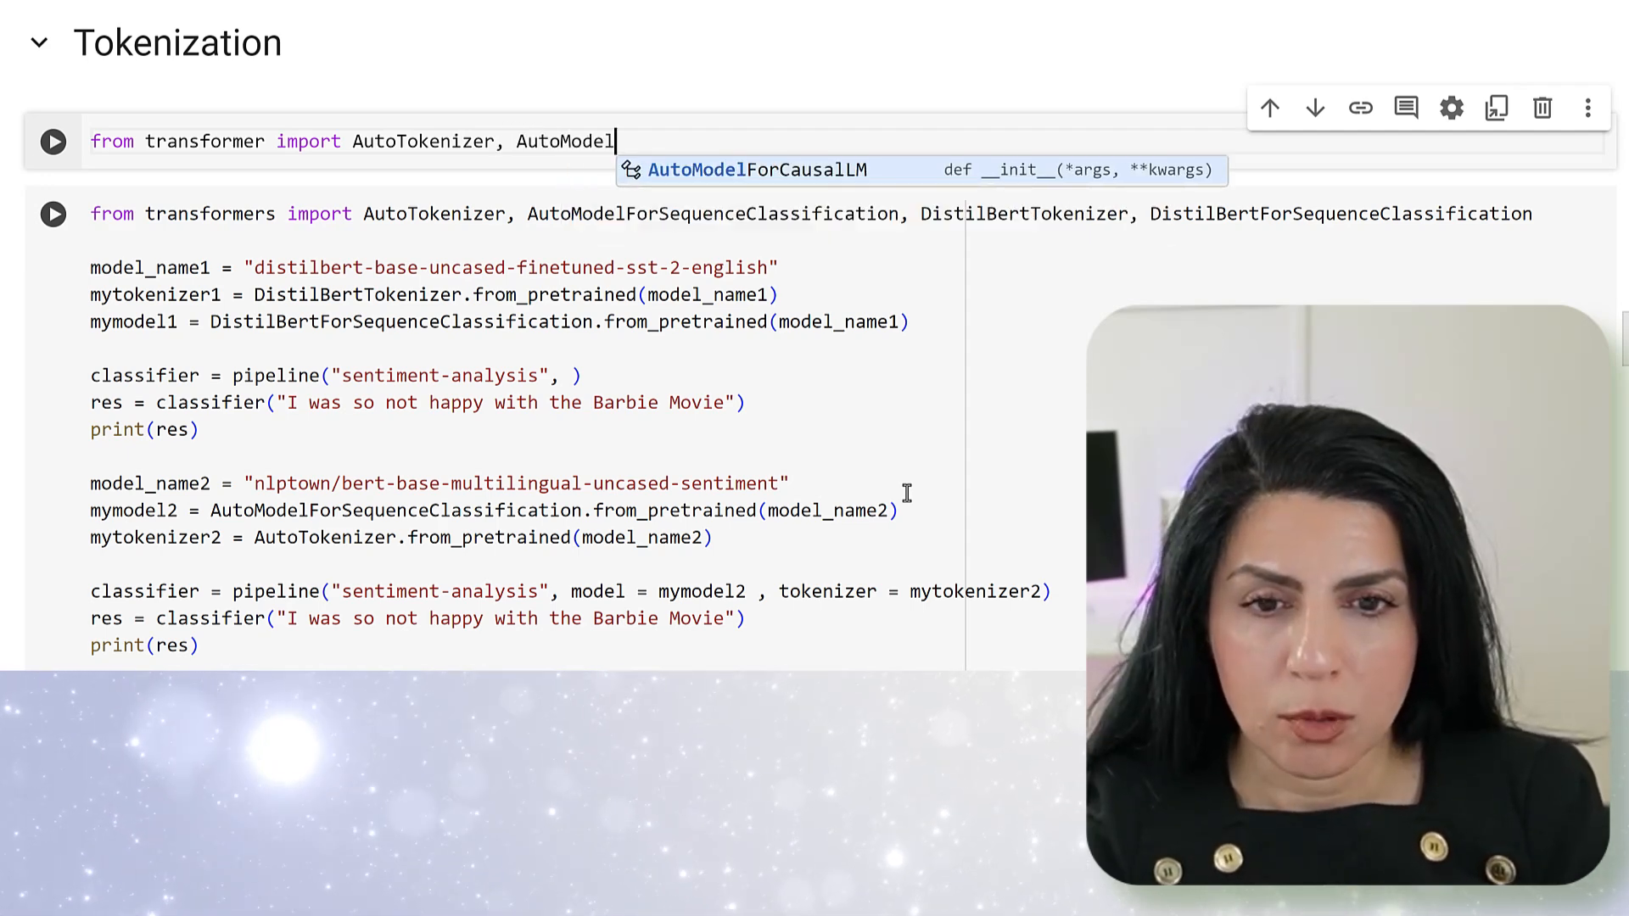
text(ForSequenceClassification)
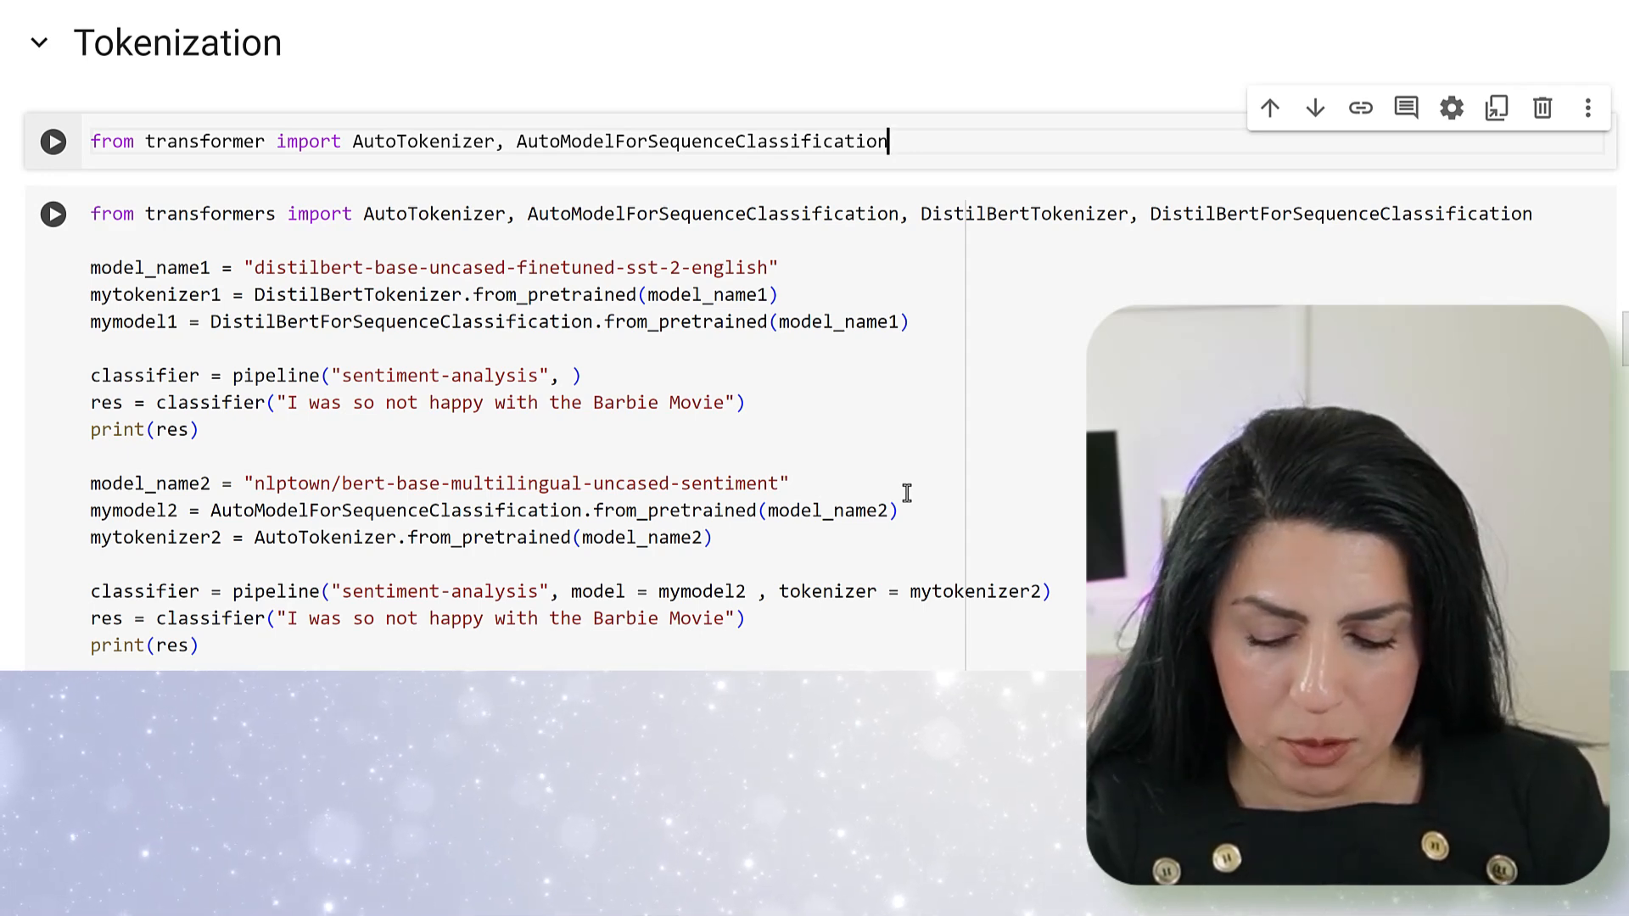
text(, DistilBertTokenizer)
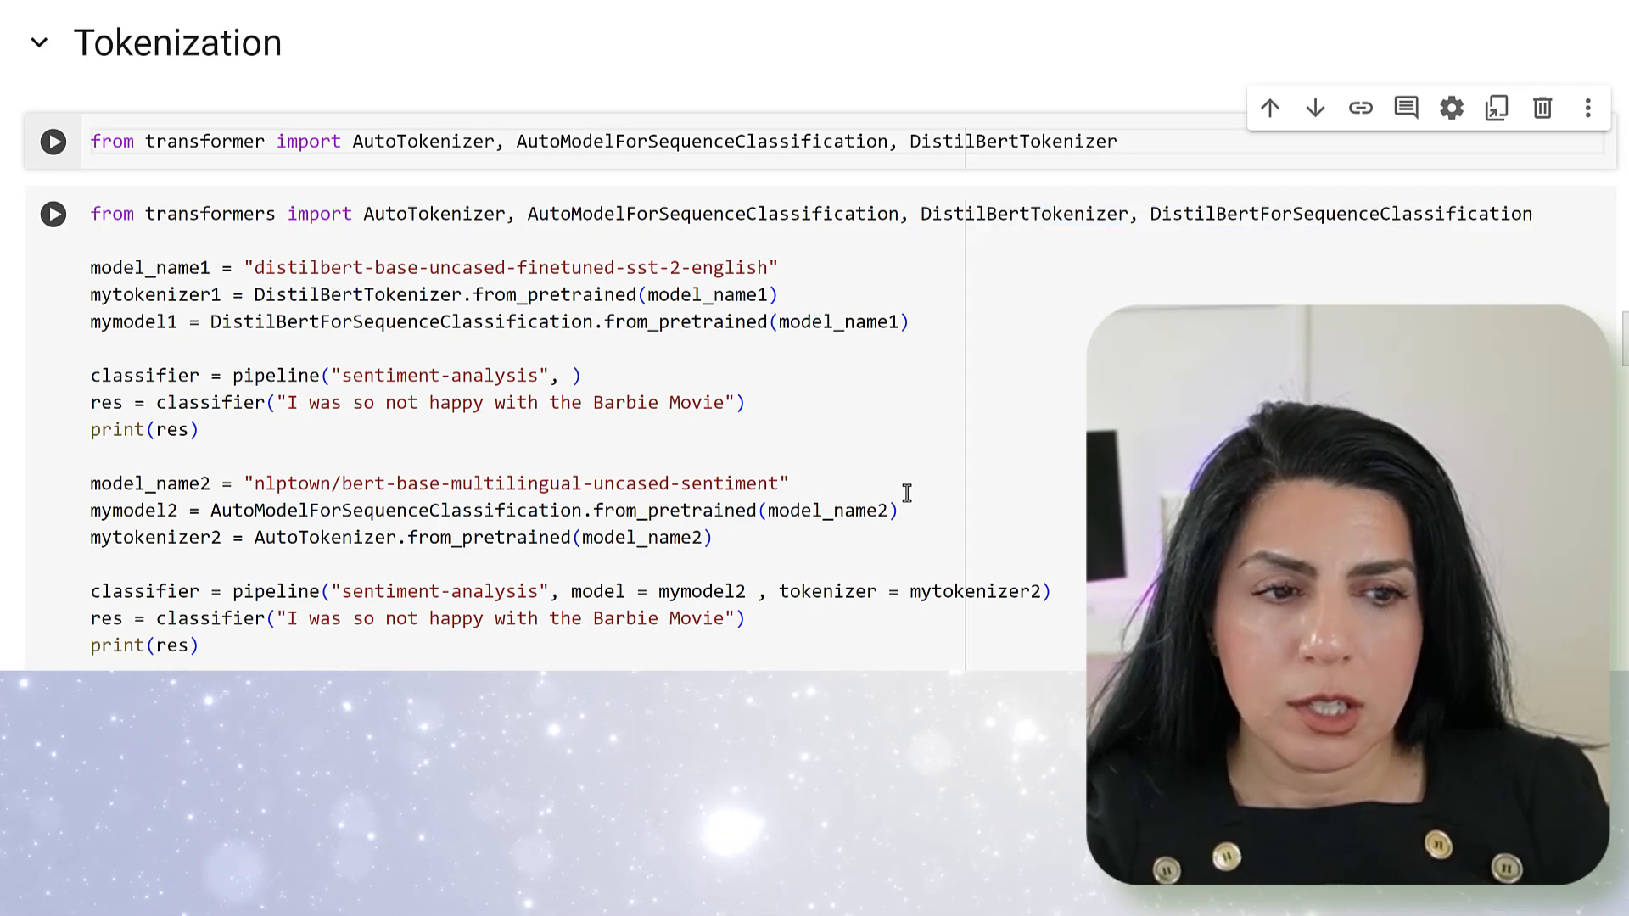
text(,)
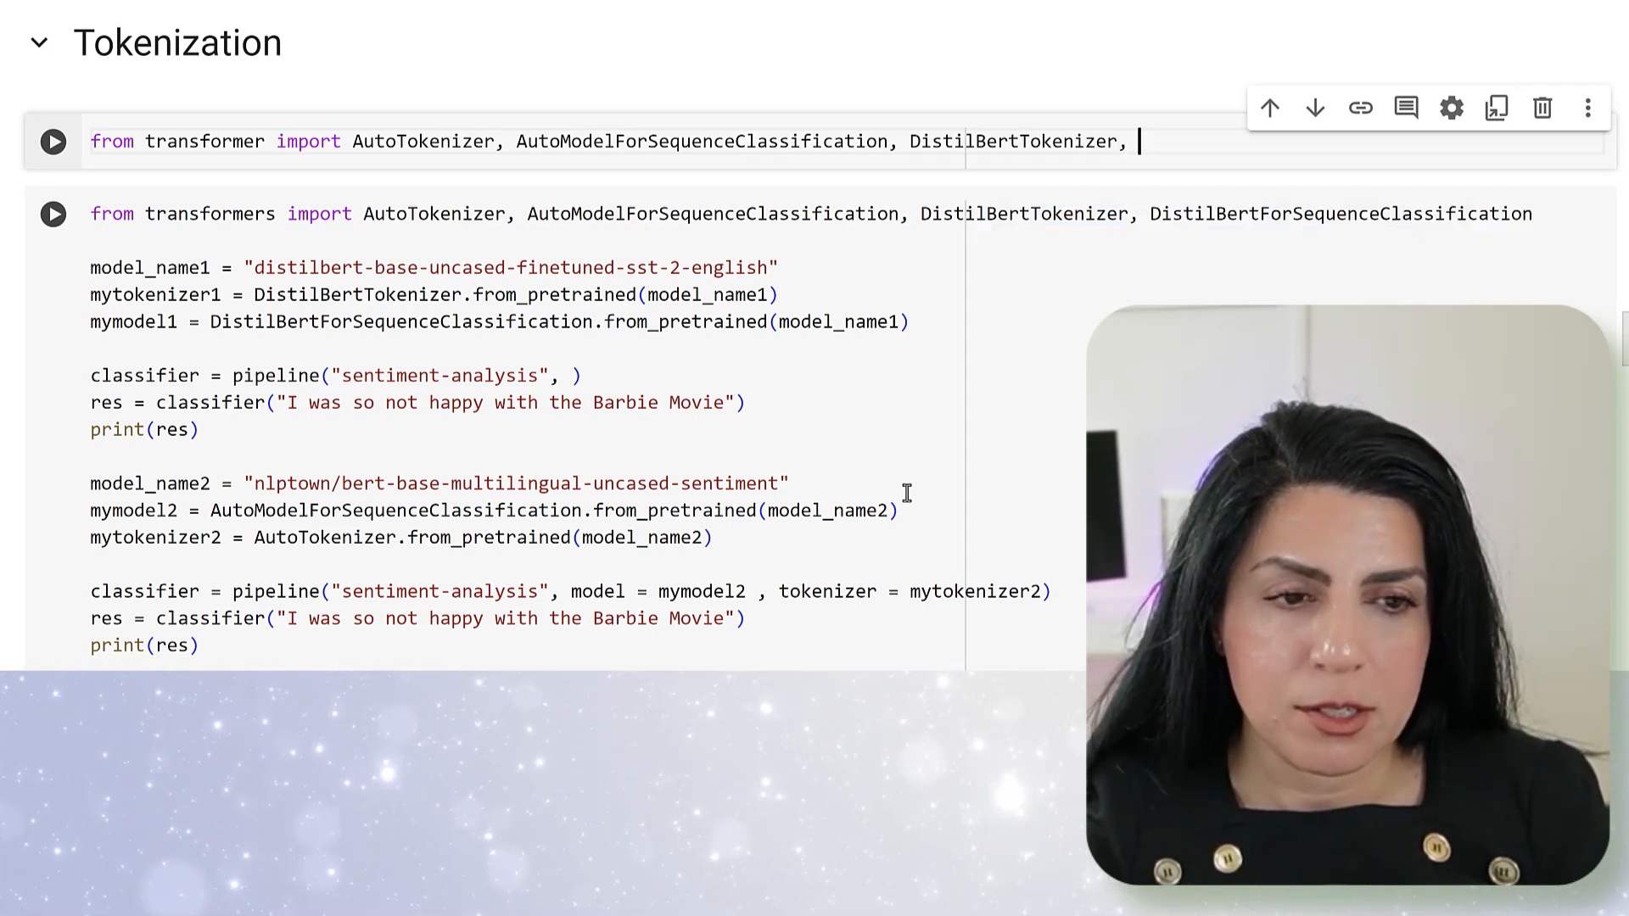
text(DistilBertForSequenceClassification)
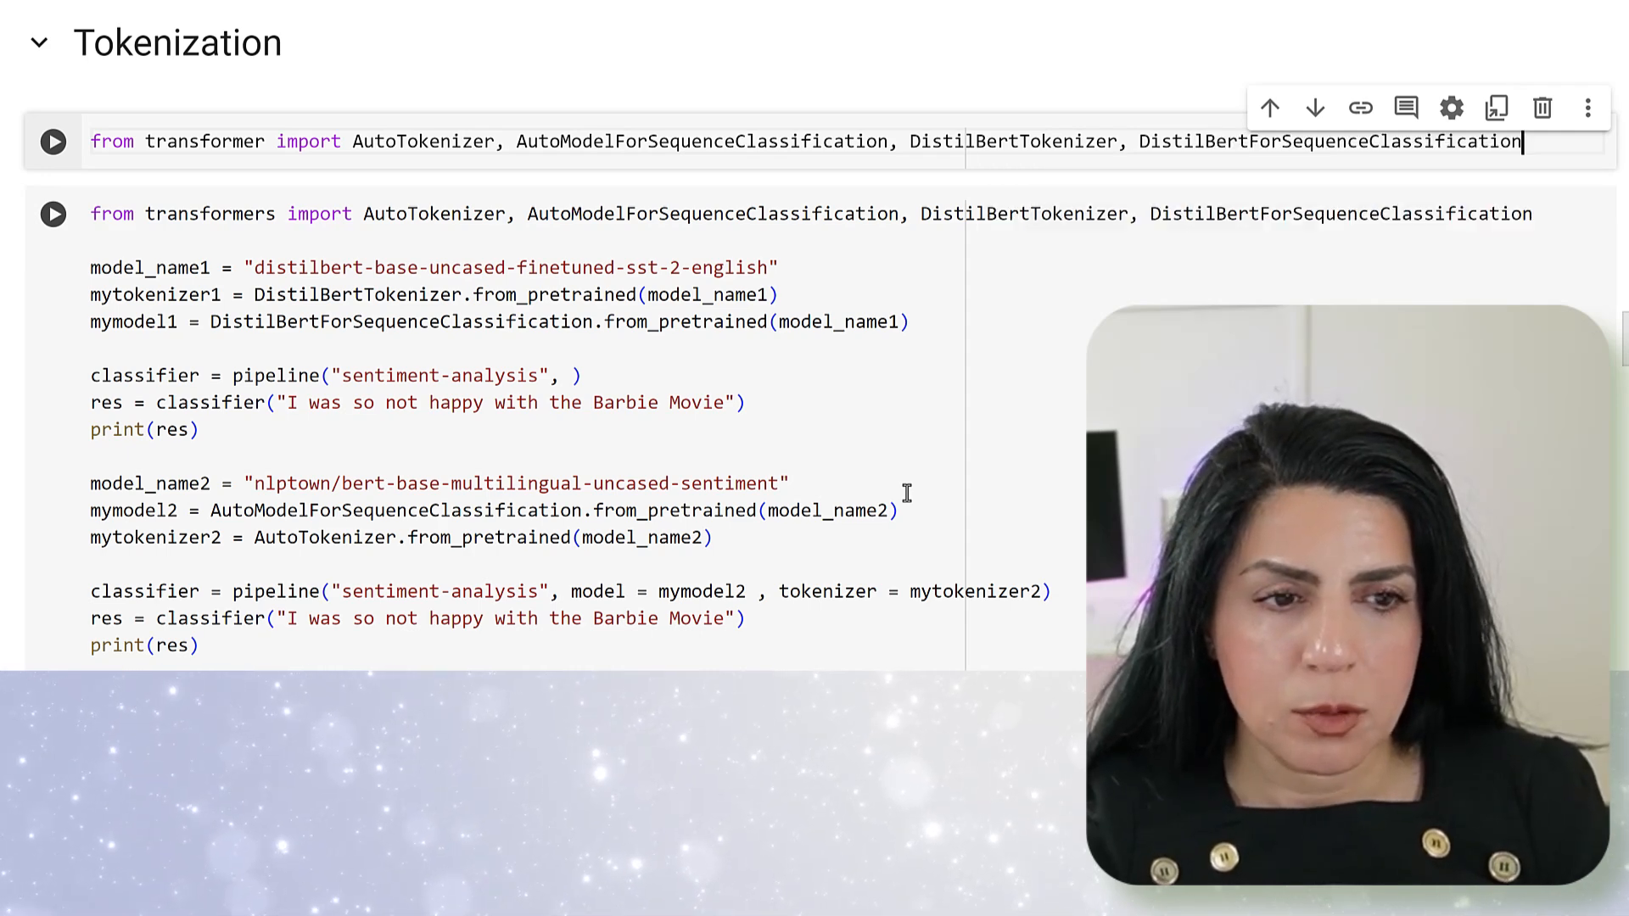
click(52, 141)
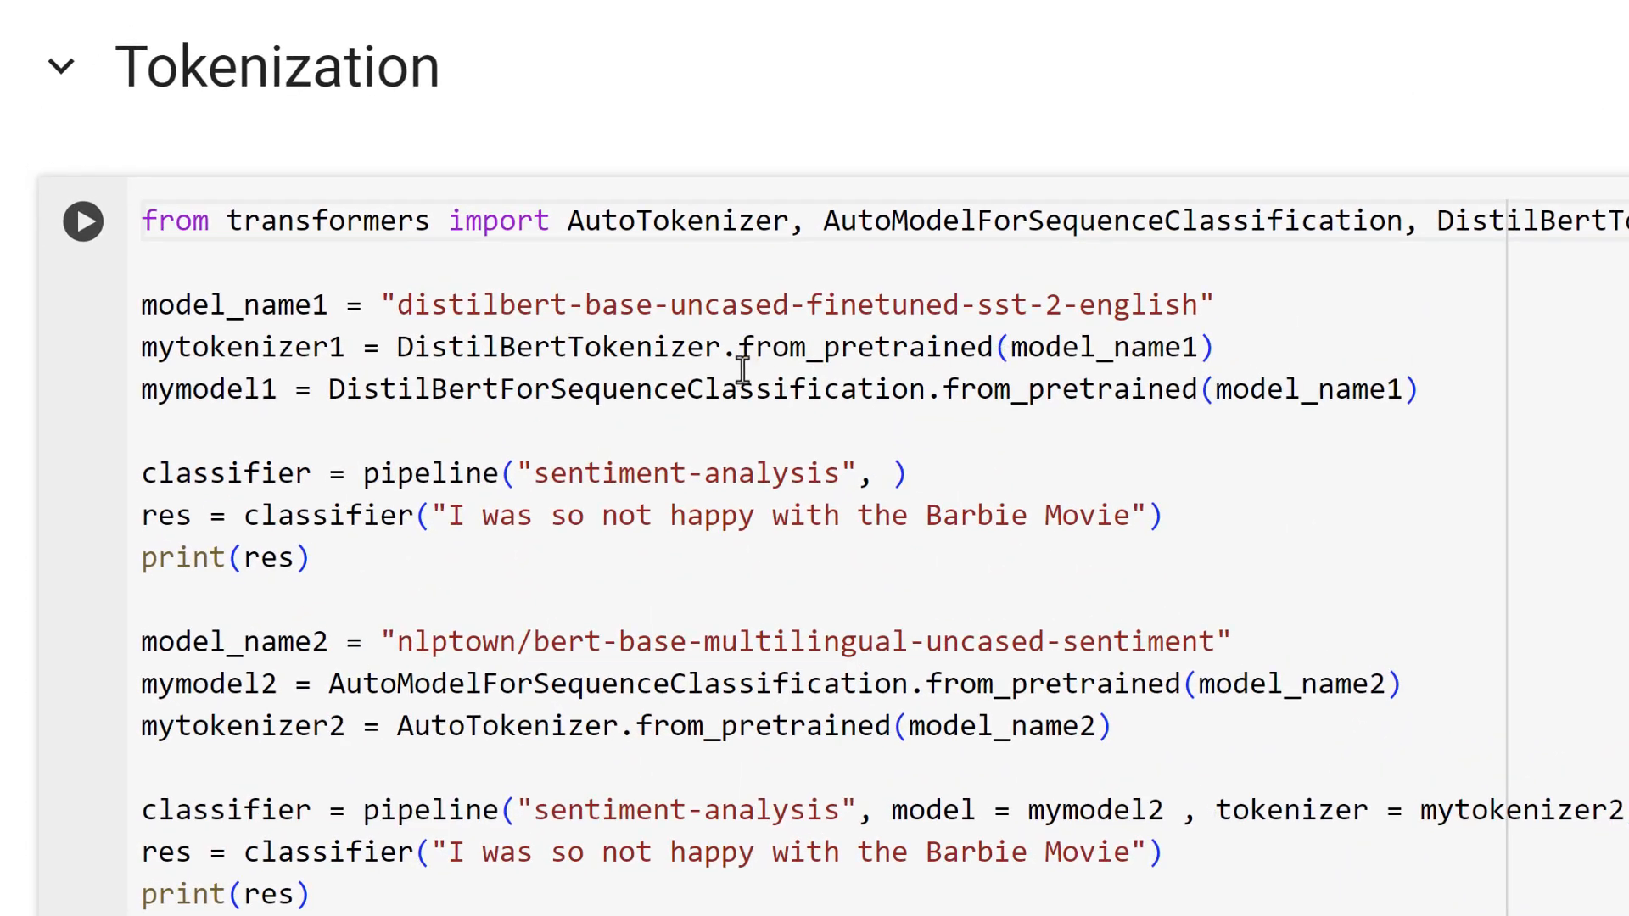
Run the two-model Barbie comparison, getting NEGATIVE and 2 stars
click(410, 389)
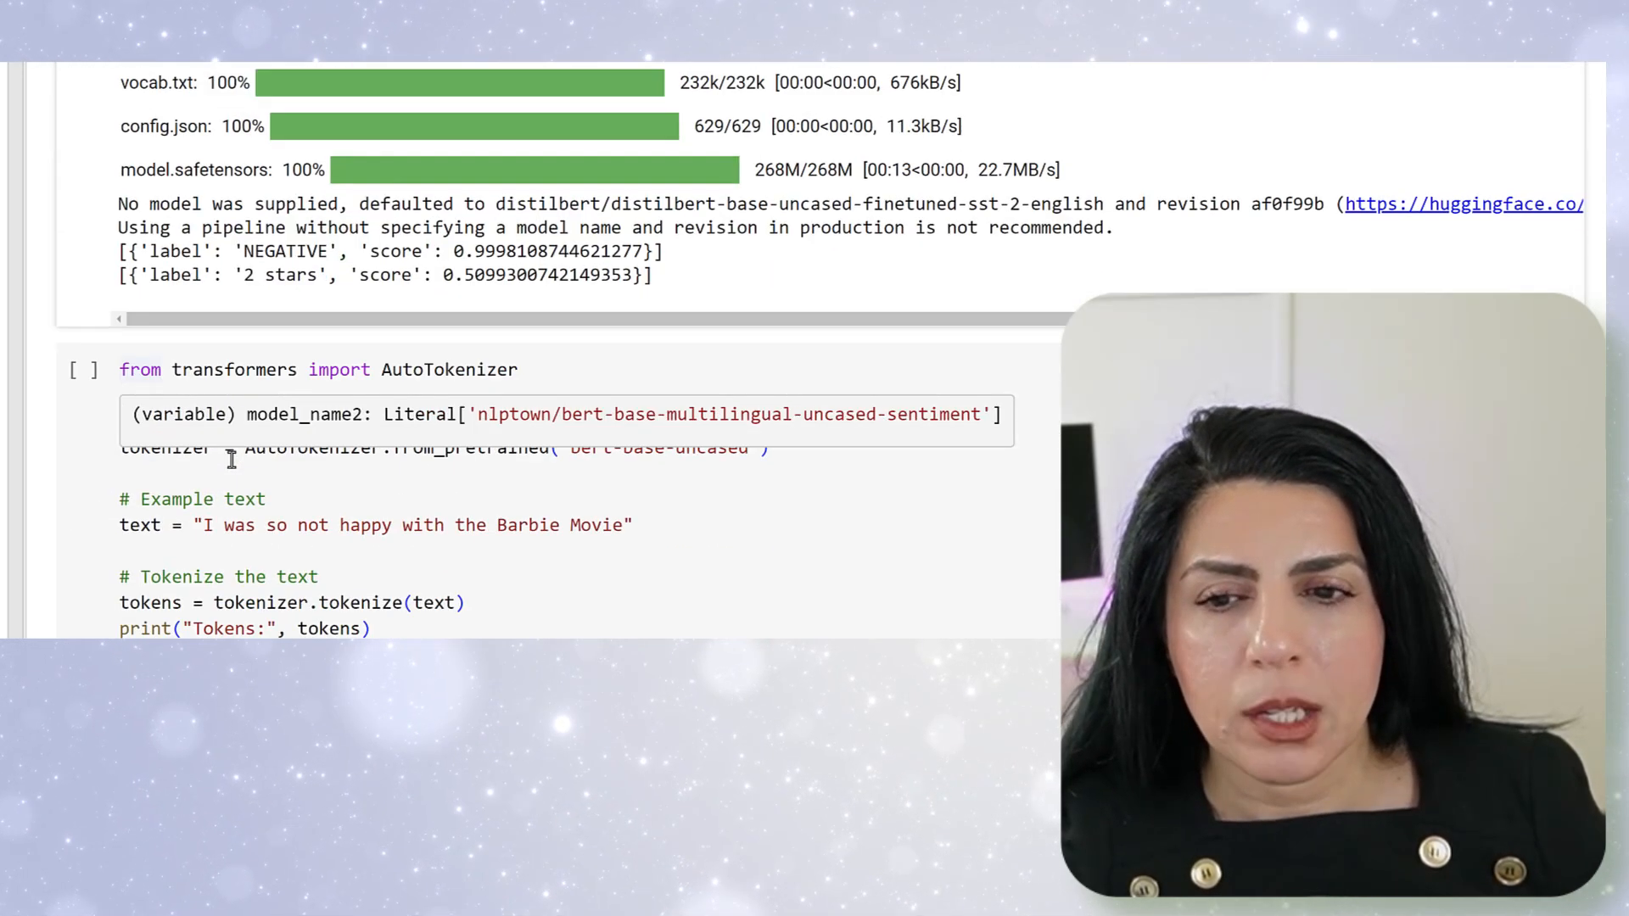
scroll(down, 3)
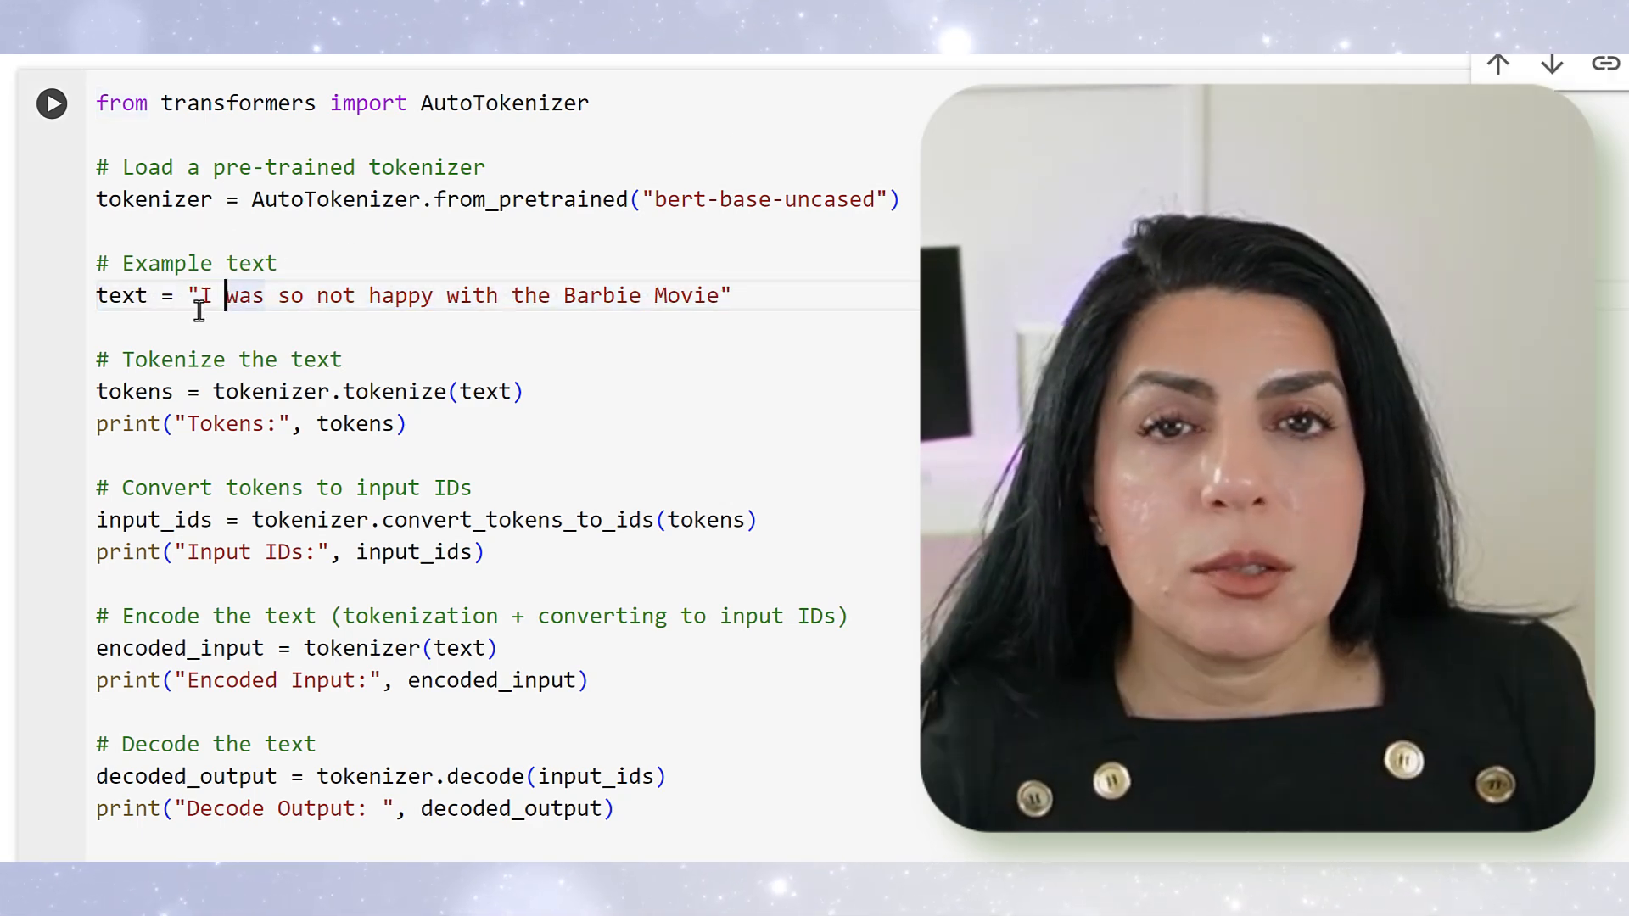
mouse_move(133, 392)
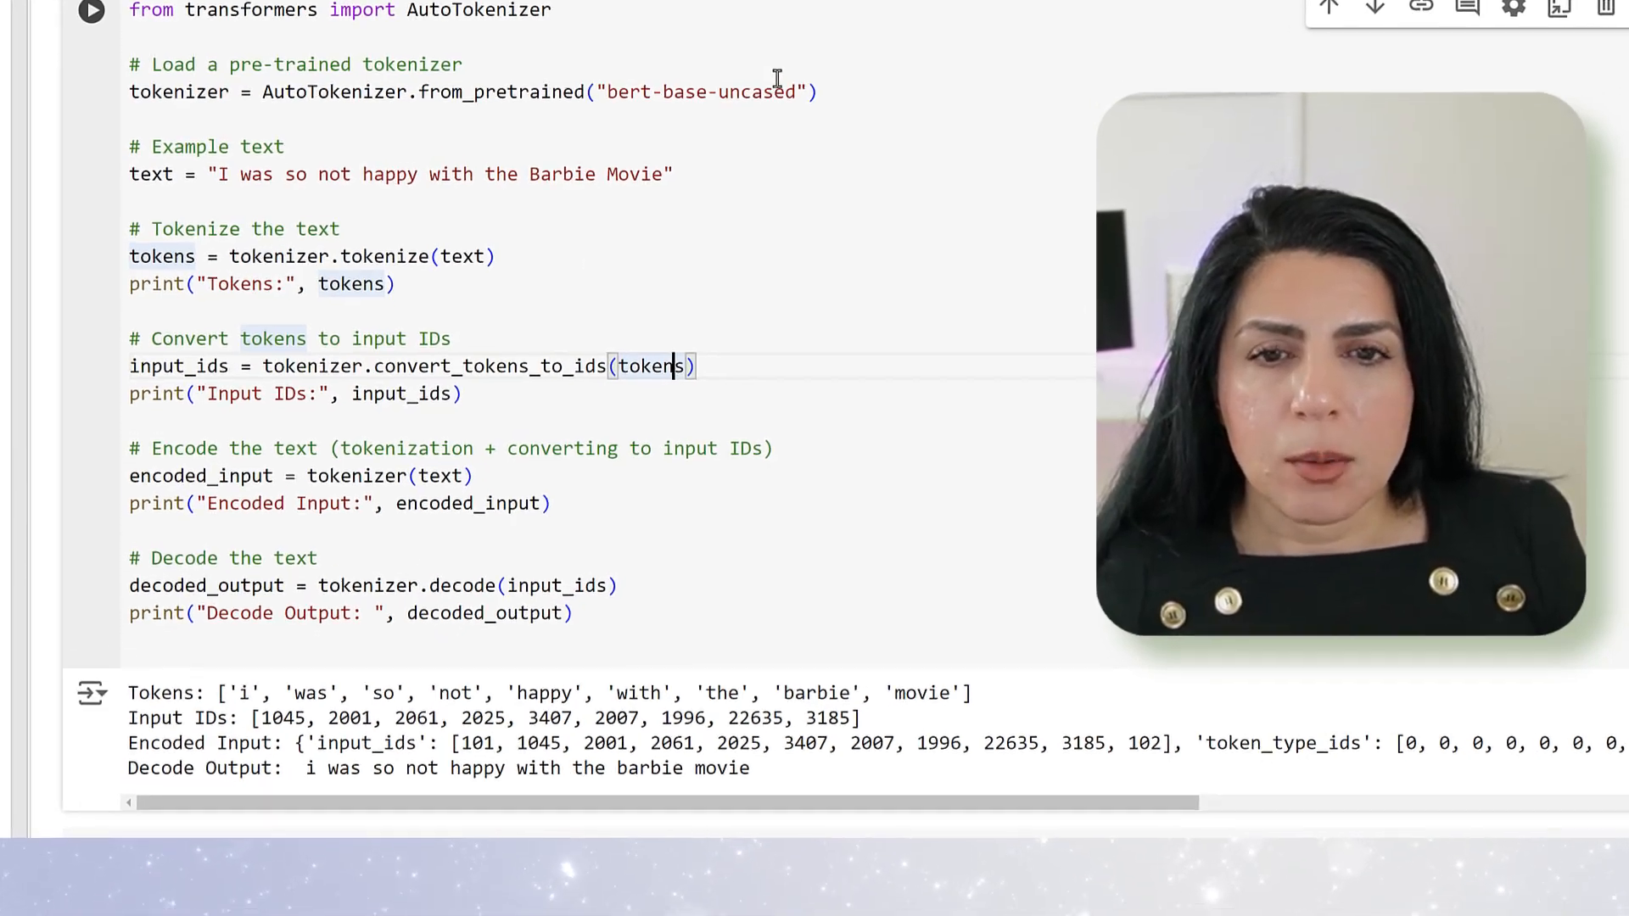
Review the bert-base-uncased tokenizer output and select token id 102 in Encoded Input
scroll(down, 3)
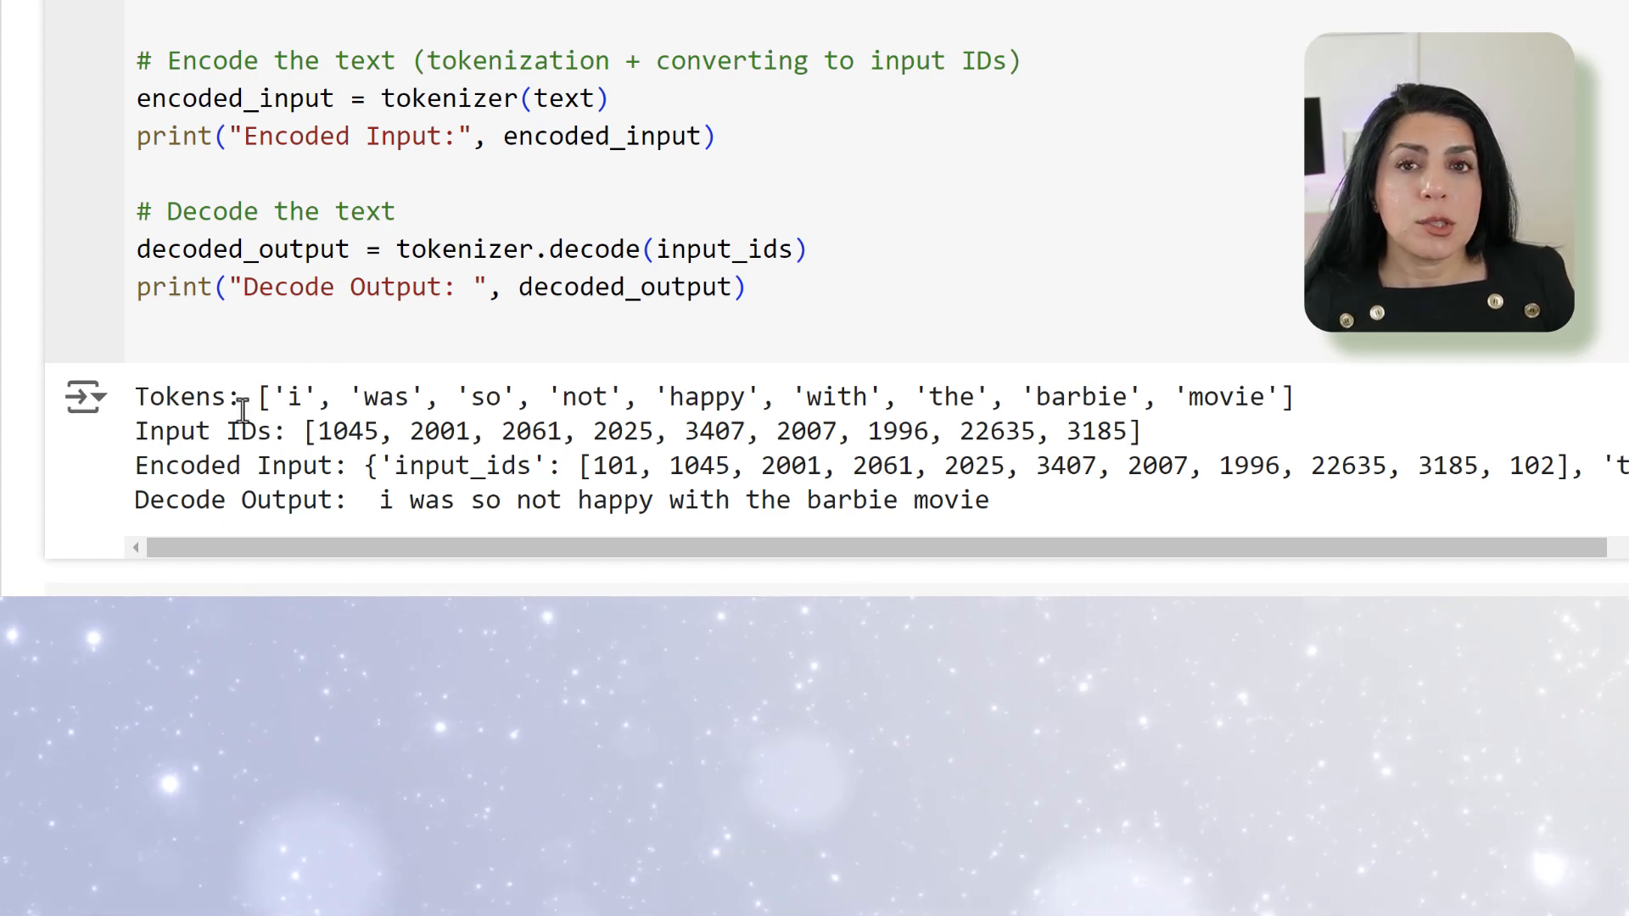
drag(148, 397, 759, 397)
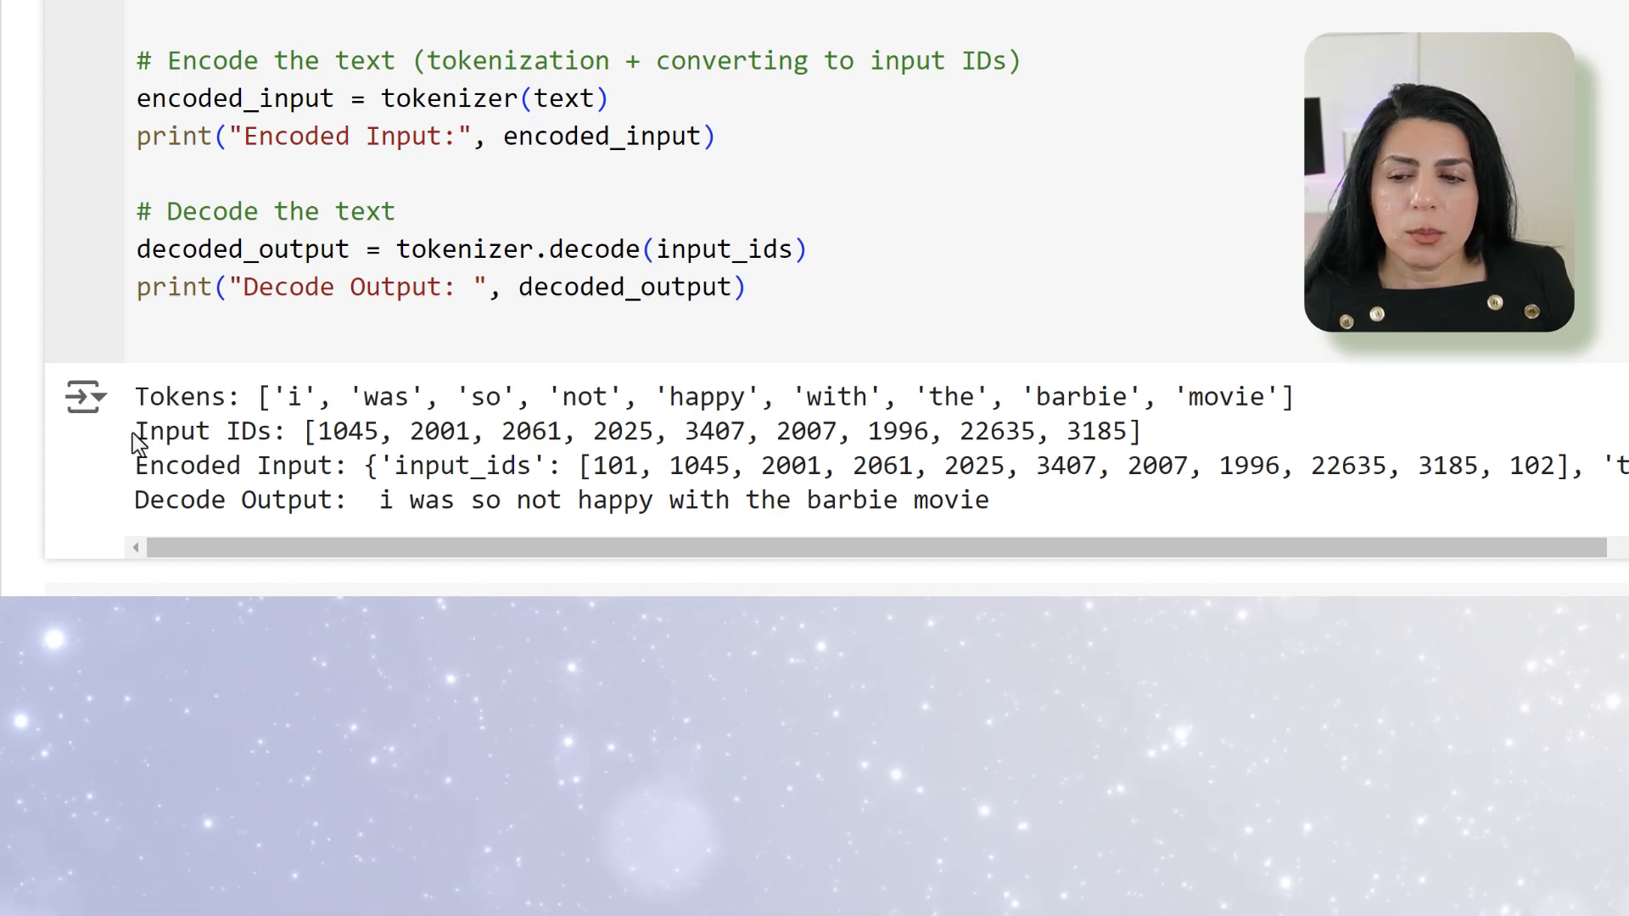
drag(135, 431, 1153, 431)
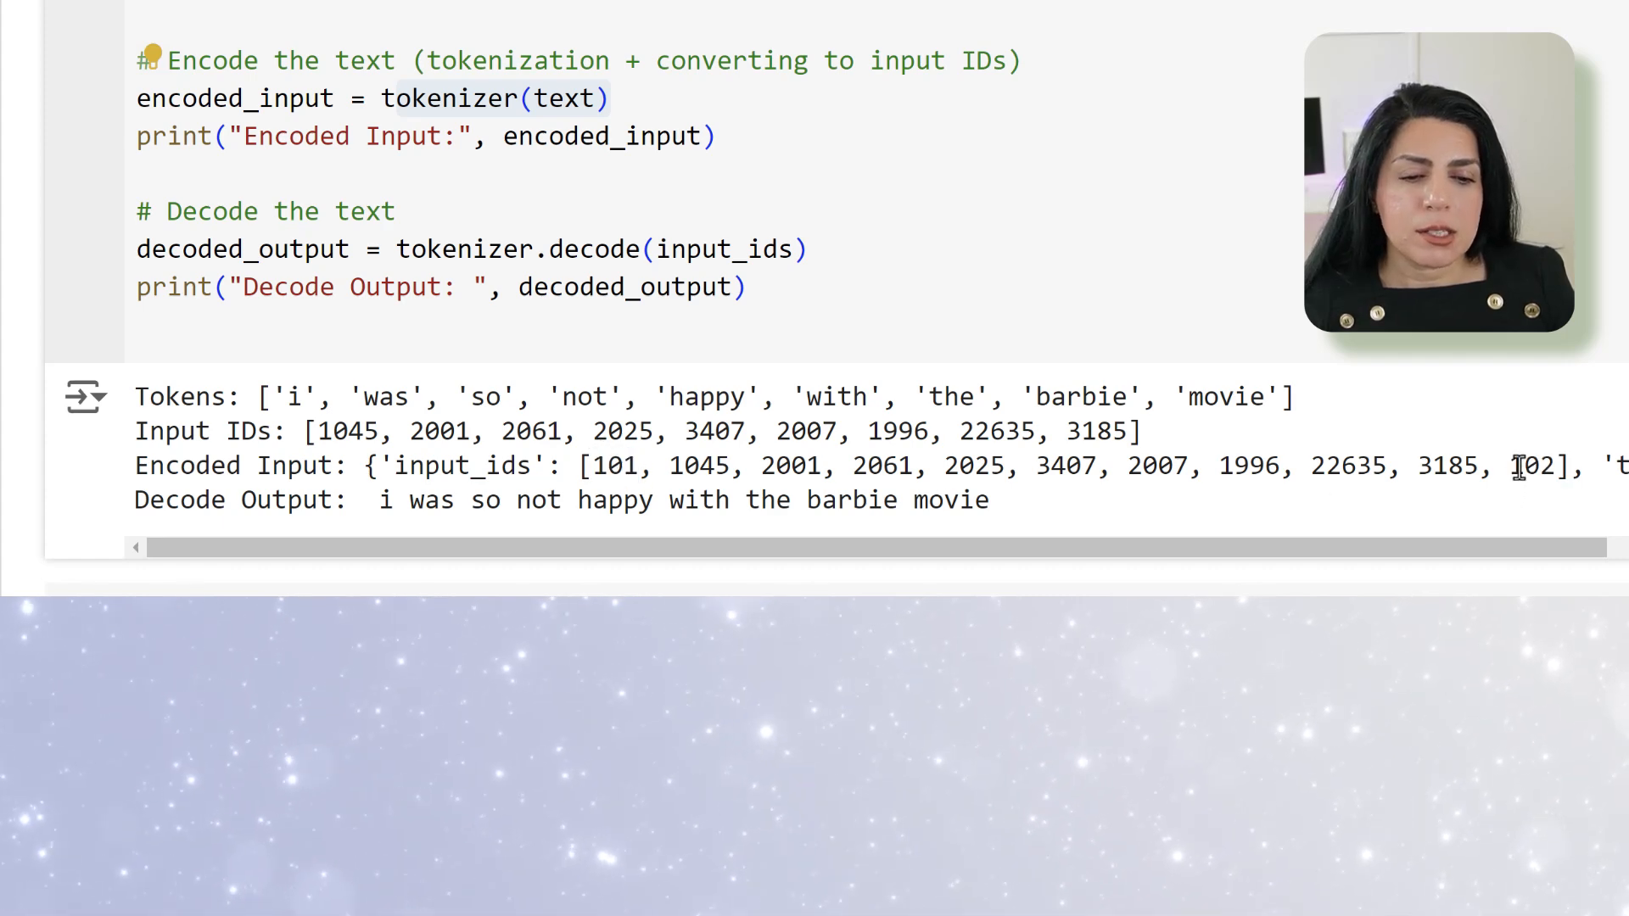
double_click(1540, 466)
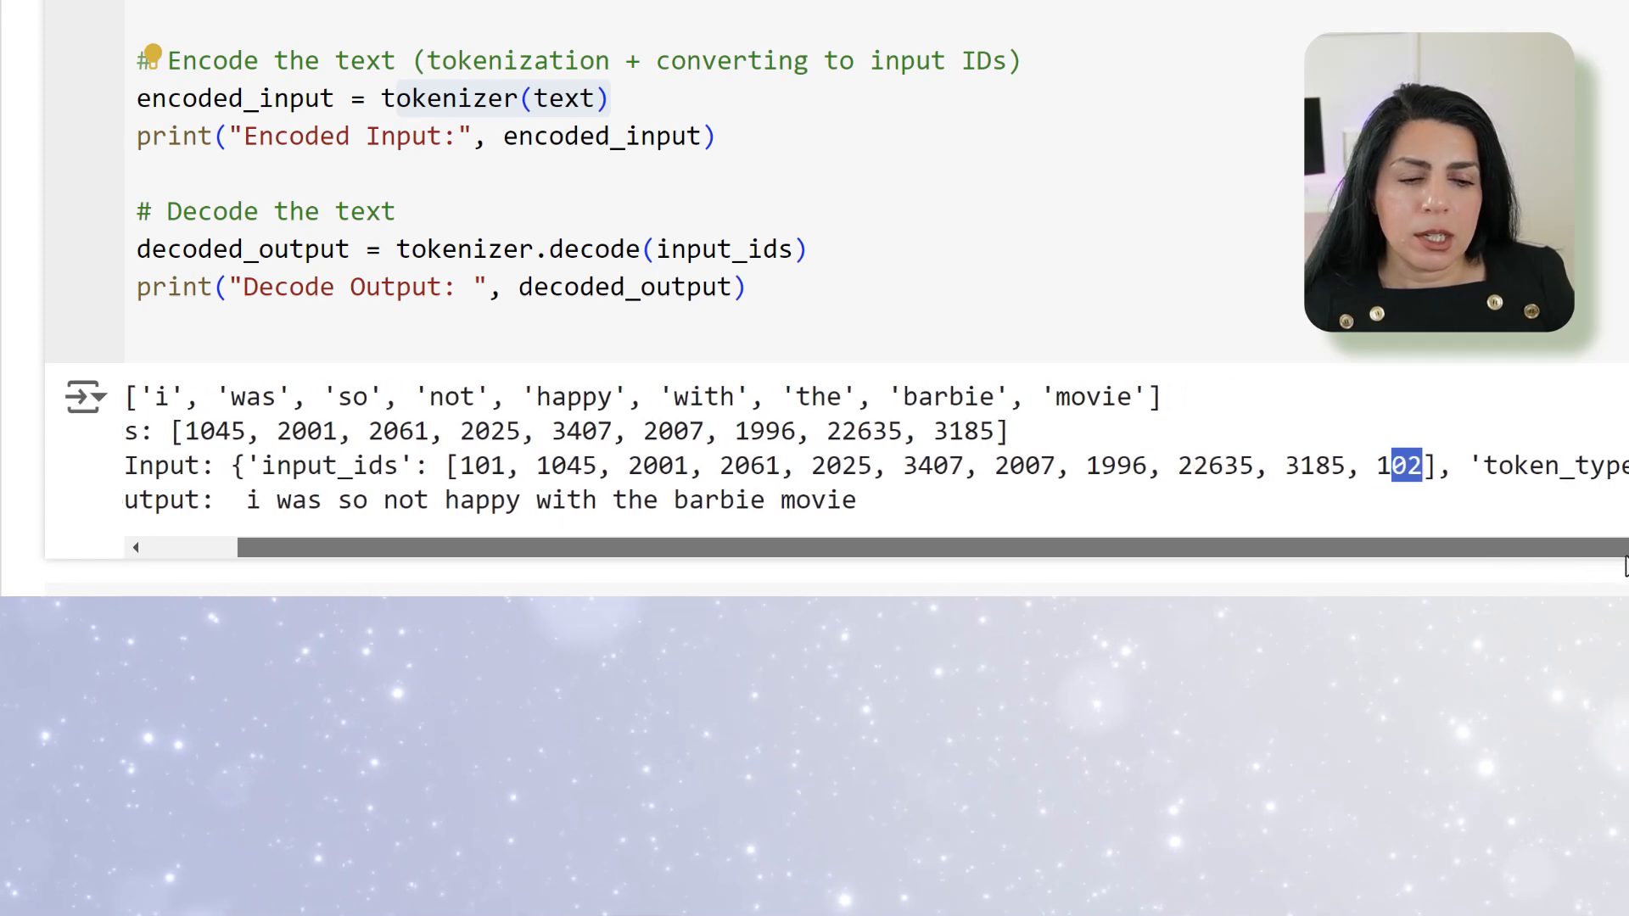
scroll(right, 3)
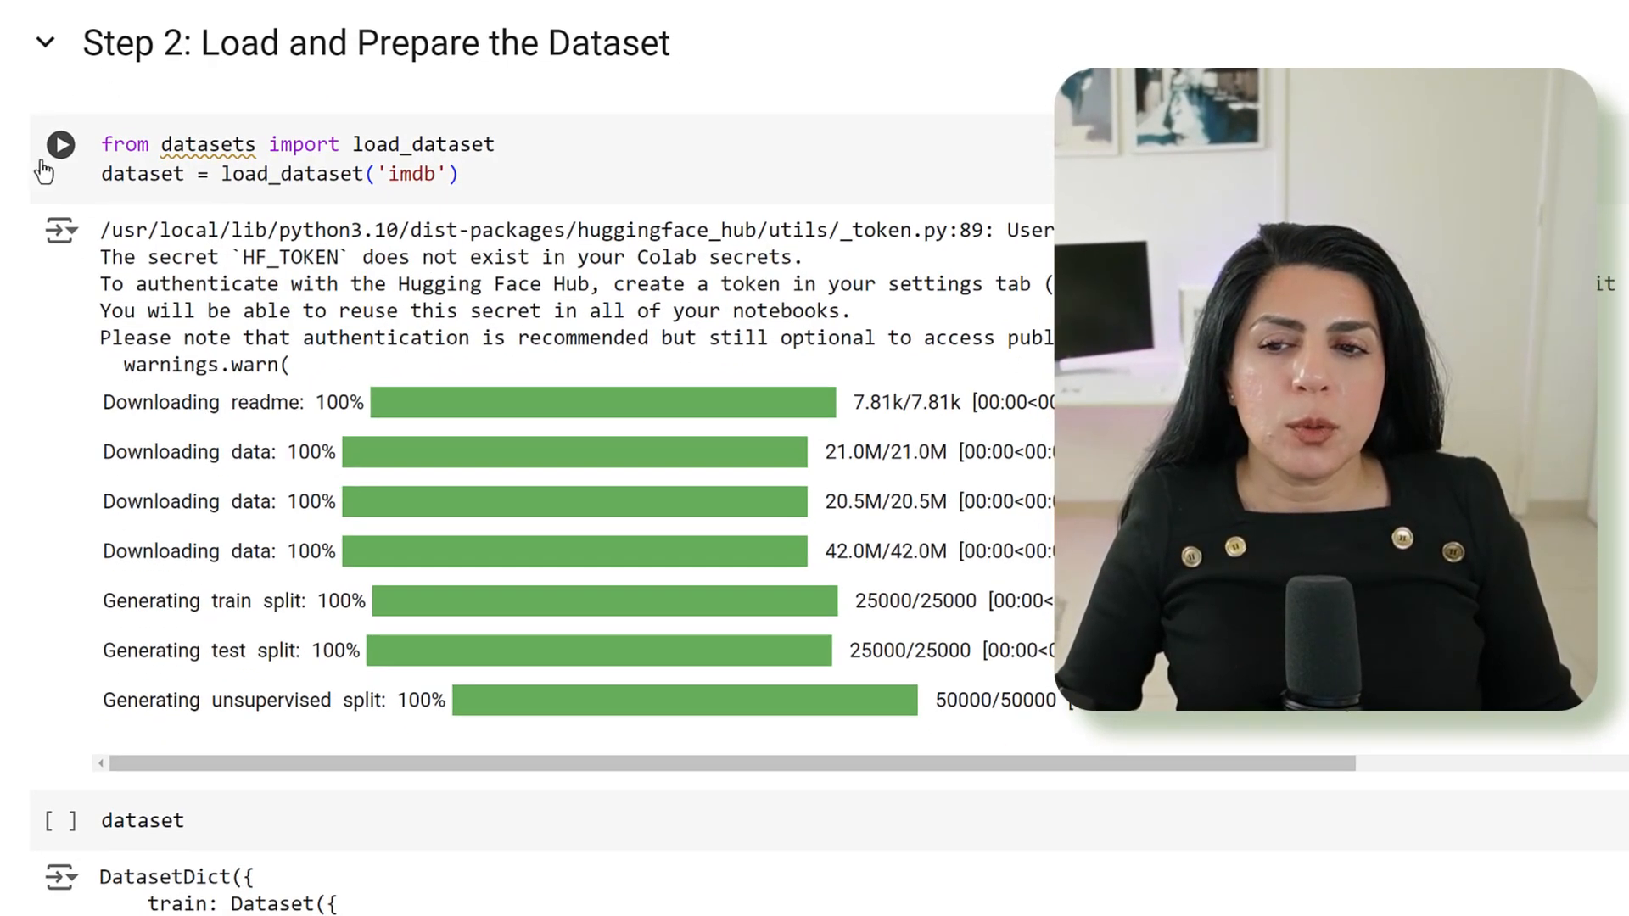
double_click(422, 144)
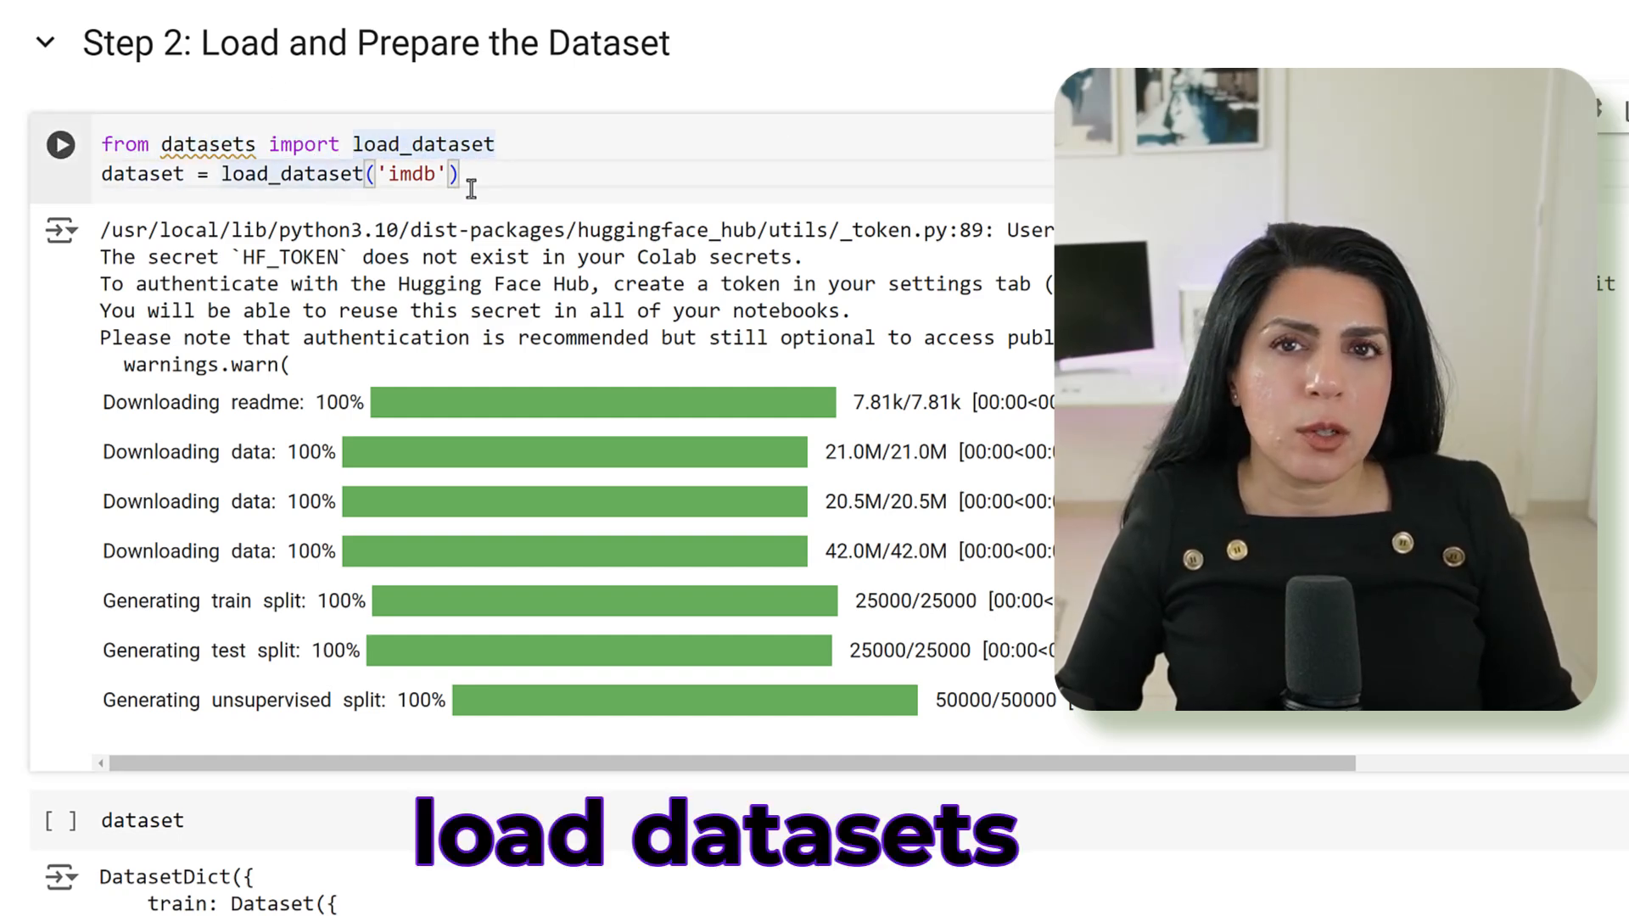
scroll(down, 3)
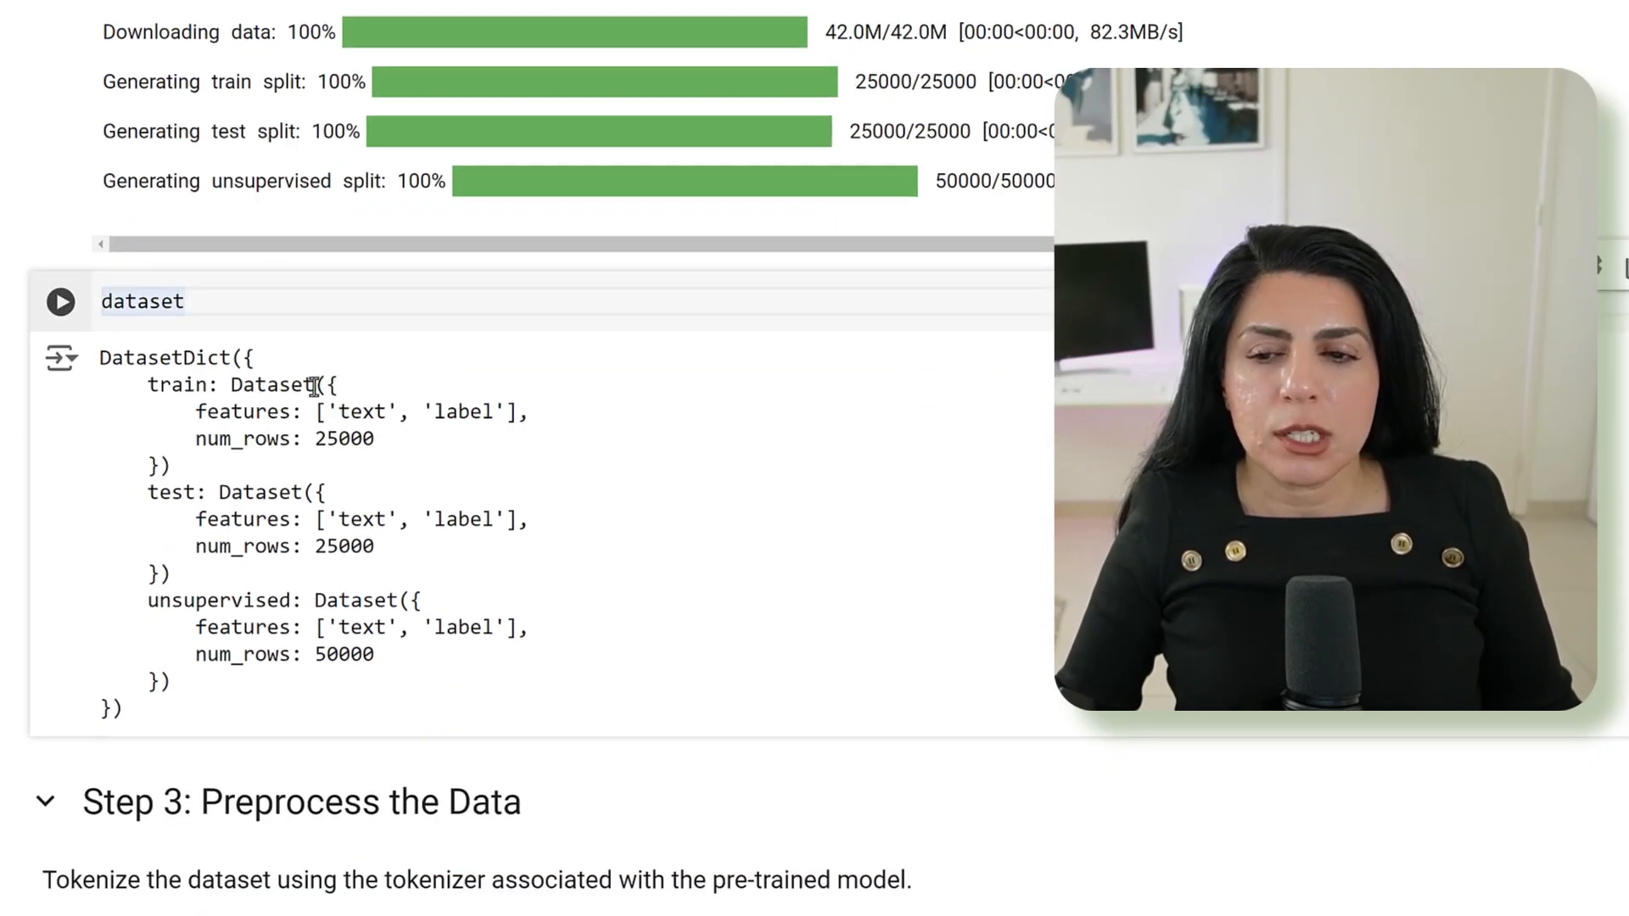
double_click(181, 283)
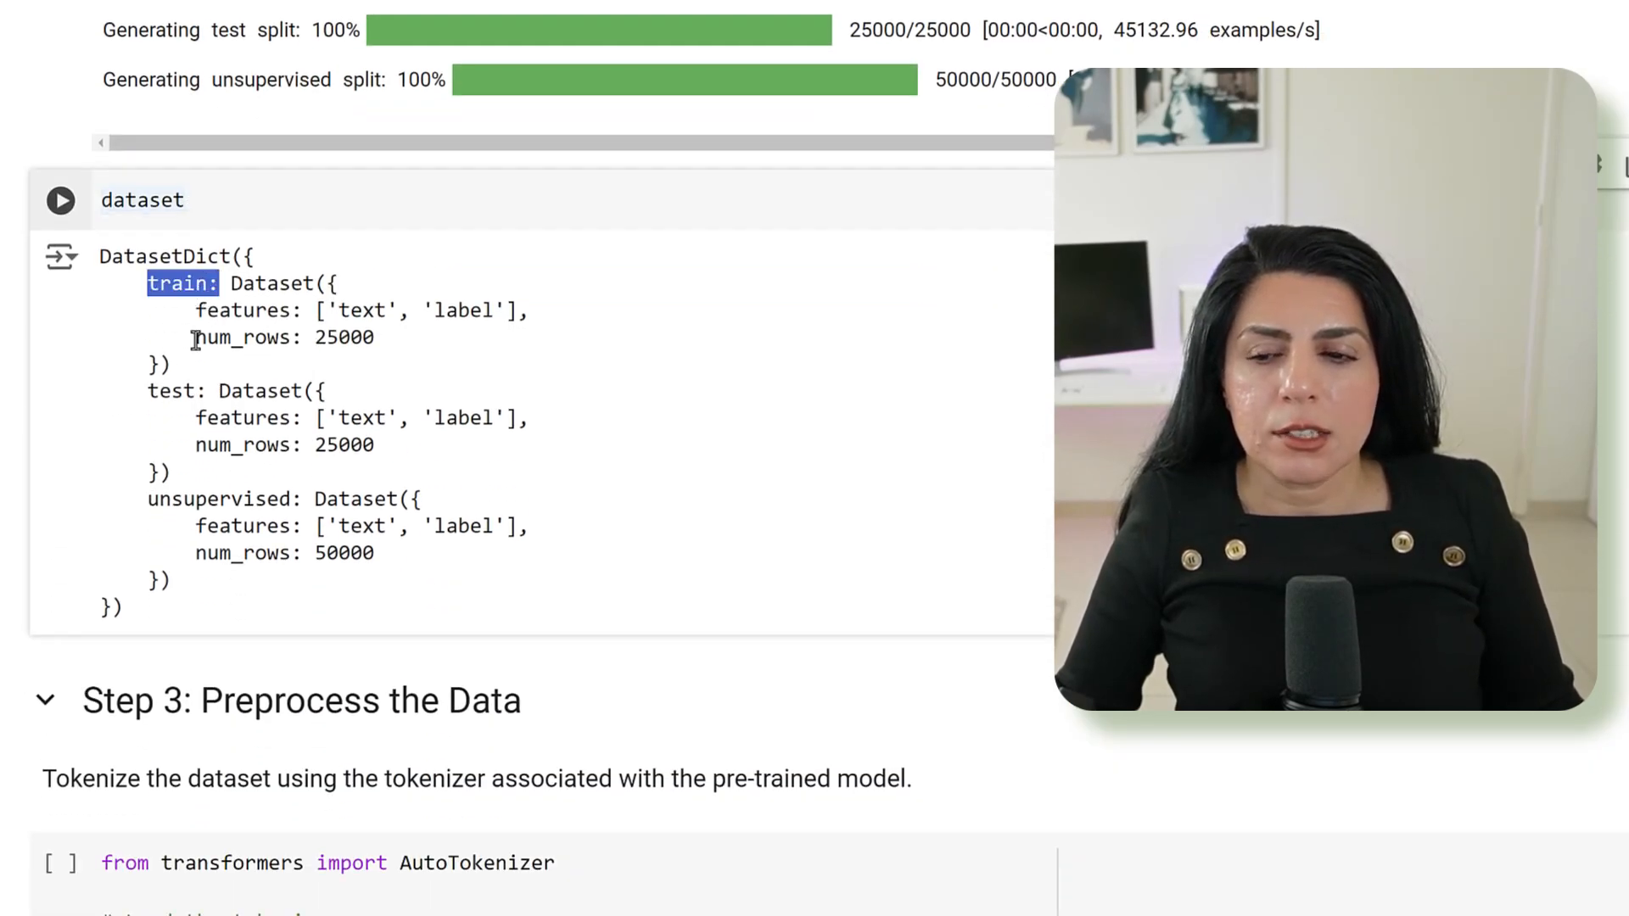
double_click(272, 497)
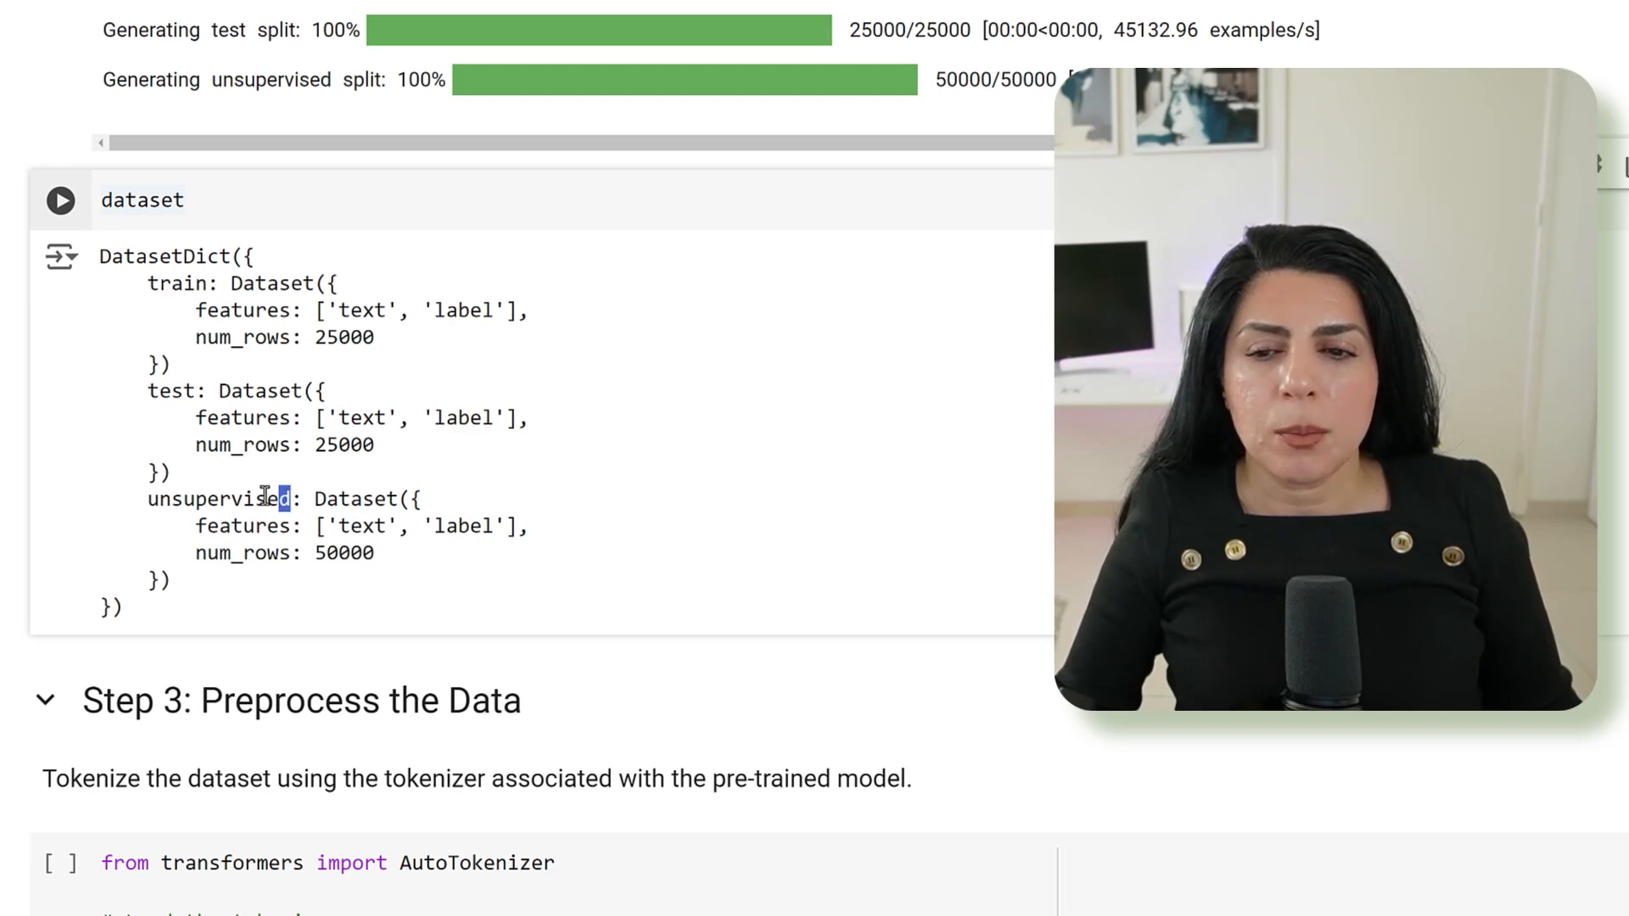
double_click(247, 337)
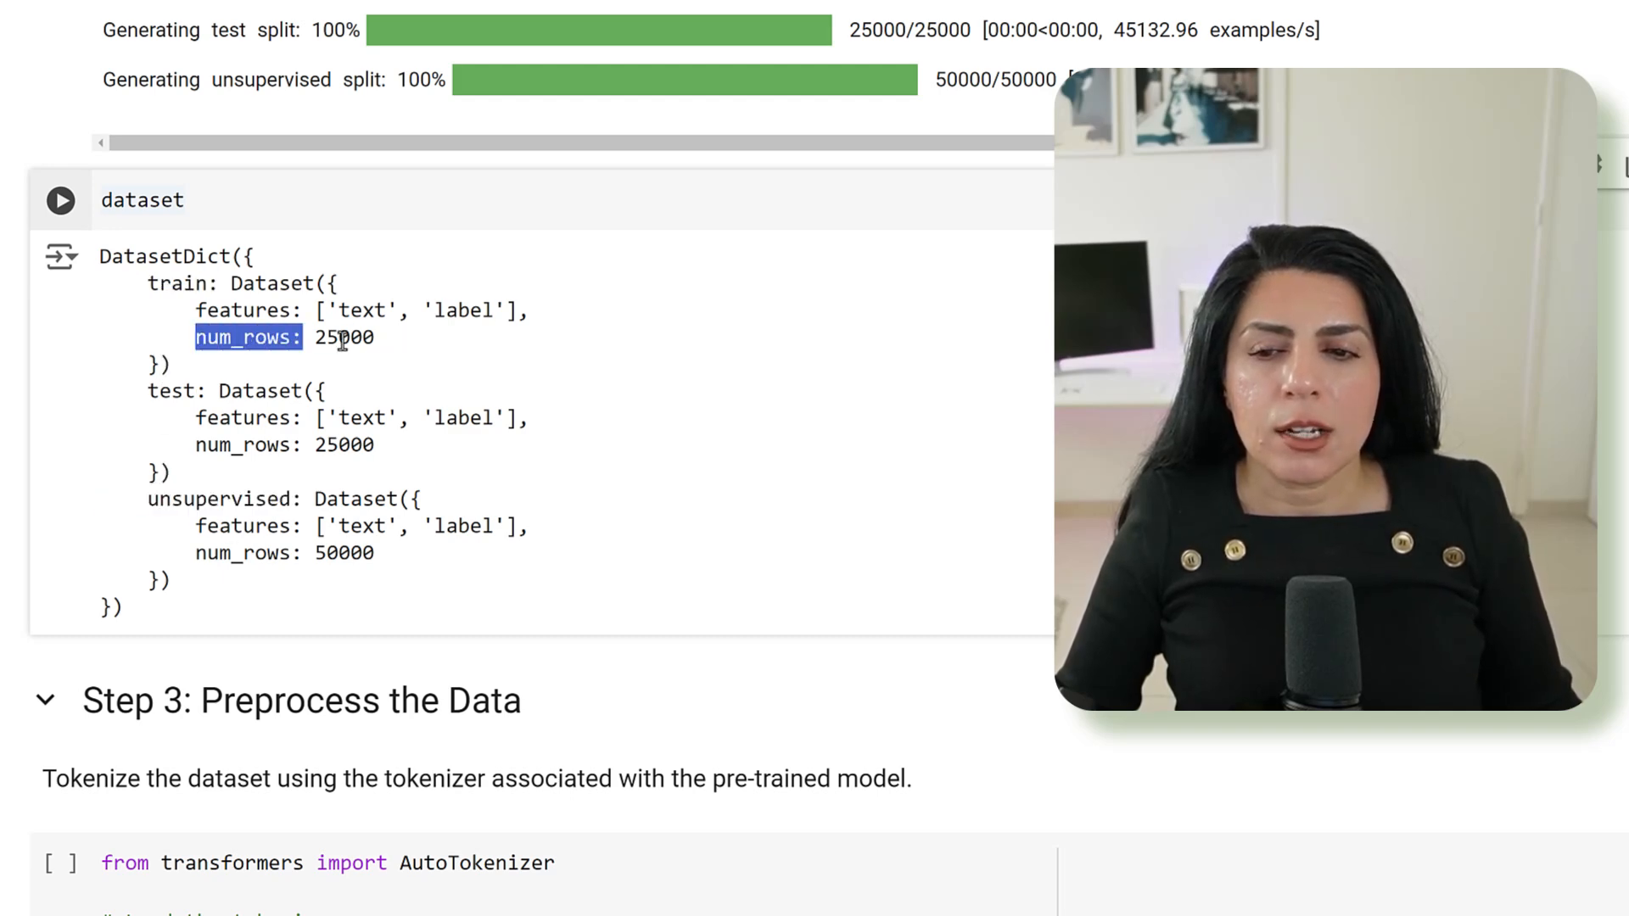
scroll(down, 3)
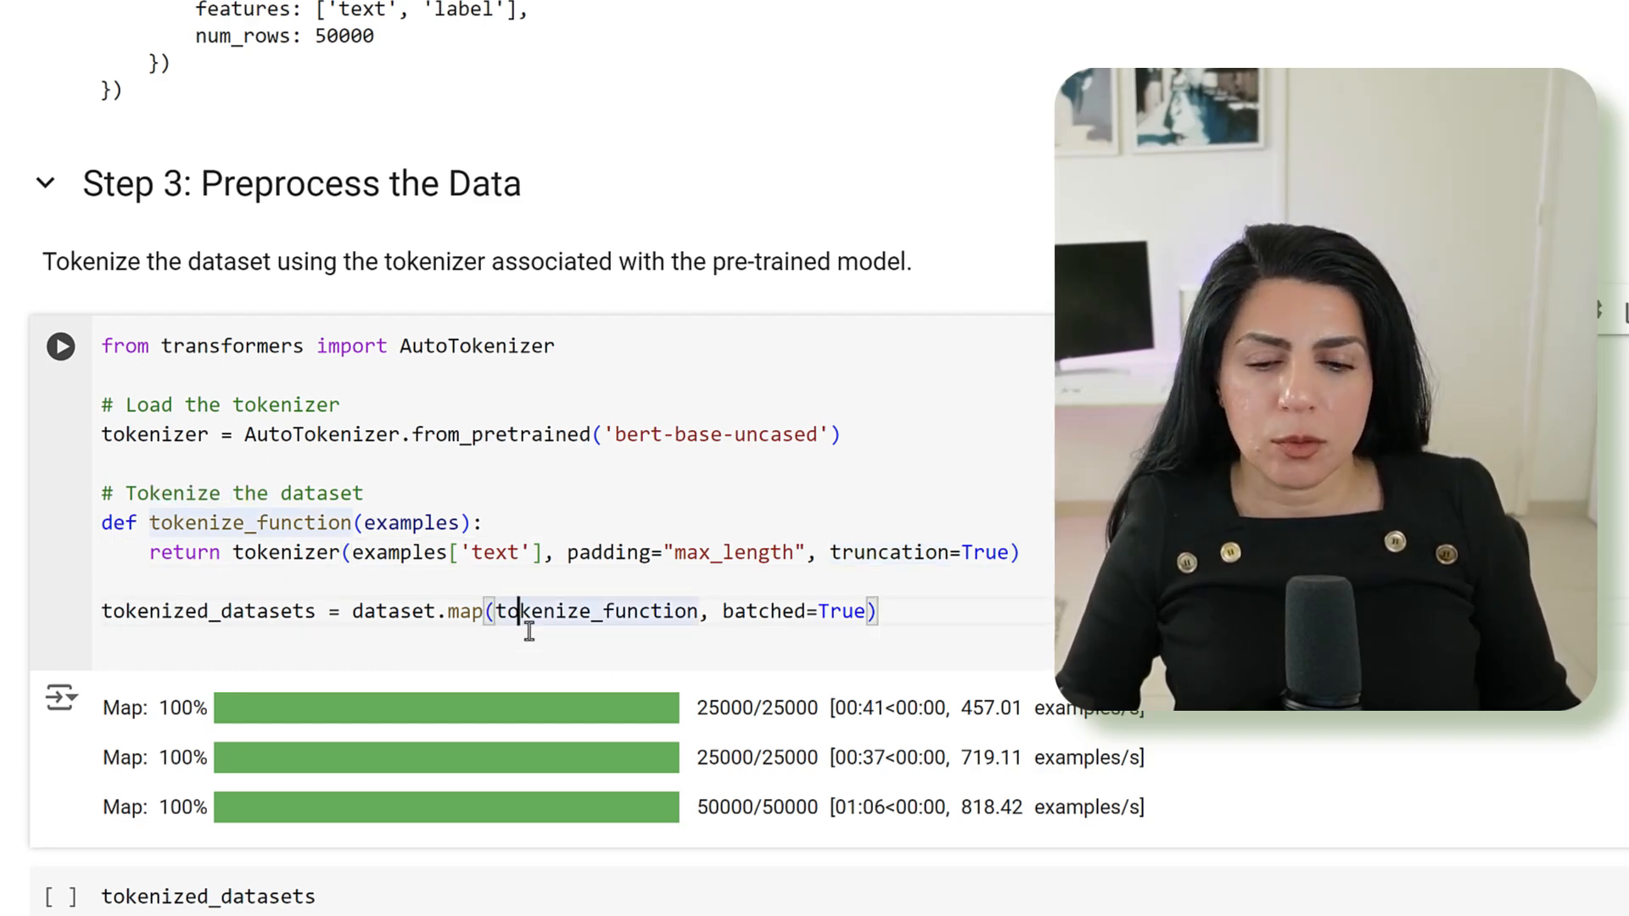
Highlight the new input_ids, token_type_ids and attention_mask features in the train split
scroll(down, 3)
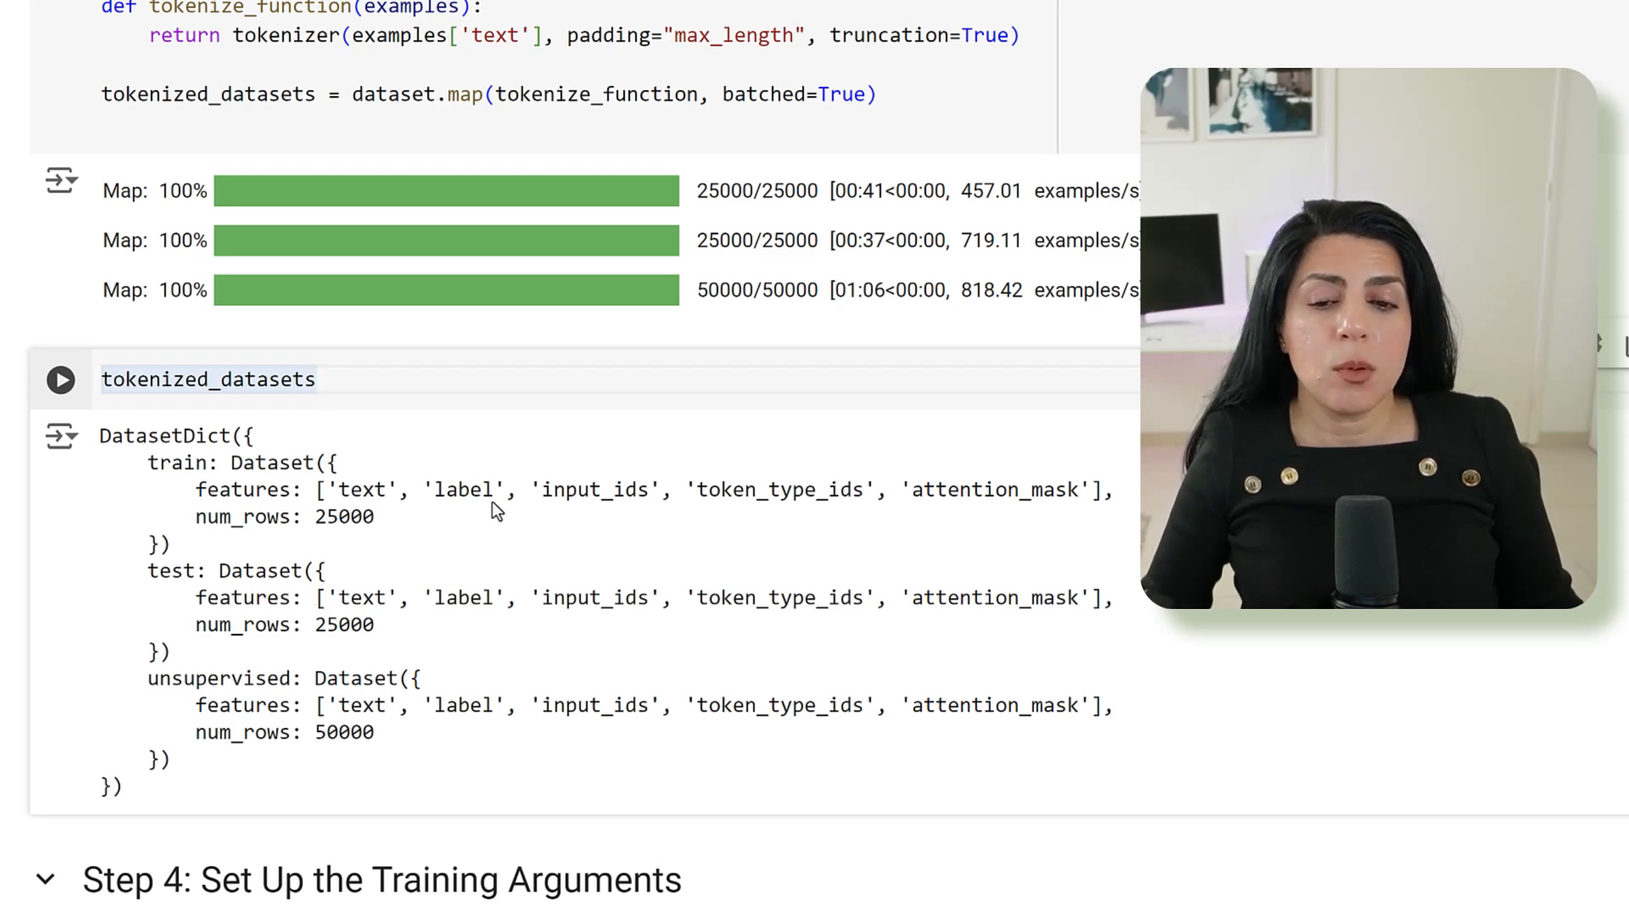
mouse_move(759, 499)
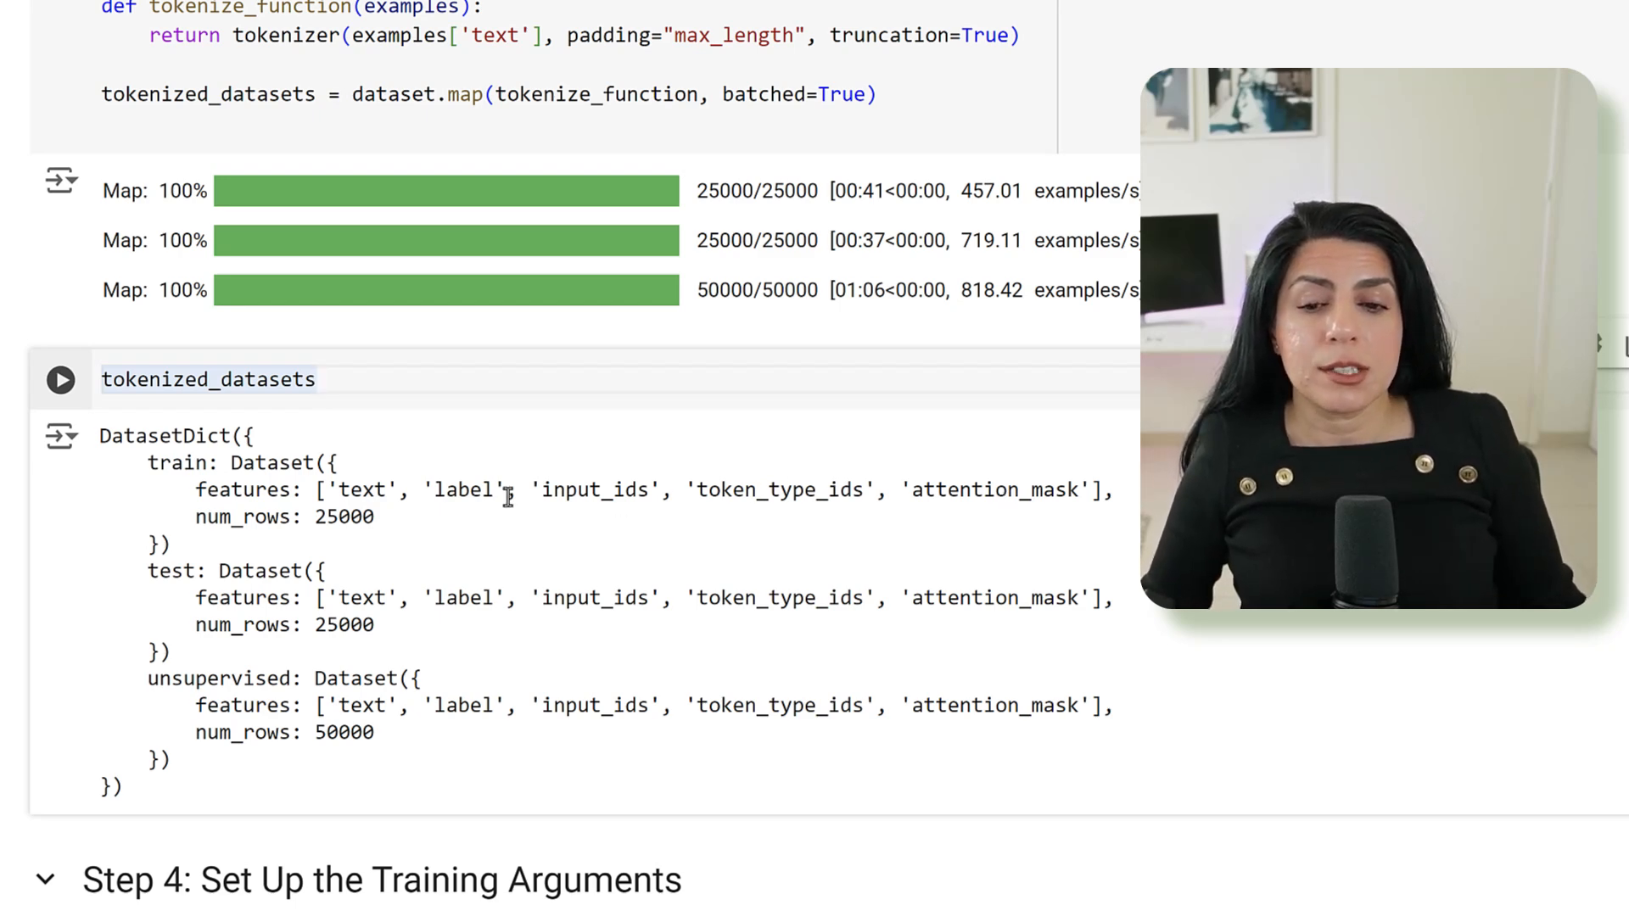
drag(532, 490, 1106, 489)
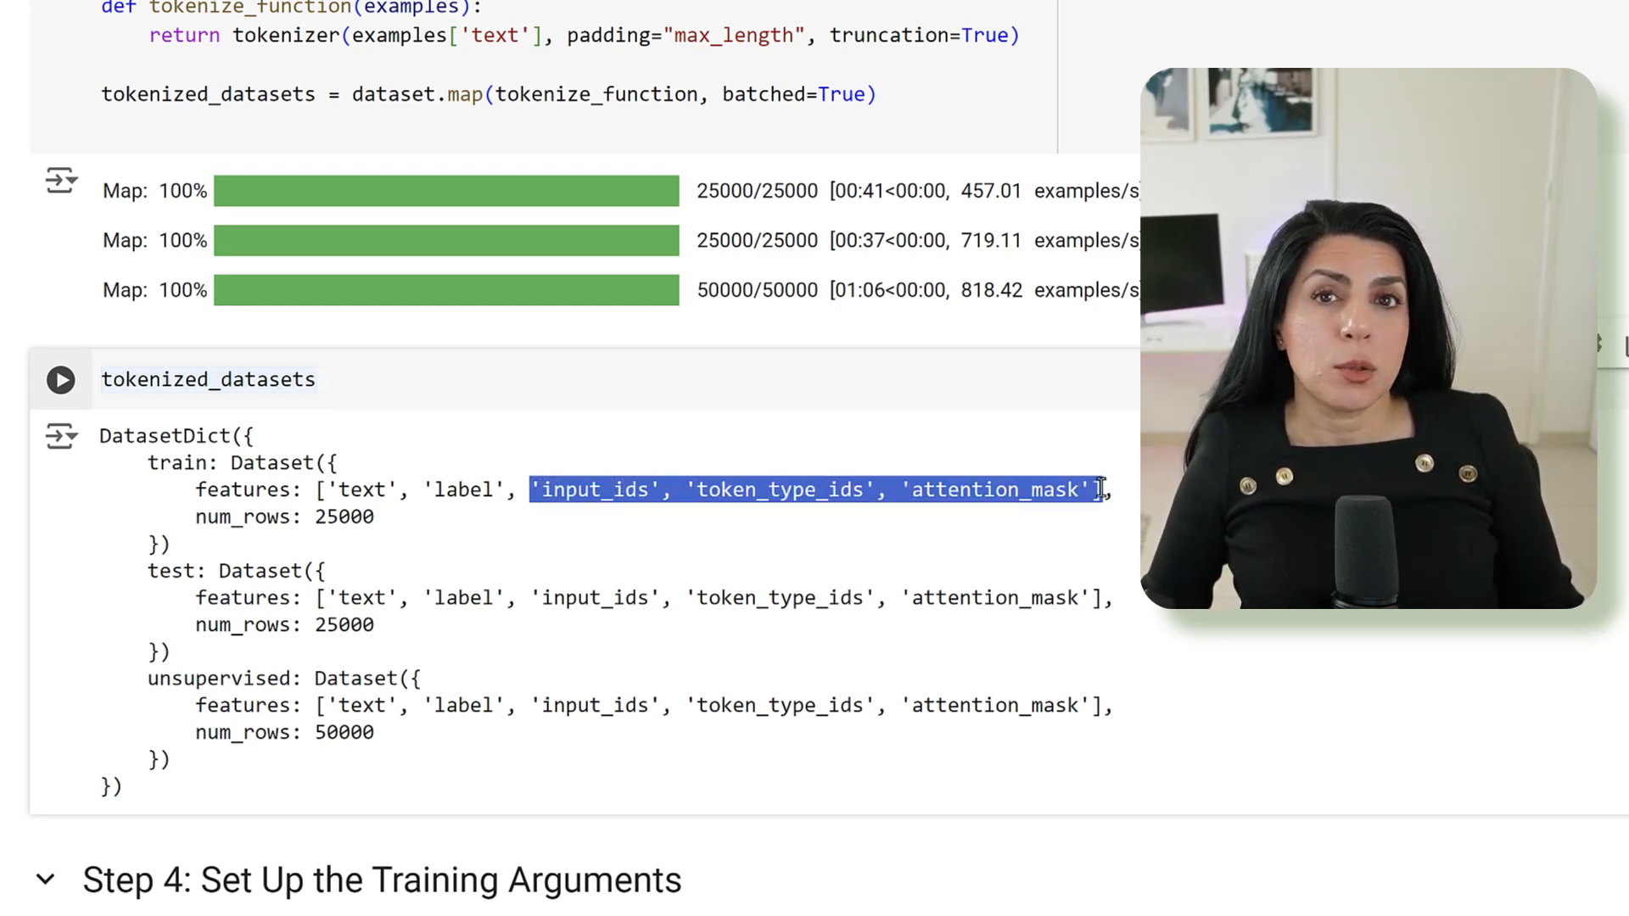
scroll(down, 3)
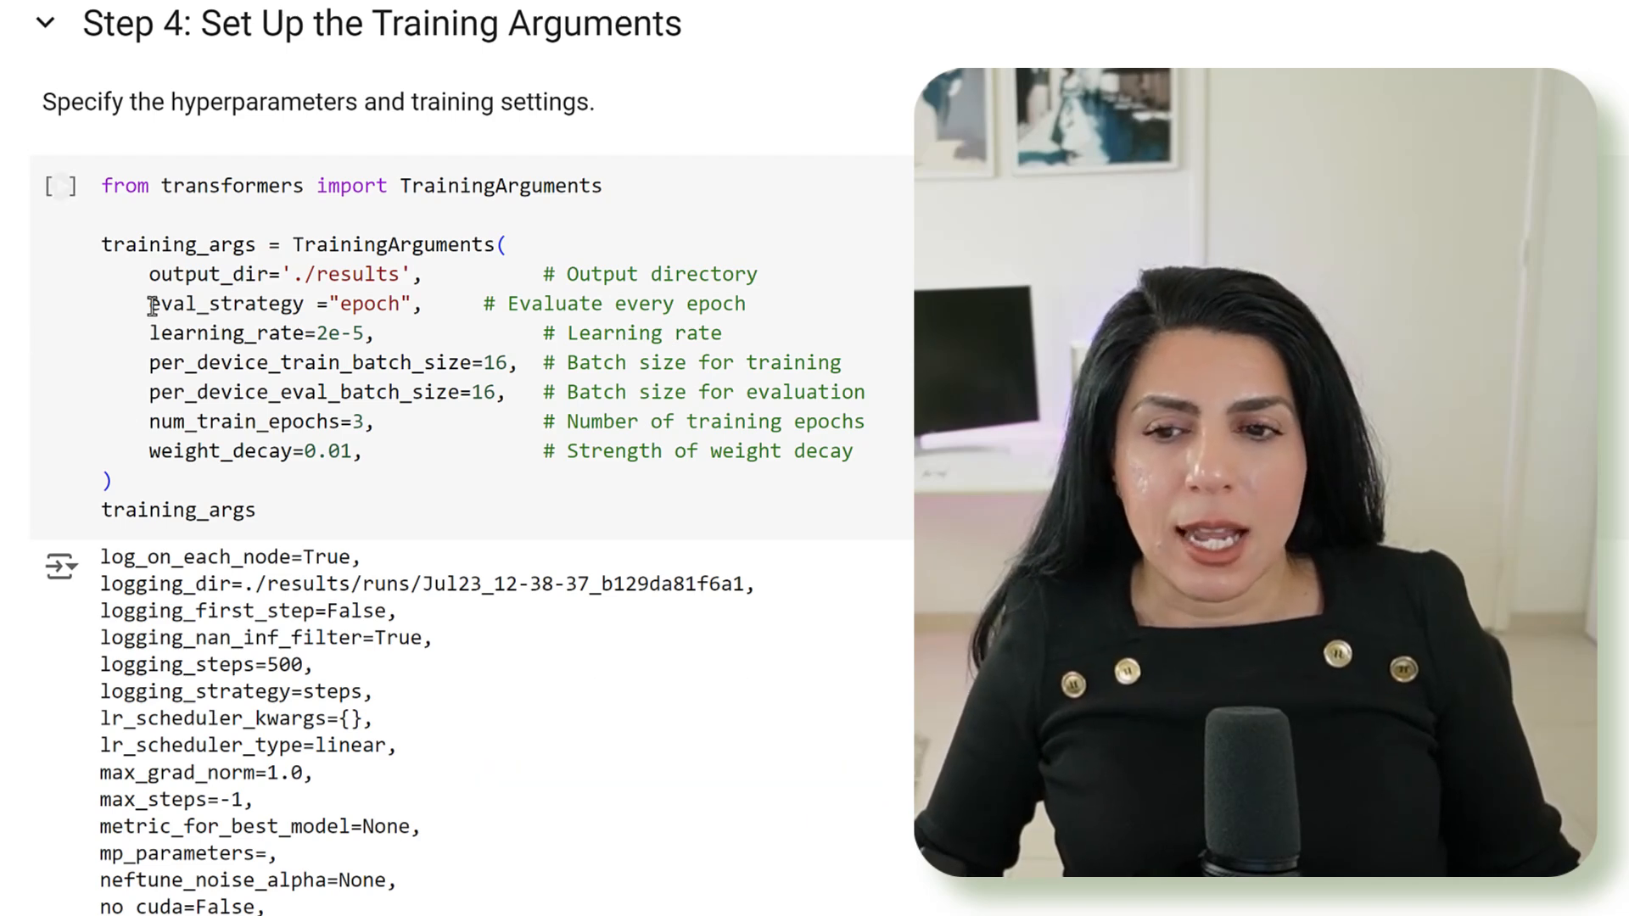
Highlight the per-epoch evaluation strategy, then the 3 epochs and 0.01 weight decay settings
double_click(332, 244)
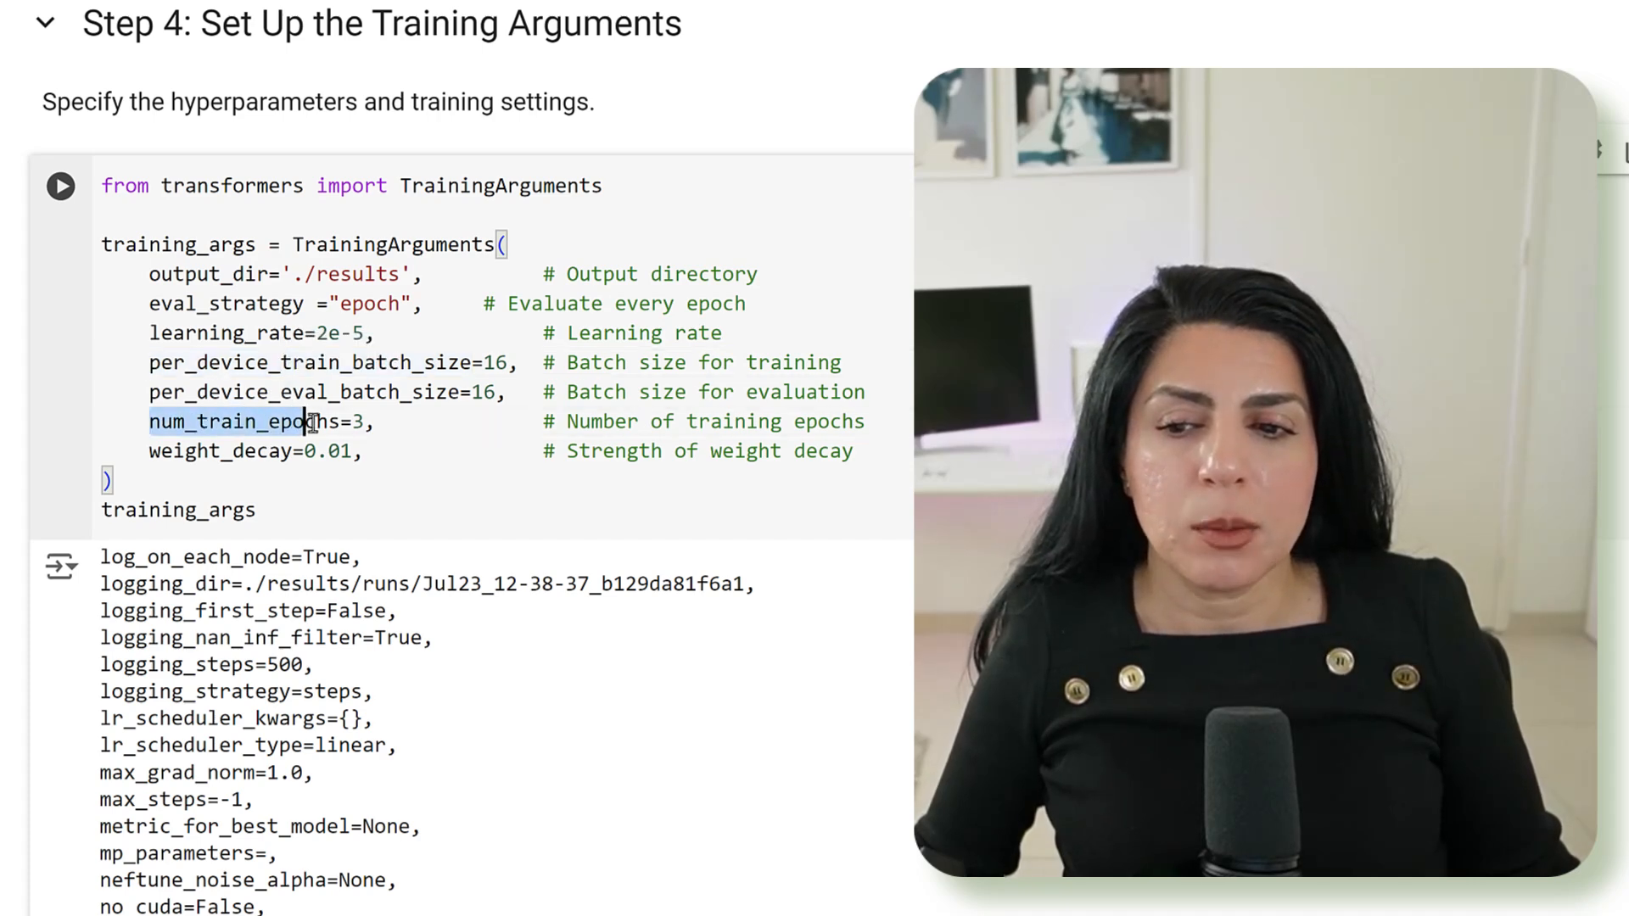
drag(322, 422, 374, 450)
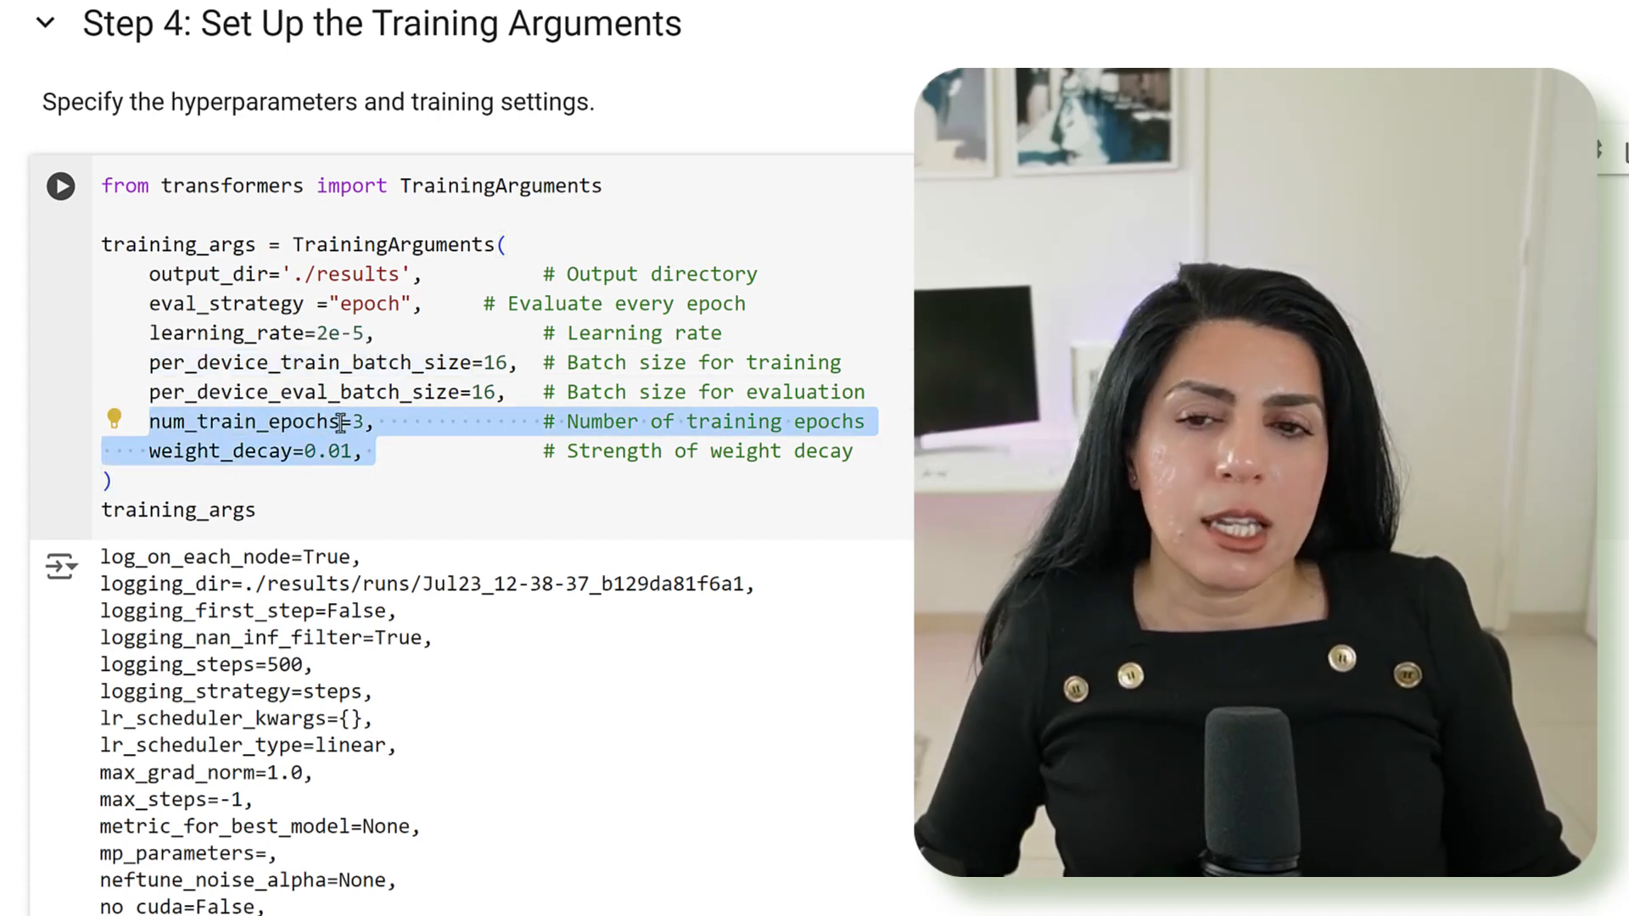
scroll(down, 3)
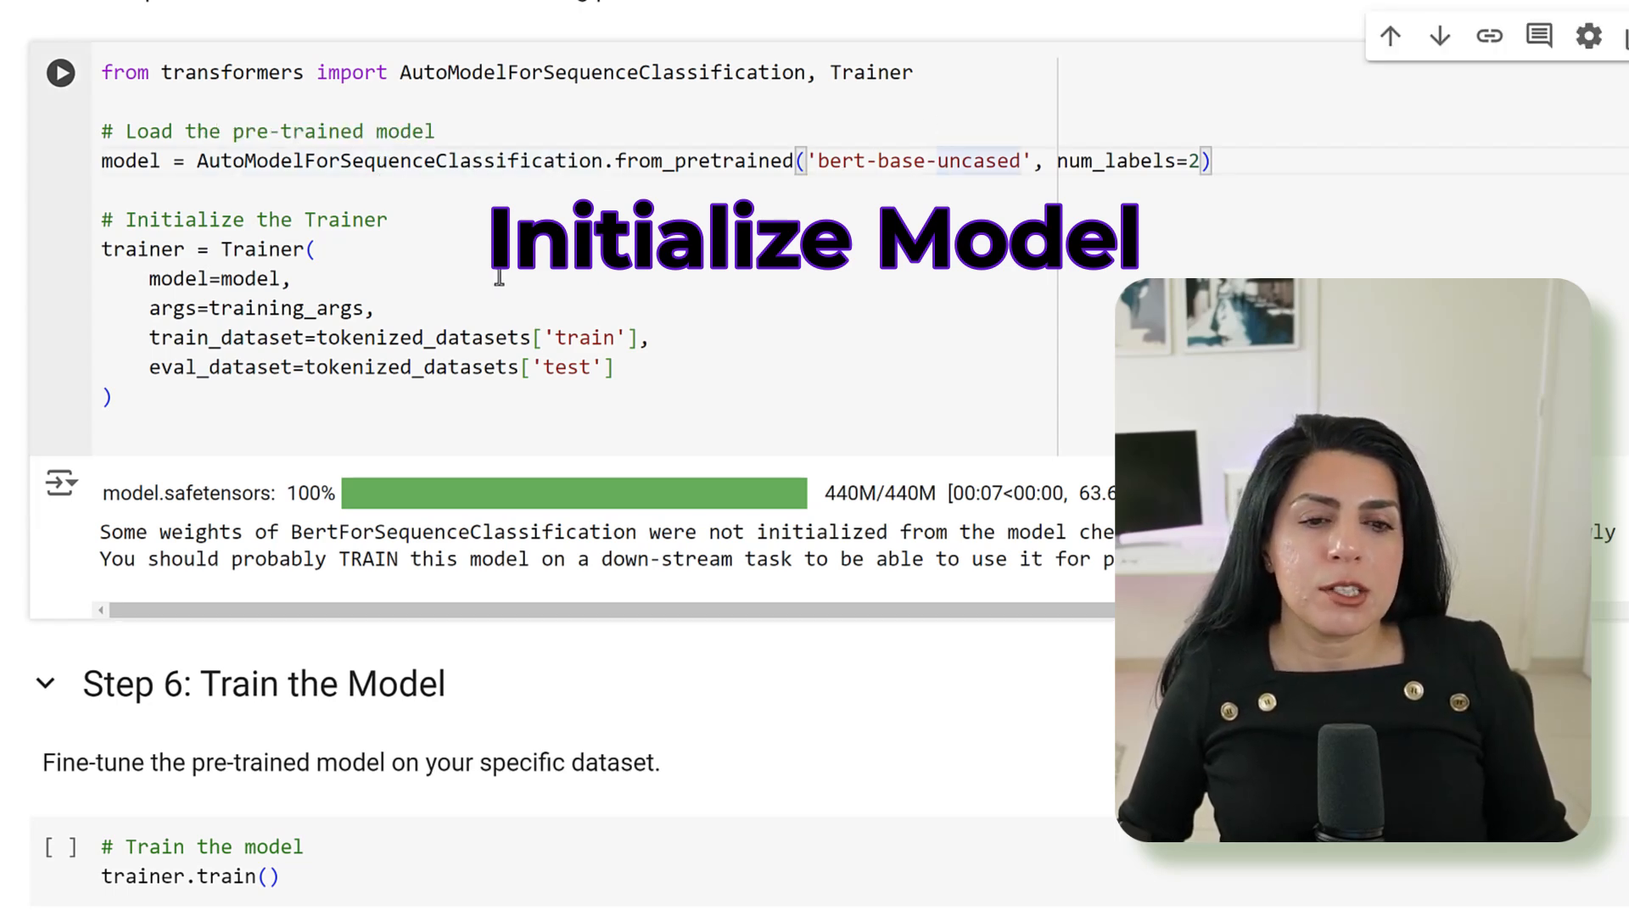
Scroll past the bert-base-uncased Trainer cell to the train, evaluate and save cells, highlighting the saved model
scroll(down, 3)
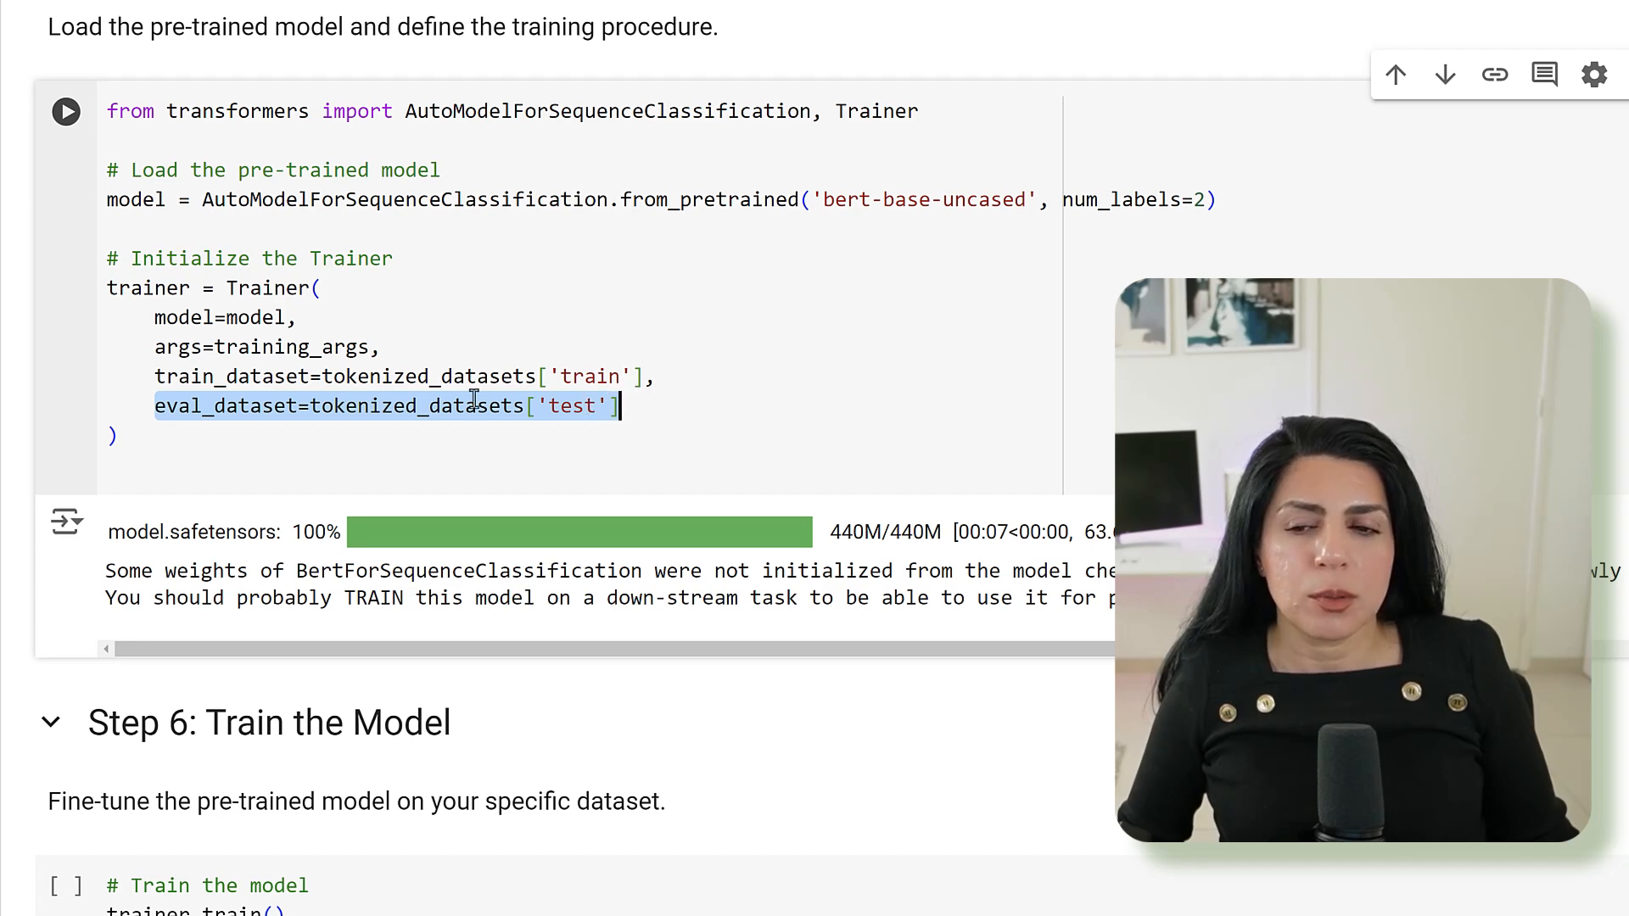
scroll(down, 3)
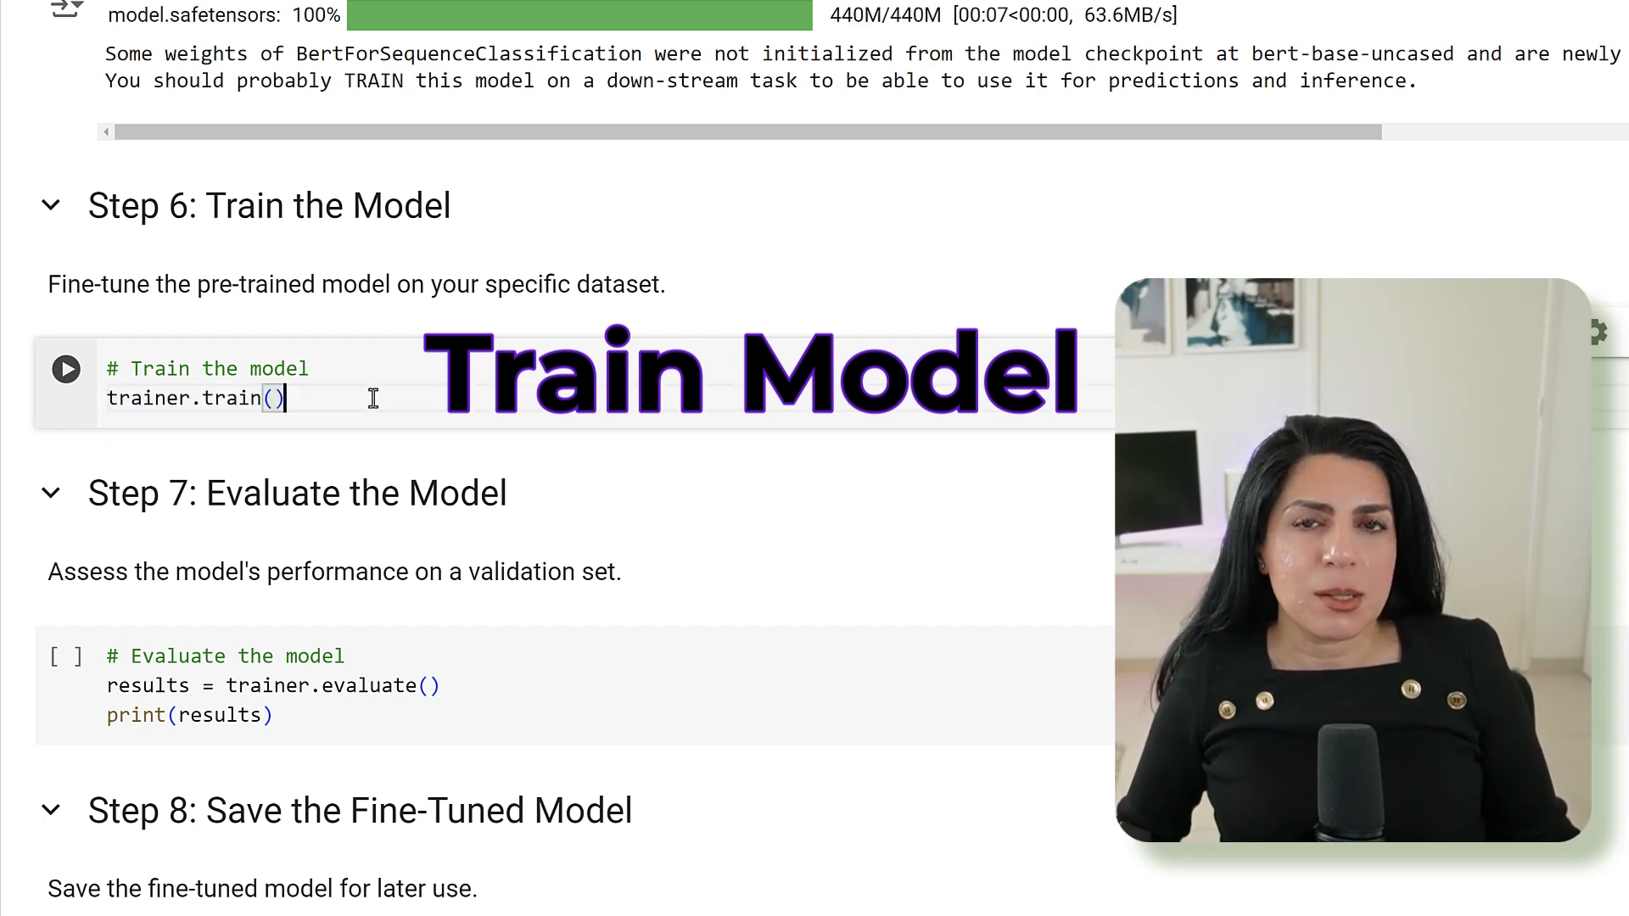
scroll(down, 3)
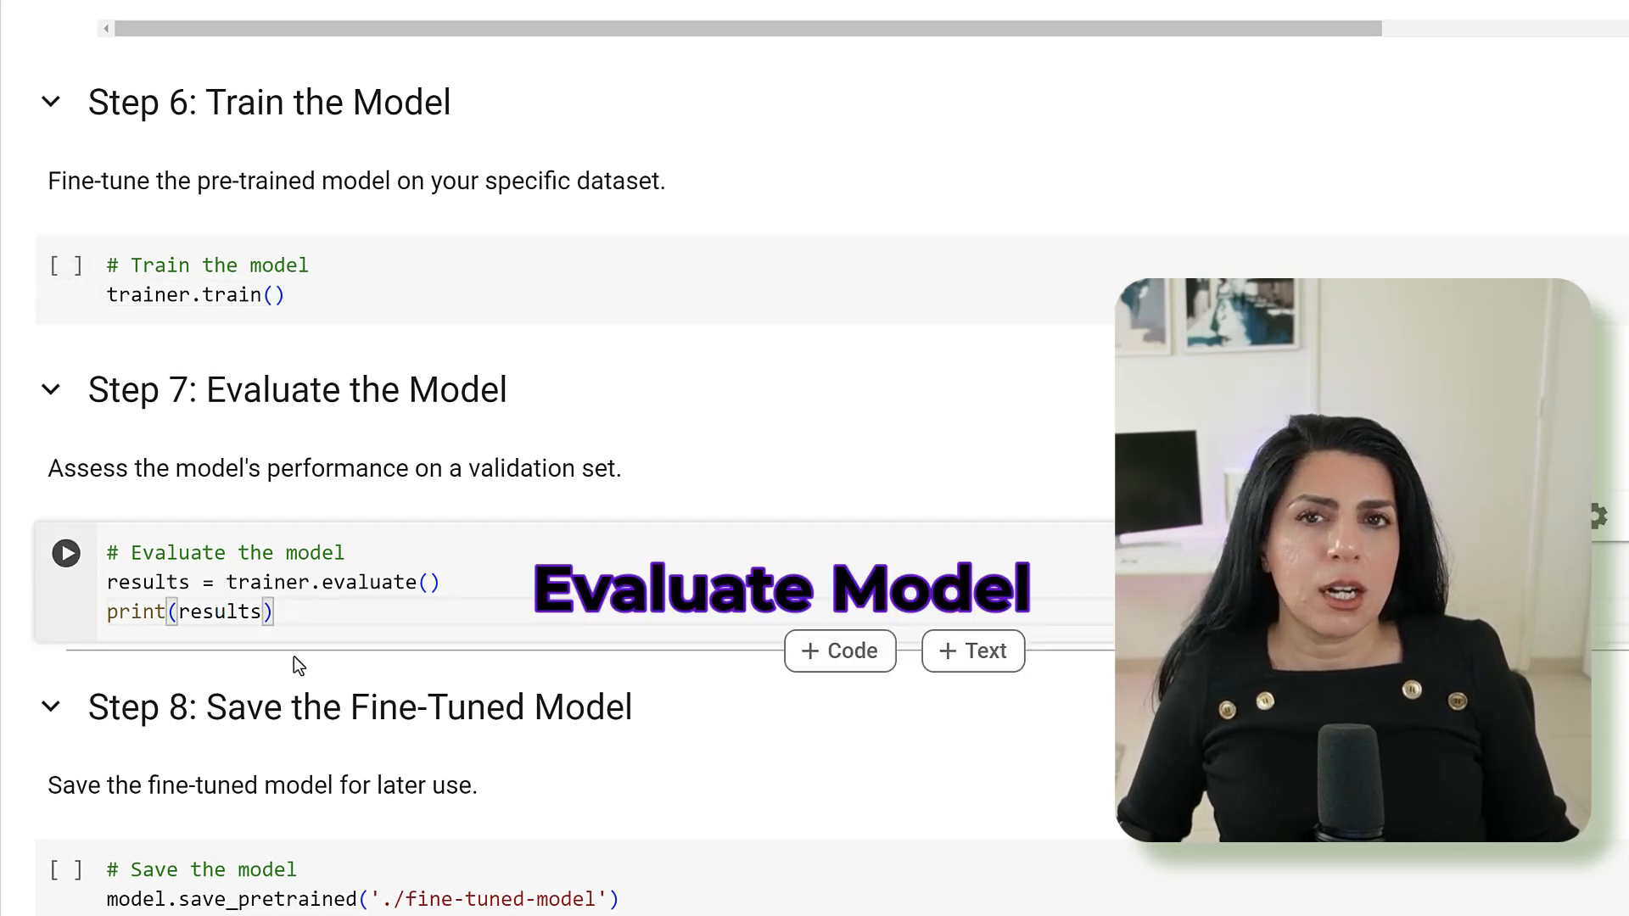
scroll(down, 3)
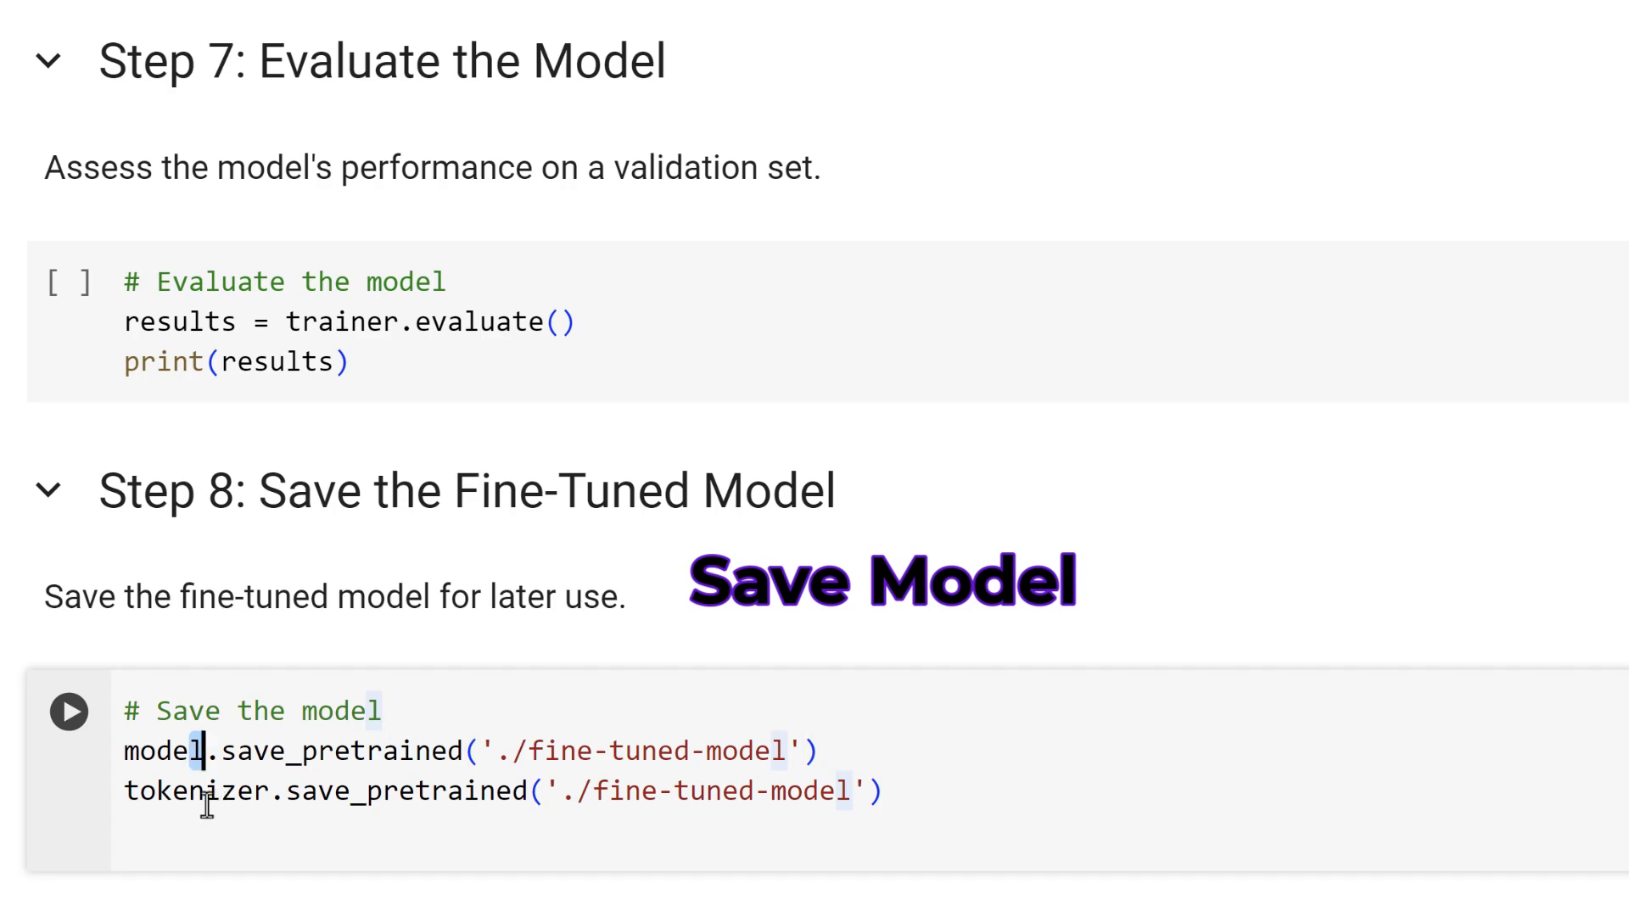
double_click(195, 790)
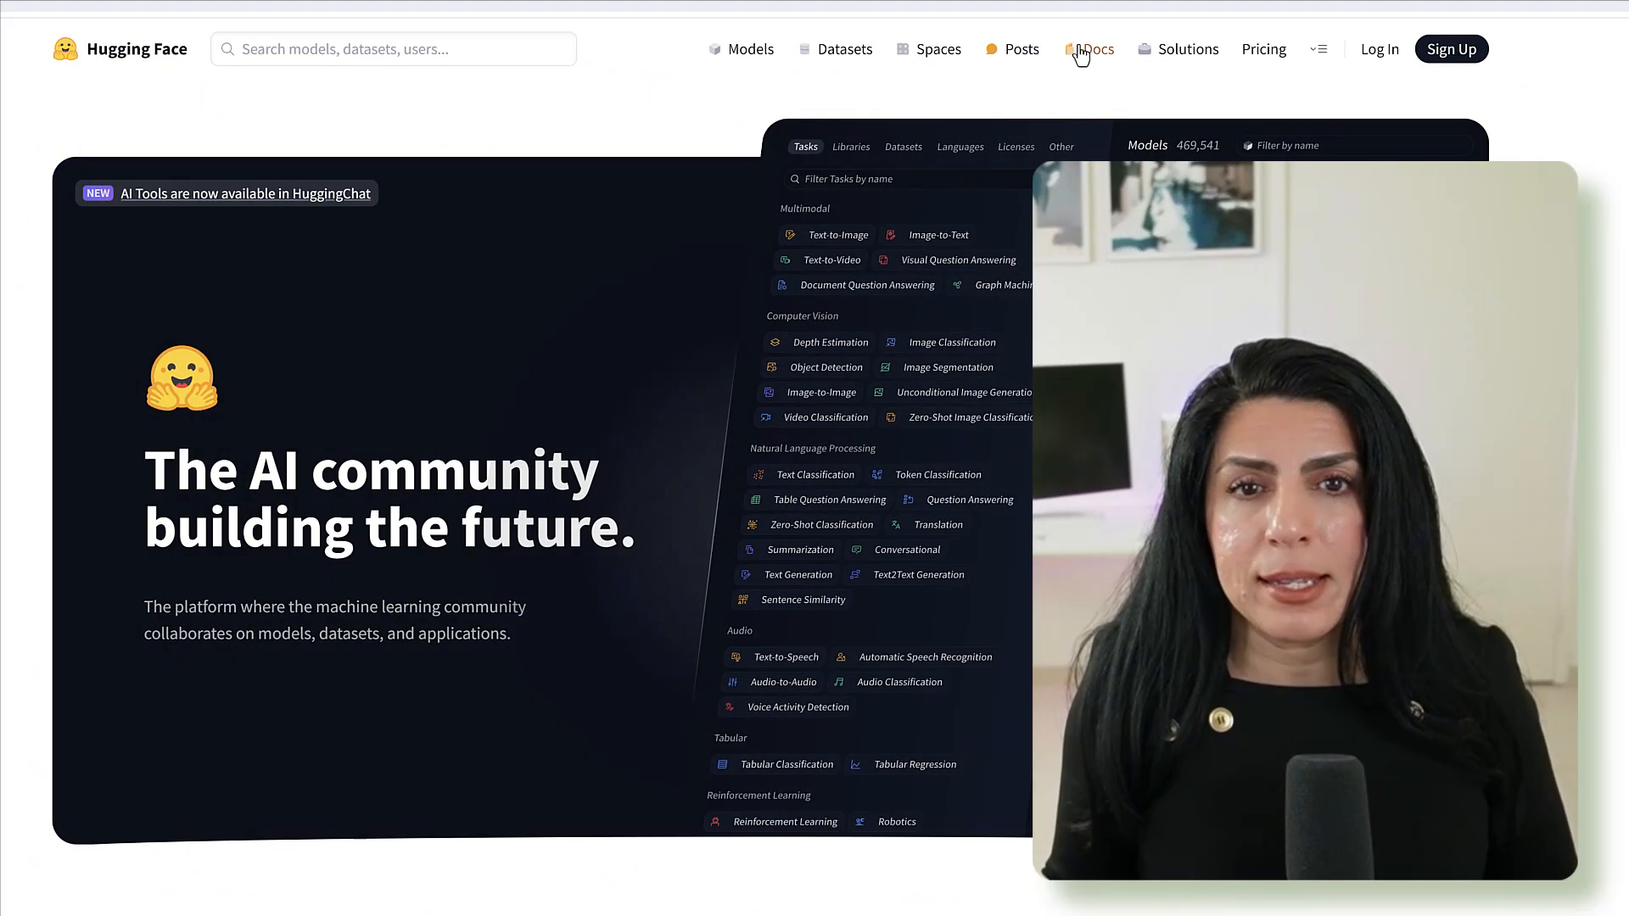
Go to Hugging Face Spaces and scroll through the community AI apps
click(927, 49)
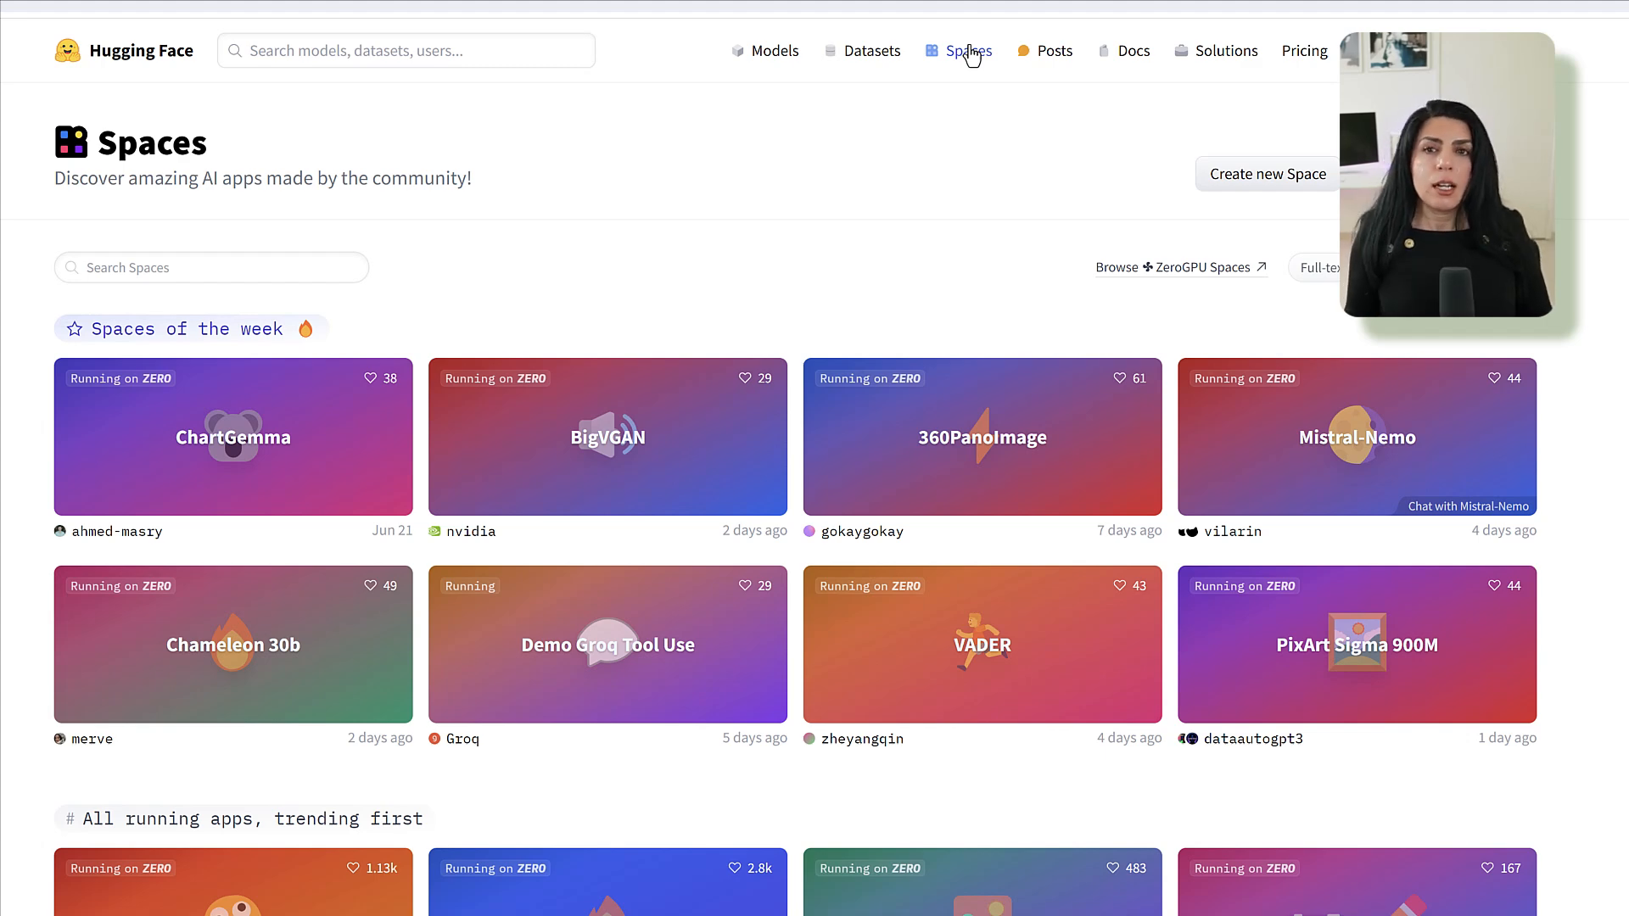
mouse_move(241, 688)
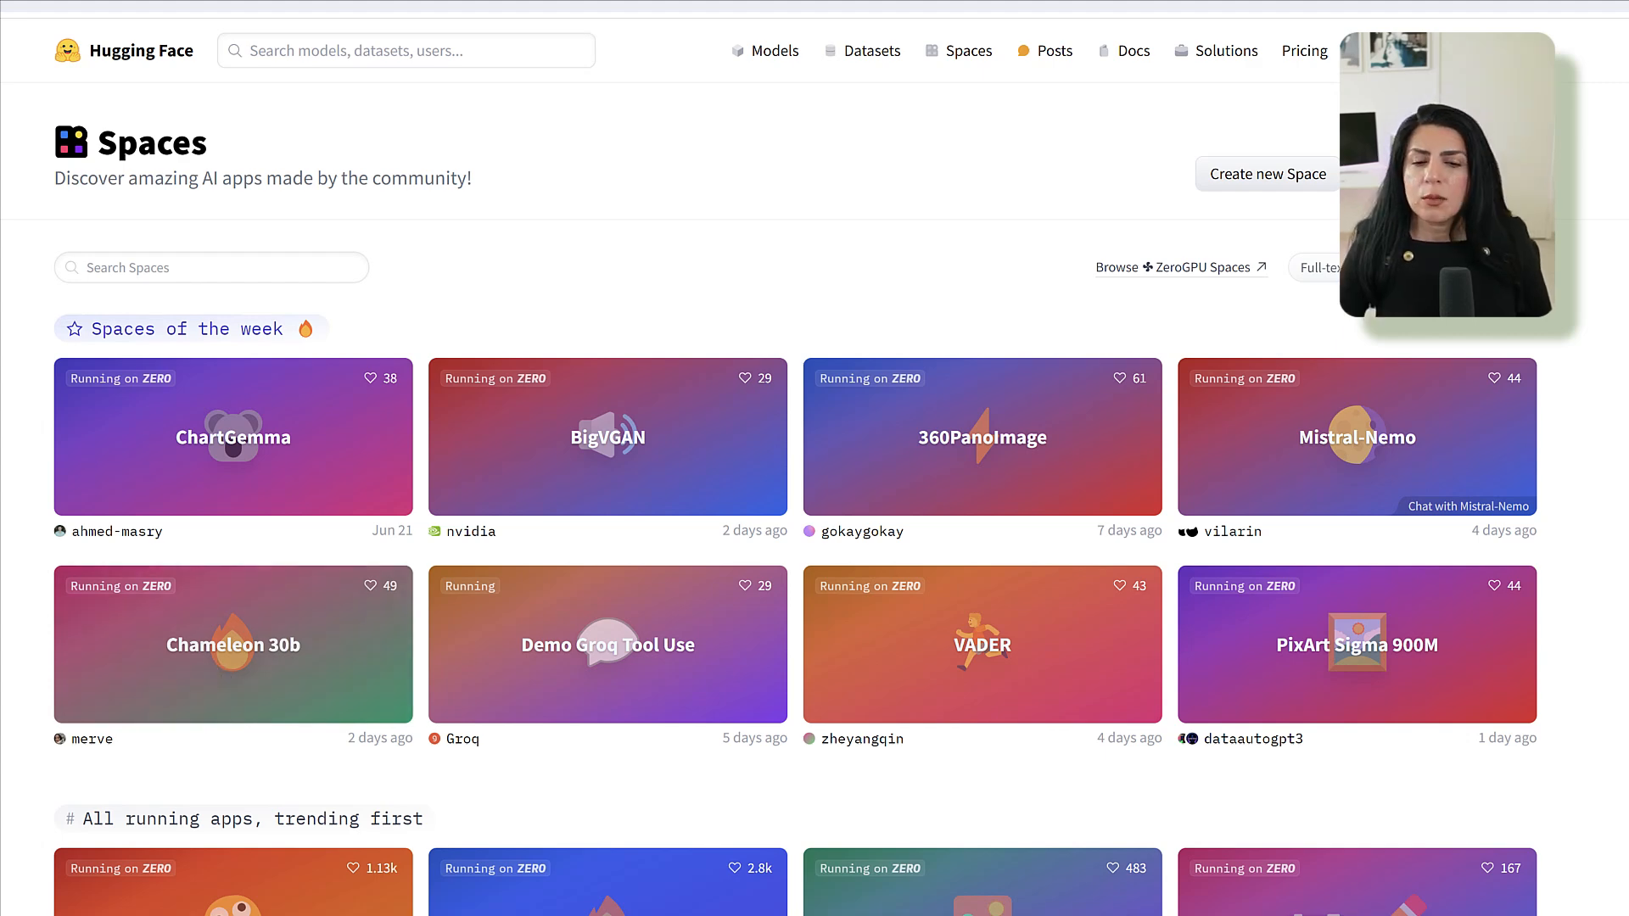
scroll(down, 3)
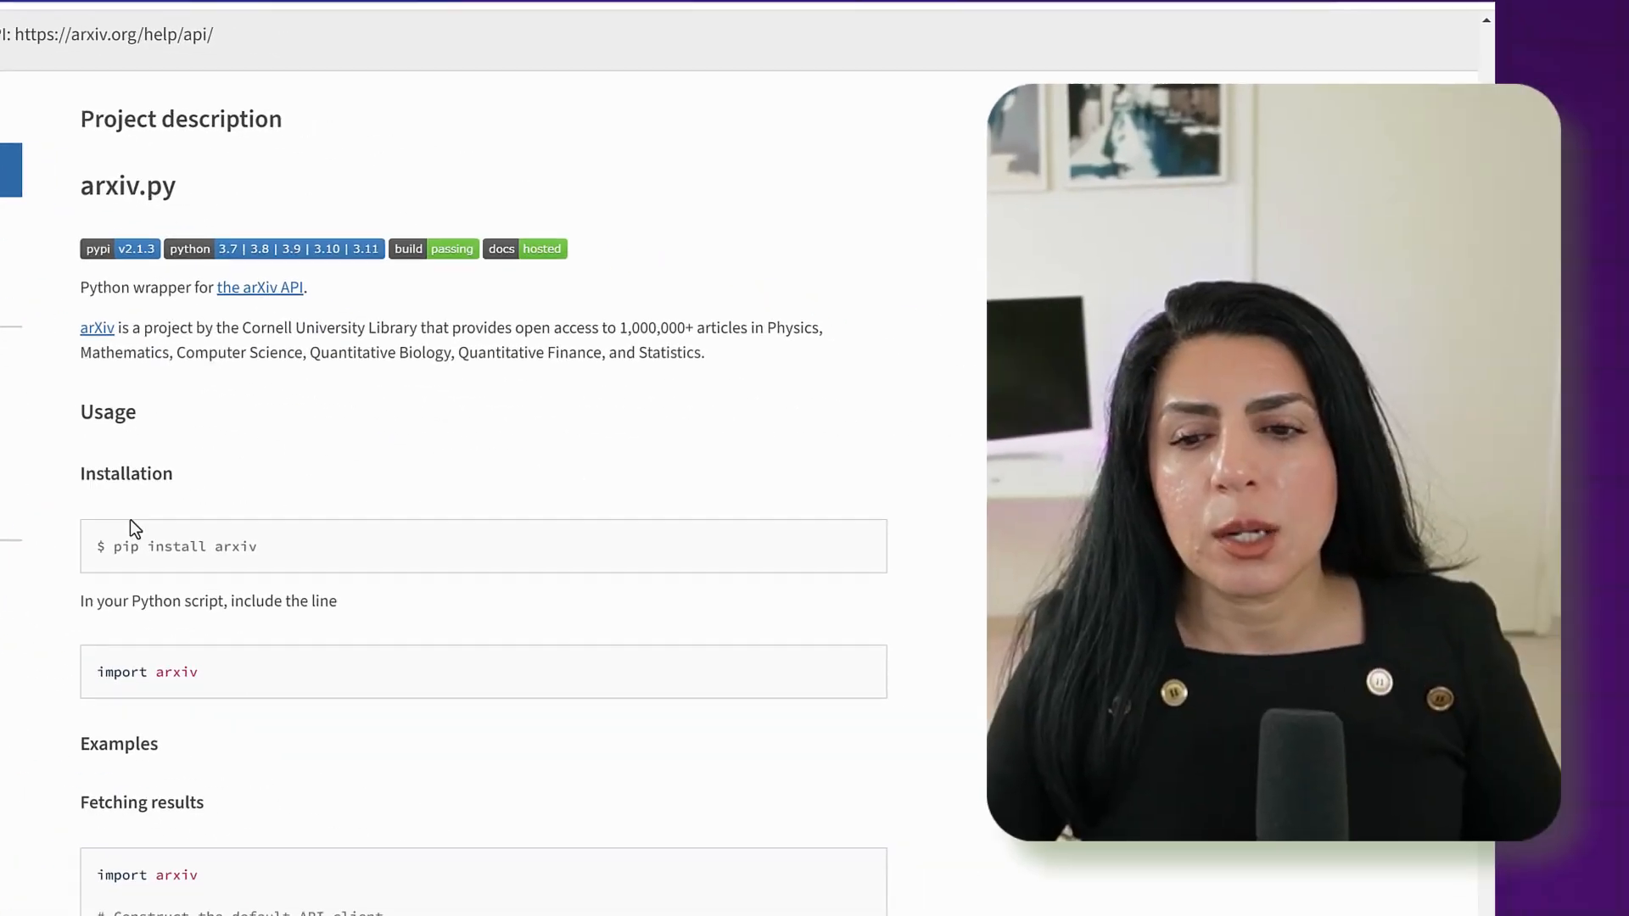
Scroll the arxiv PyPI page down to the Usage and Fetching results examples
scroll(down, 3)
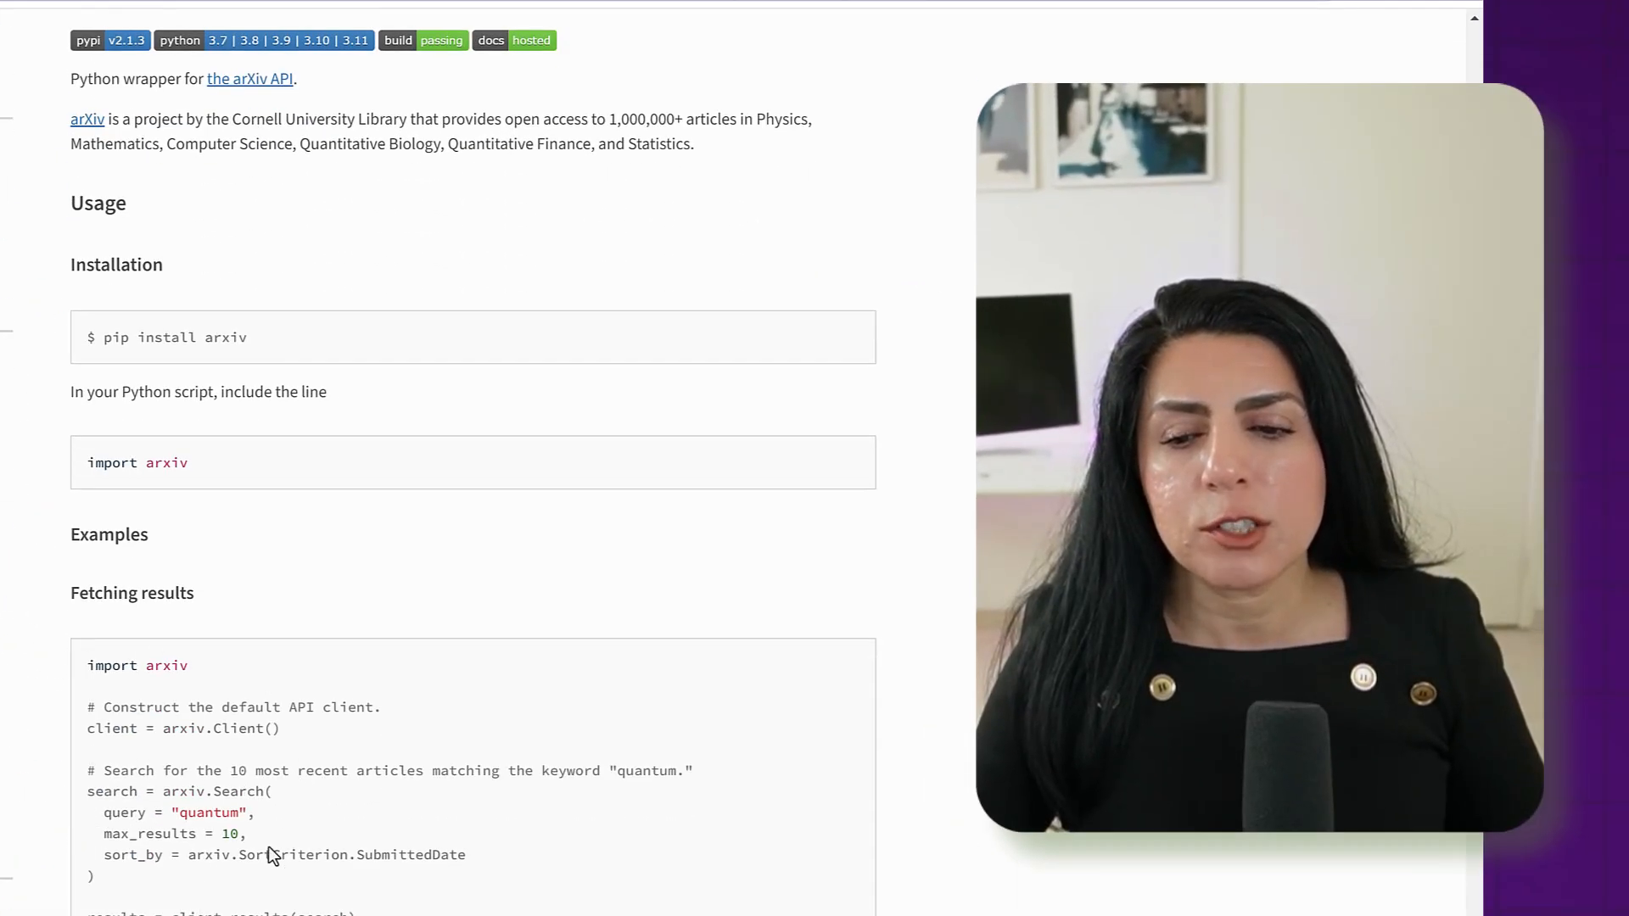
scroll(down, 3)
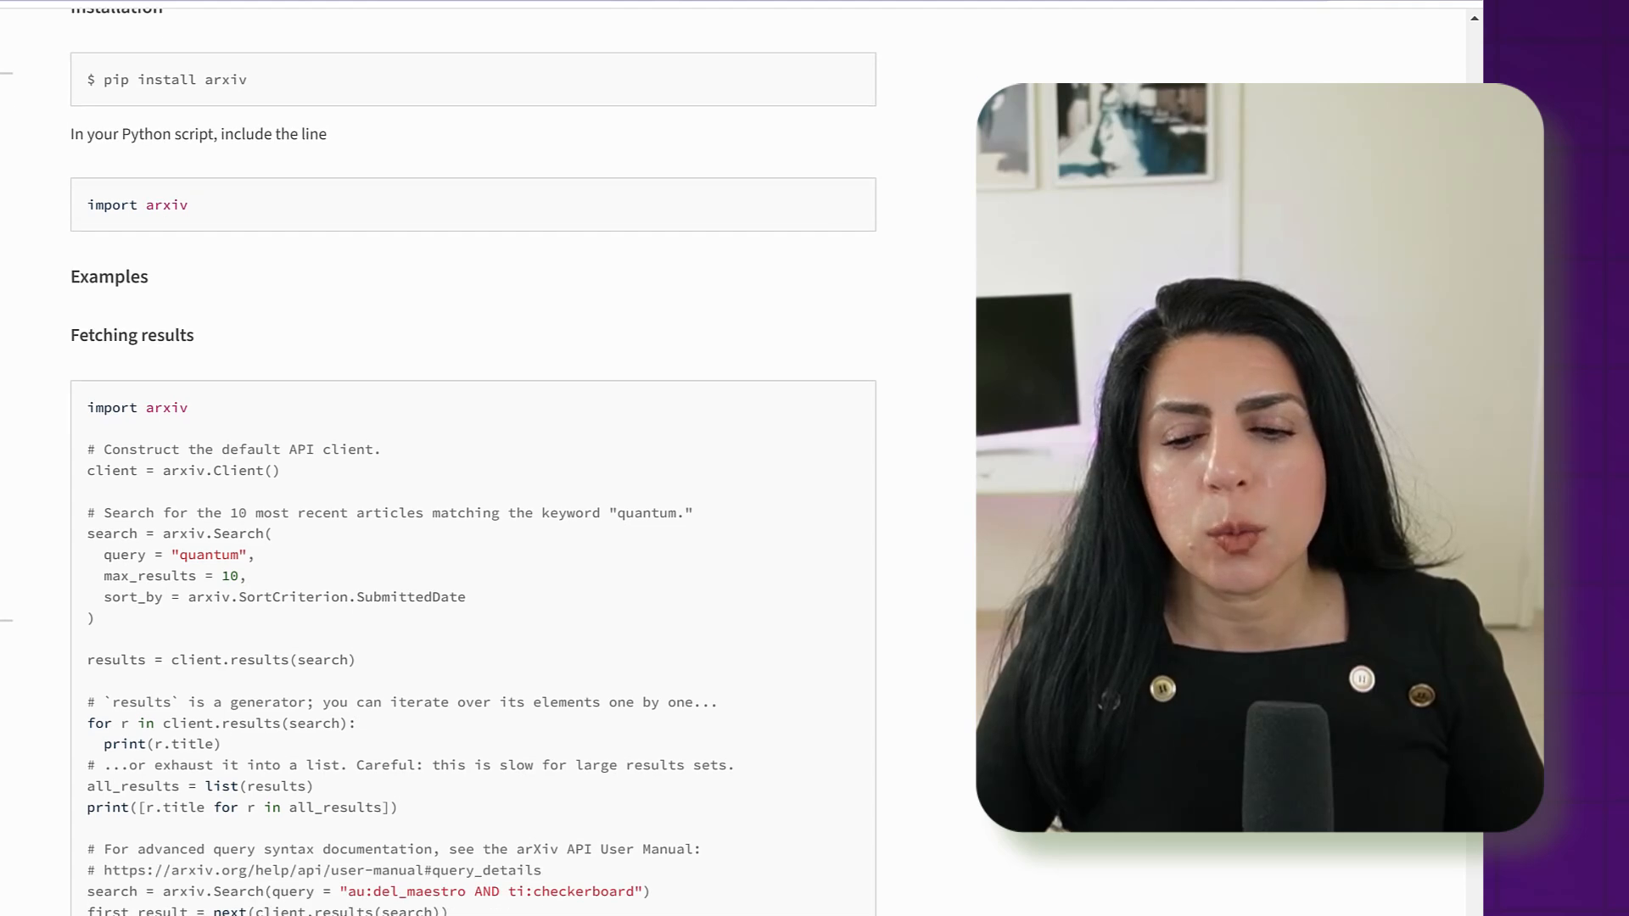
scroll(down, 3)
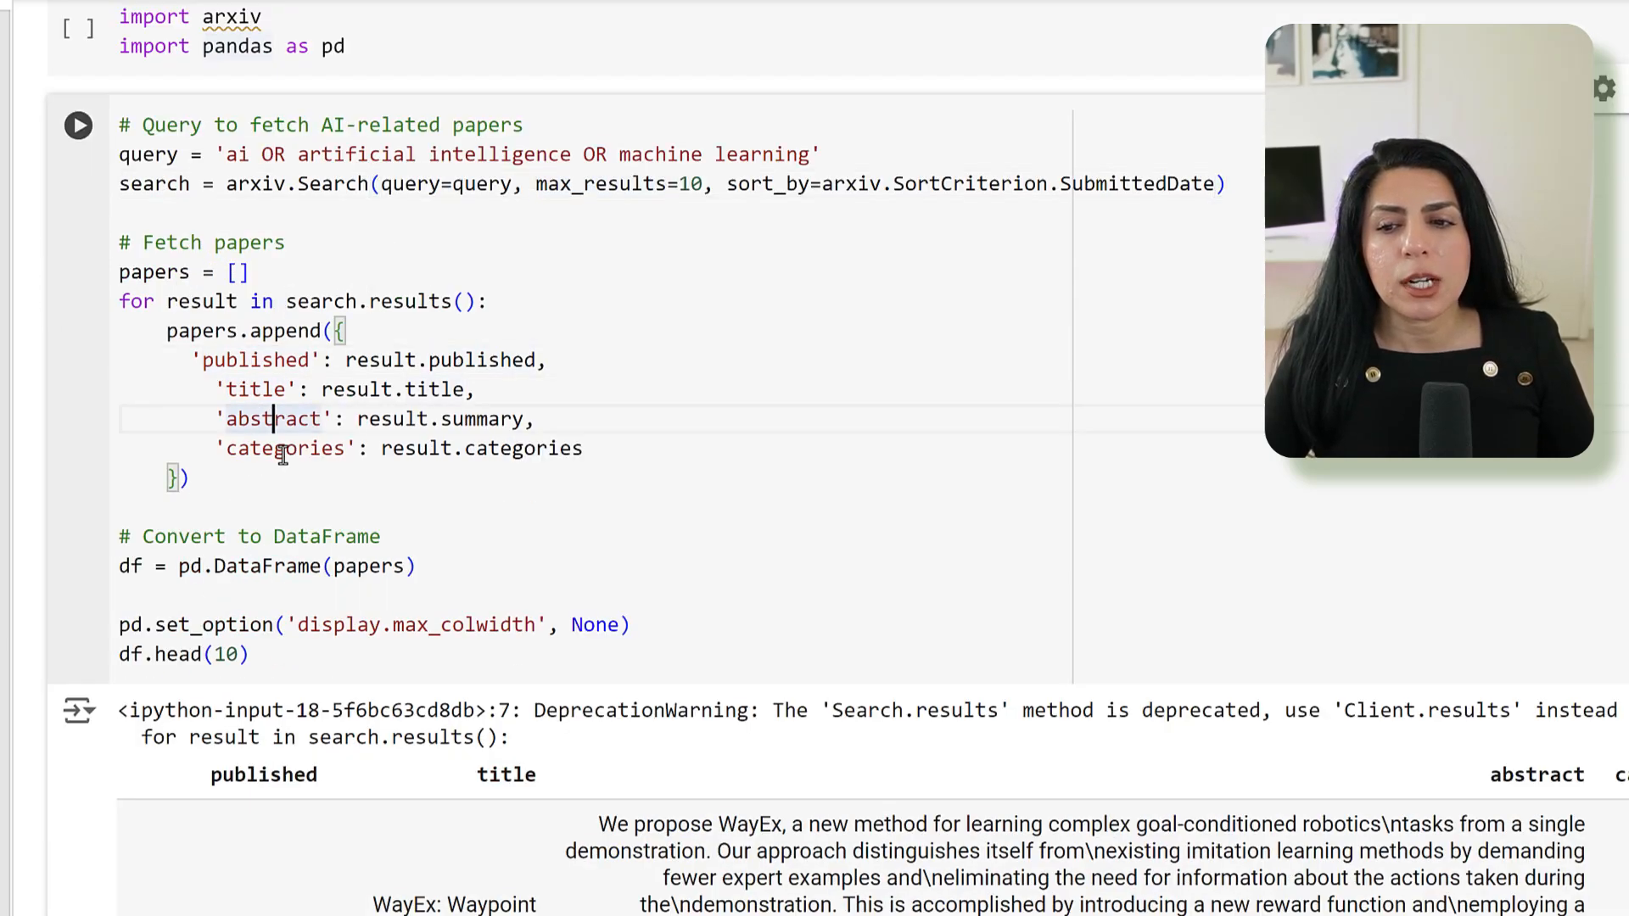
Run the arxiv query cell and scroll through the ten-paper DataFrame output
scroll(down, 3)
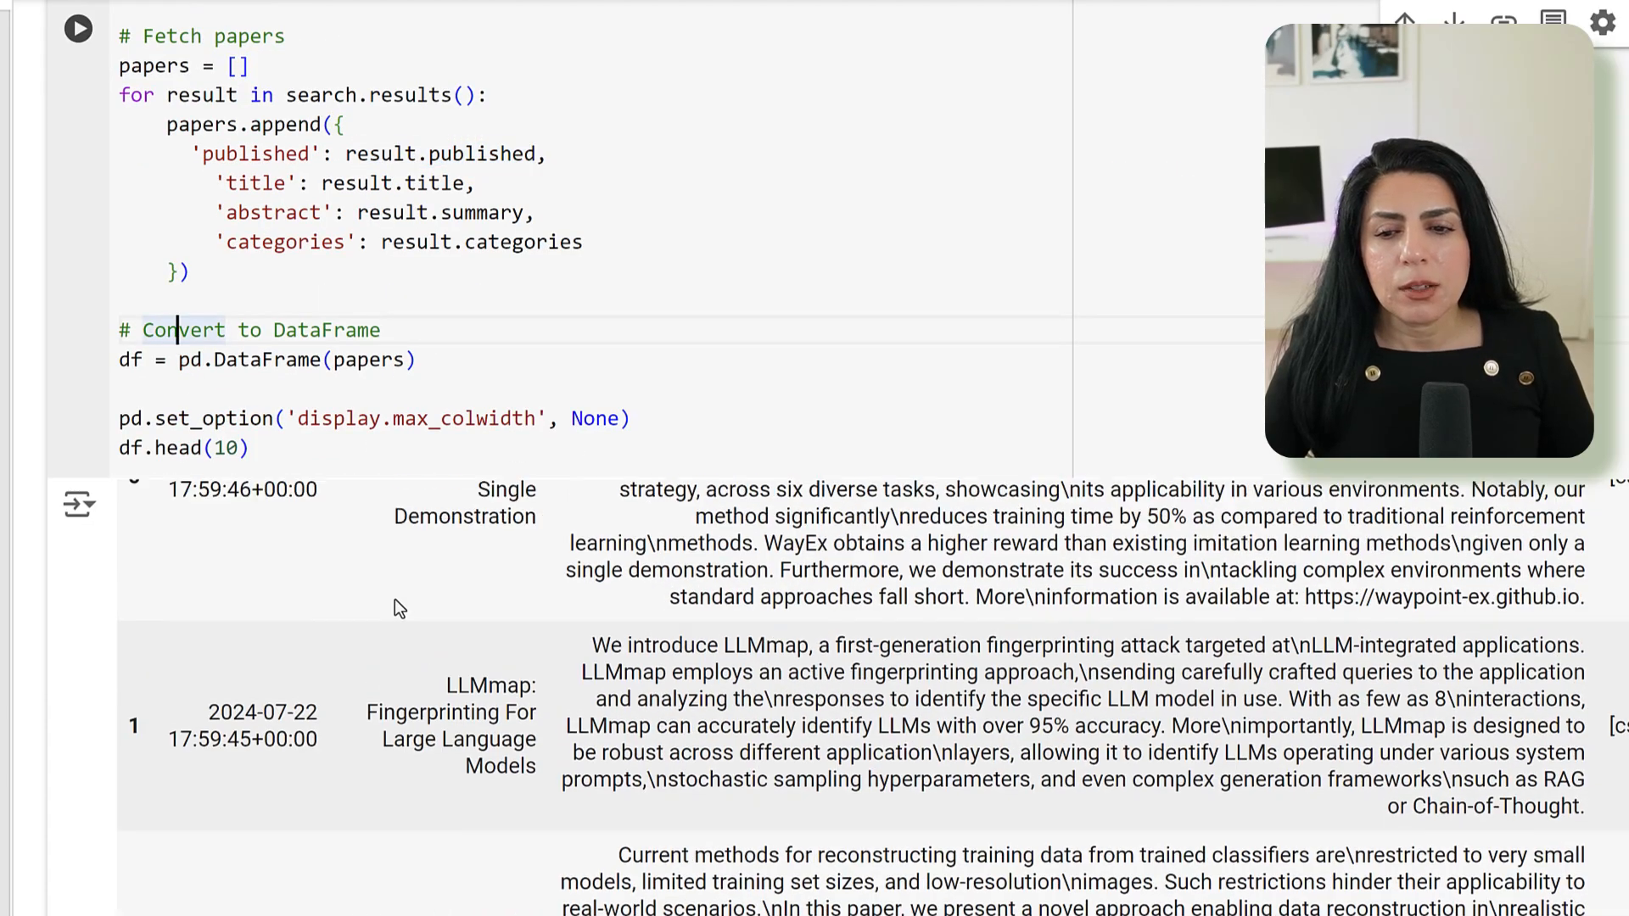
click(77, 28)
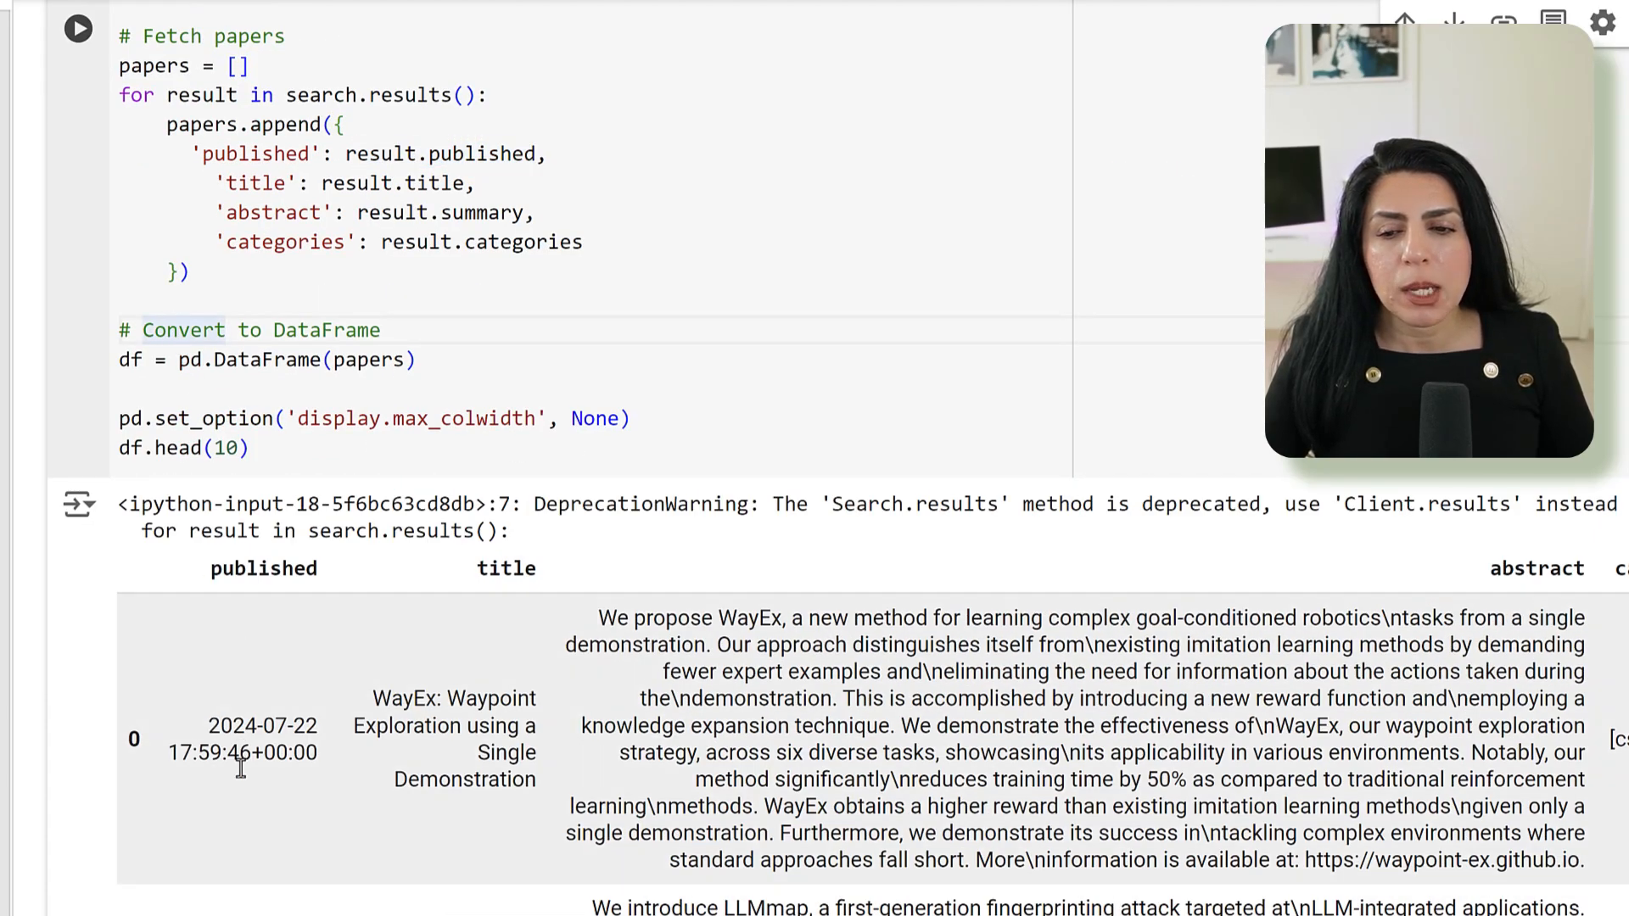
mouse_move(392, 765)
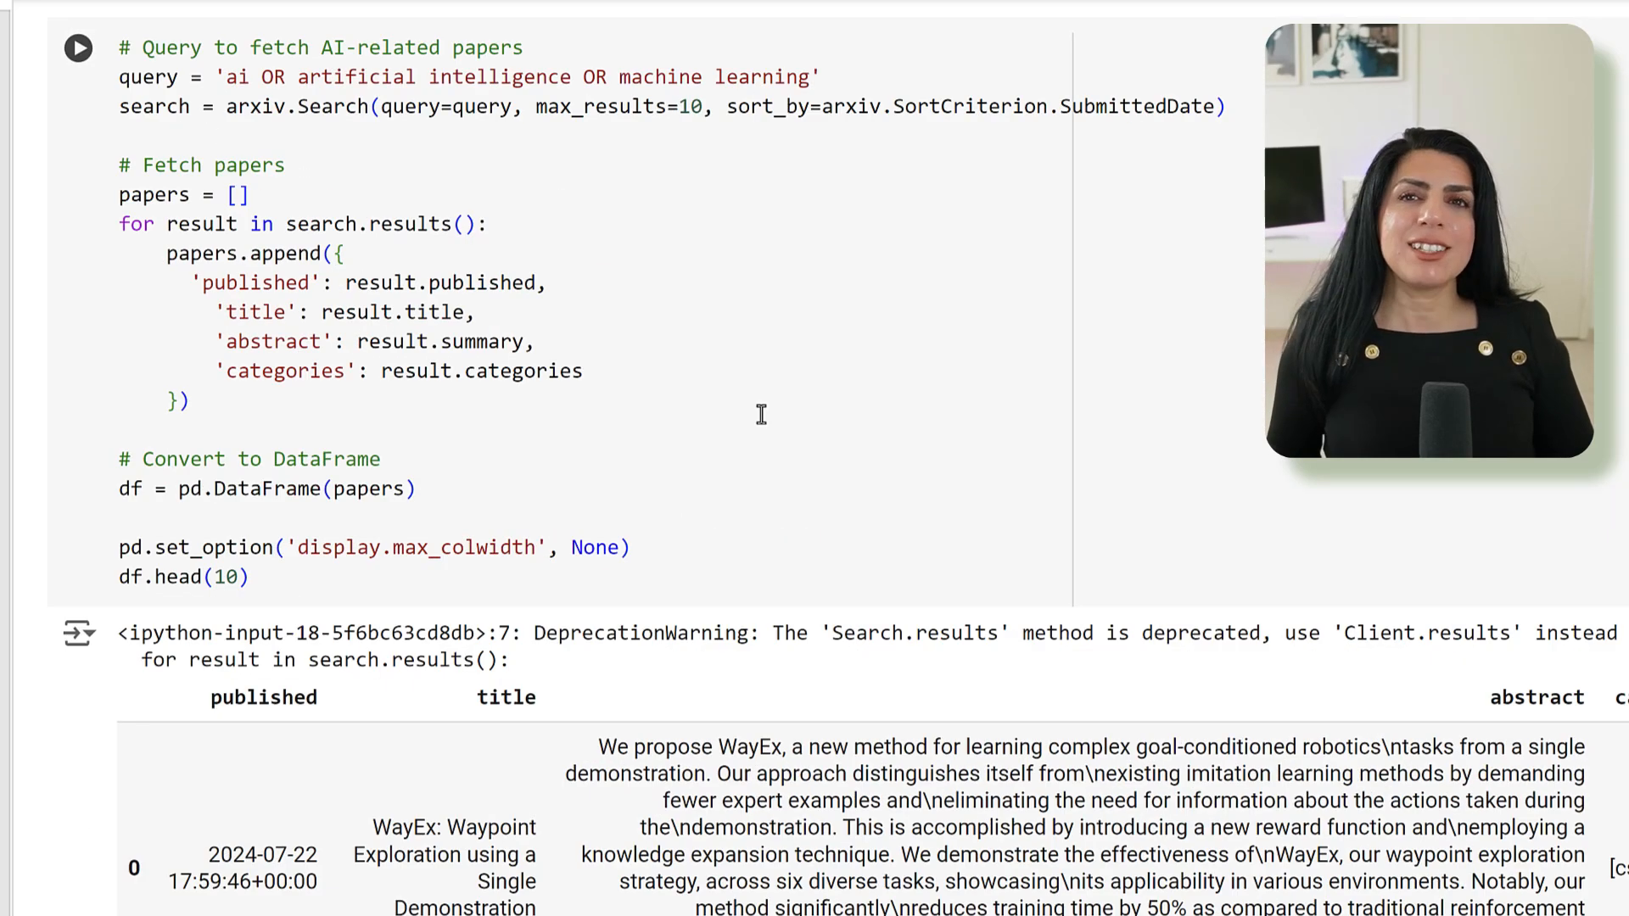
scroll(down, 3)
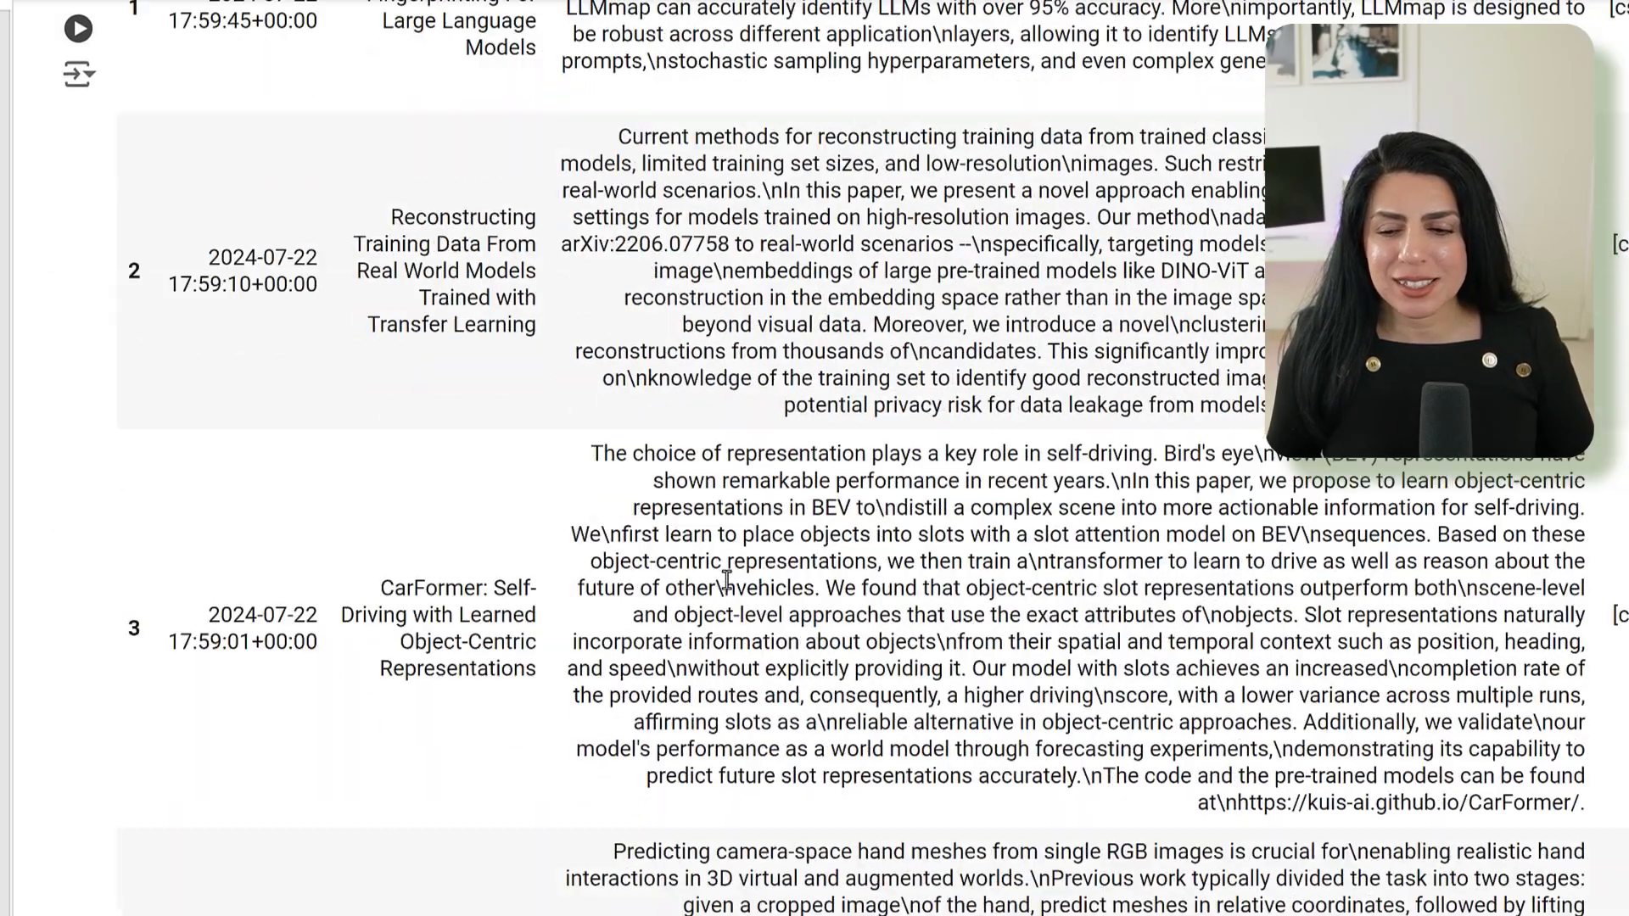
Show the facebook/bart-large-cnn summary of the WayEx abstract and highlight the summarizer variable
scroll(down, 3)
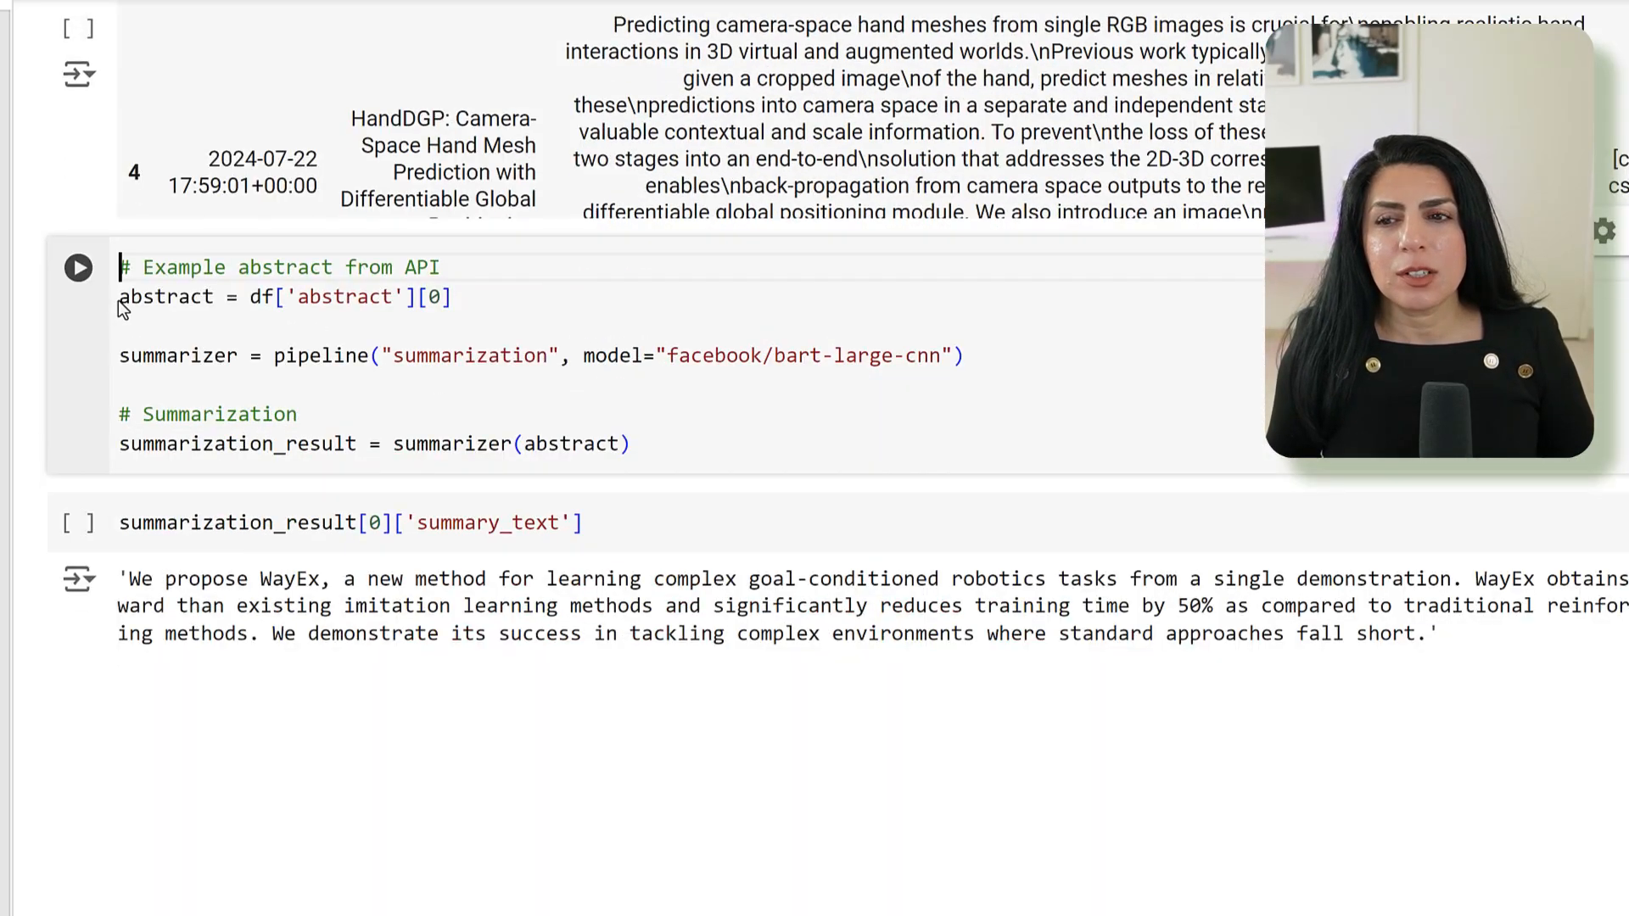
double_click(163, 296)
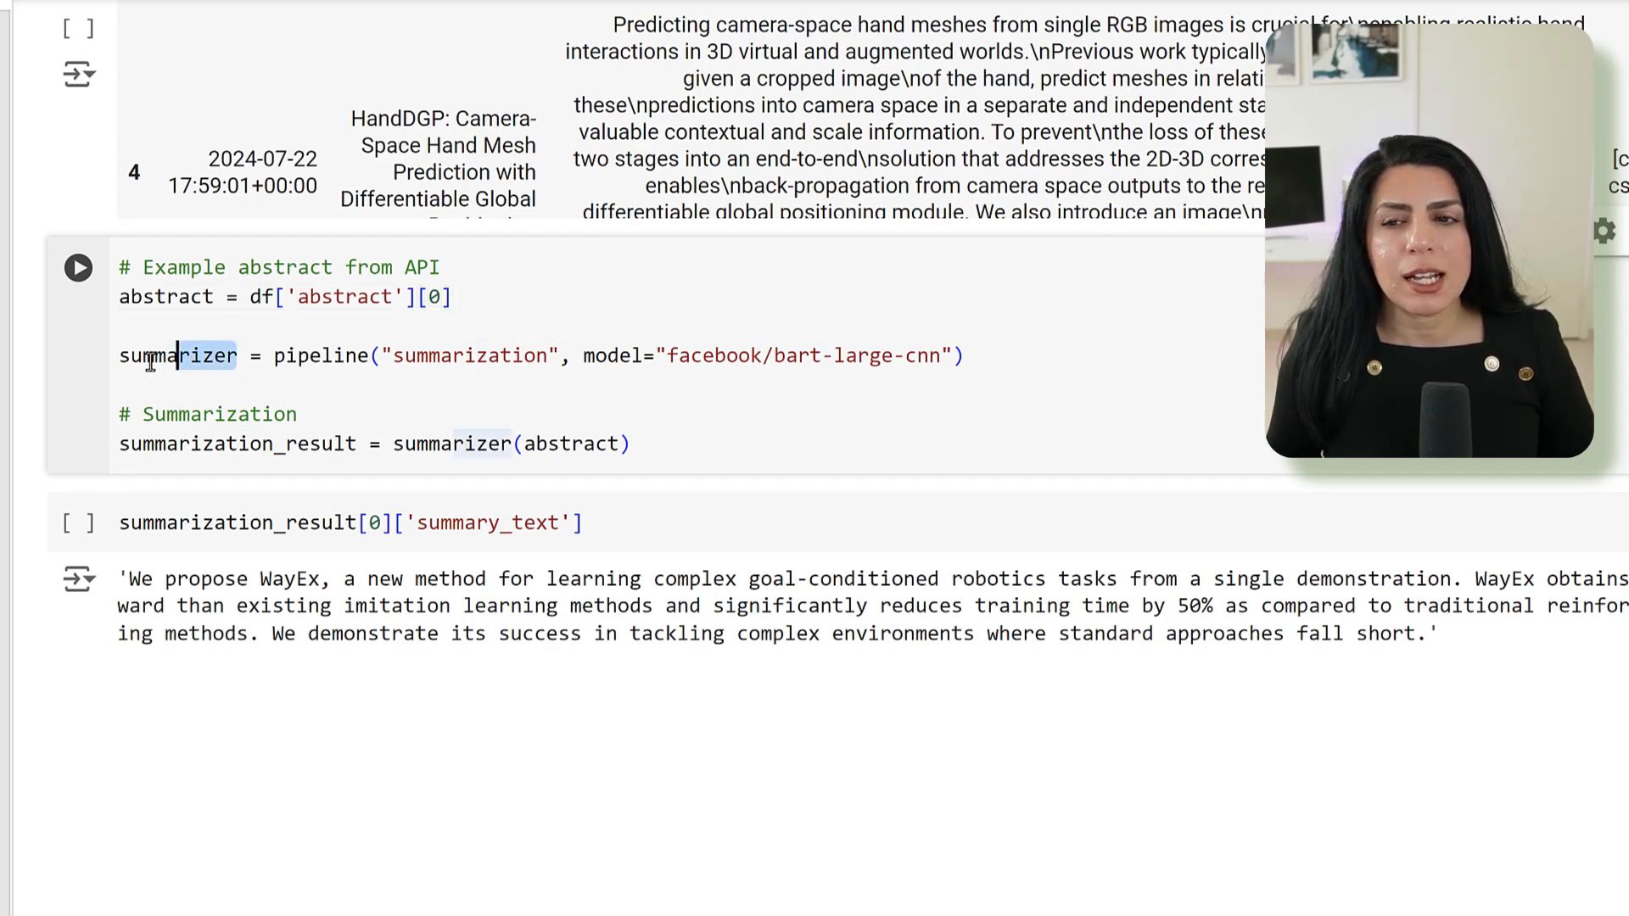
double_click(176, 356)
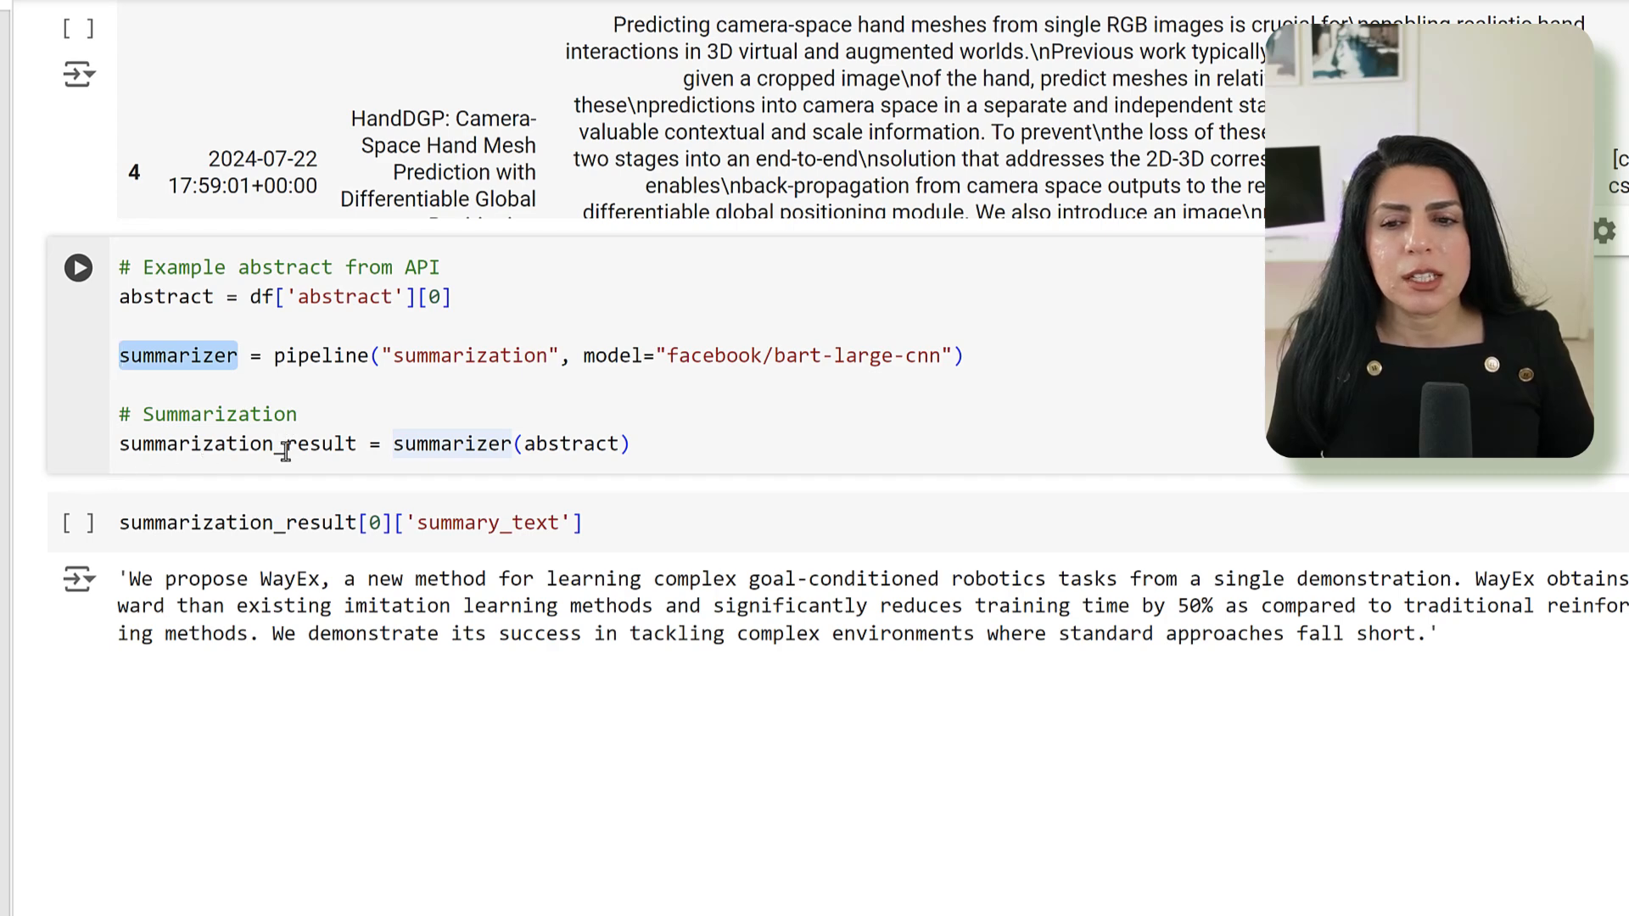